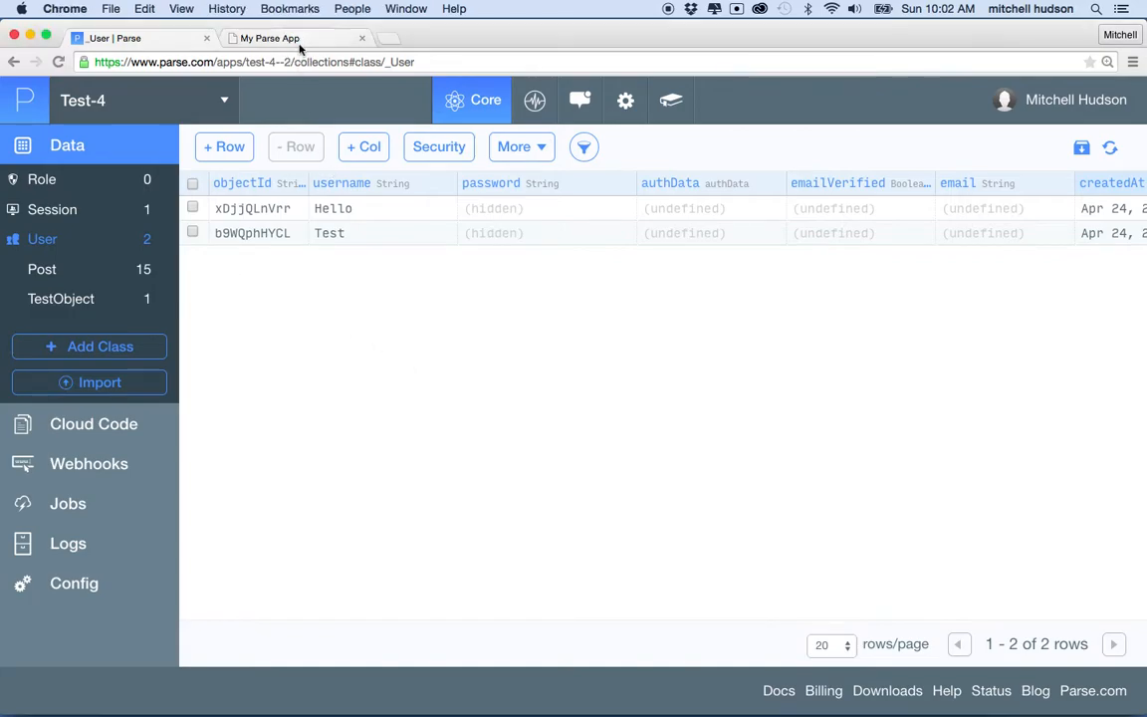
- Show the local web app with user Test logged in and the blog posts listed, highlighting the username Test
click(267, 38)
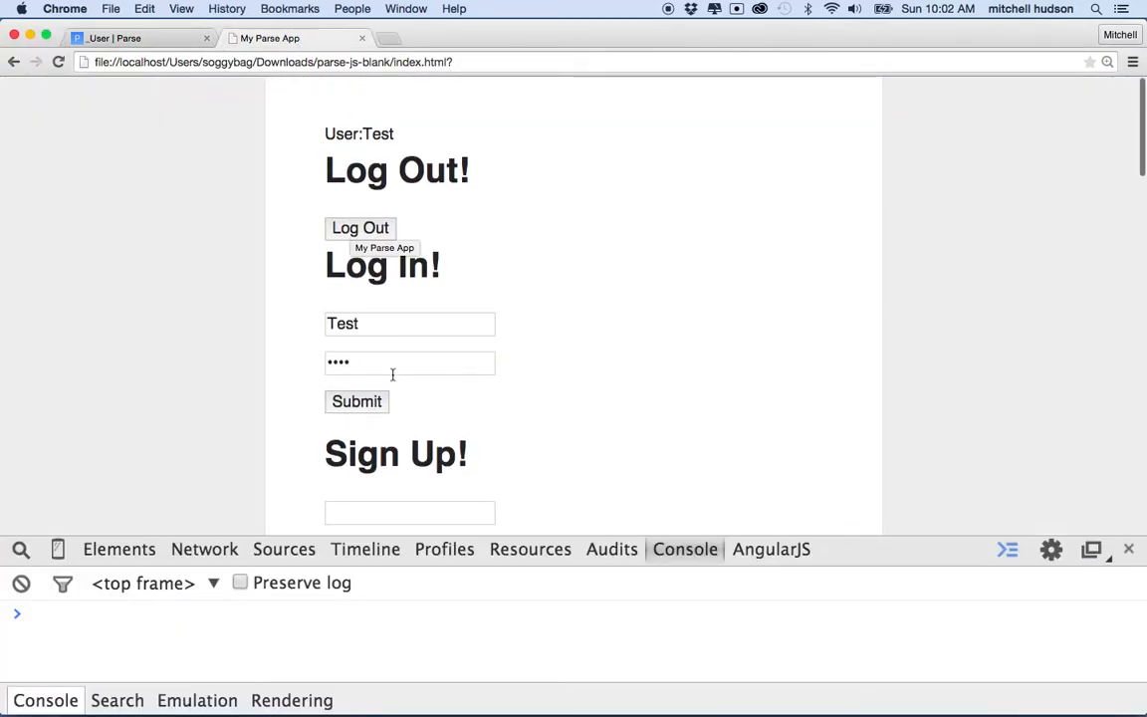
mouse_move(434, 434)
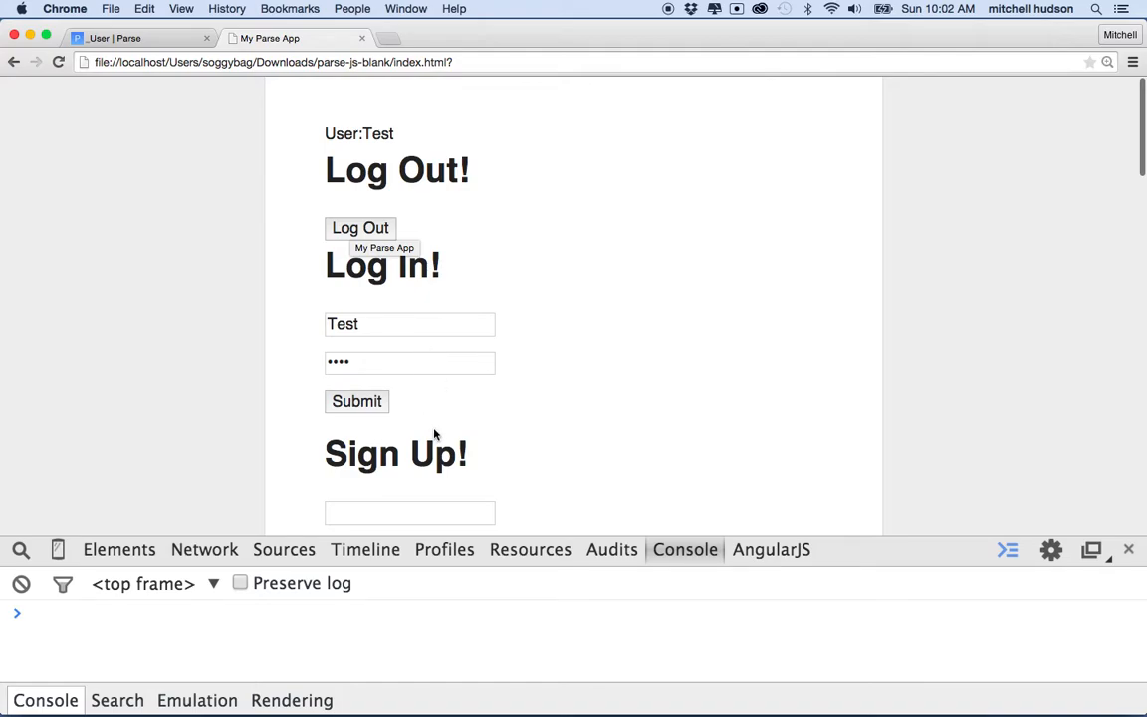
mouse_move(396, 155)
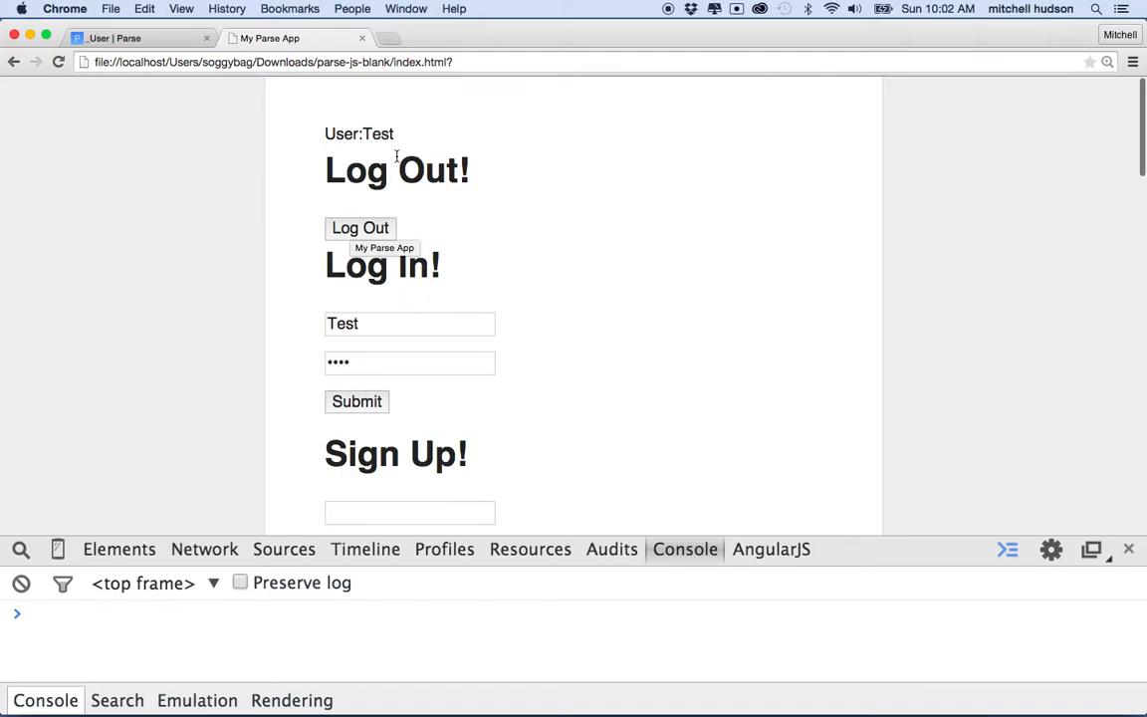
scroll(down, 3)
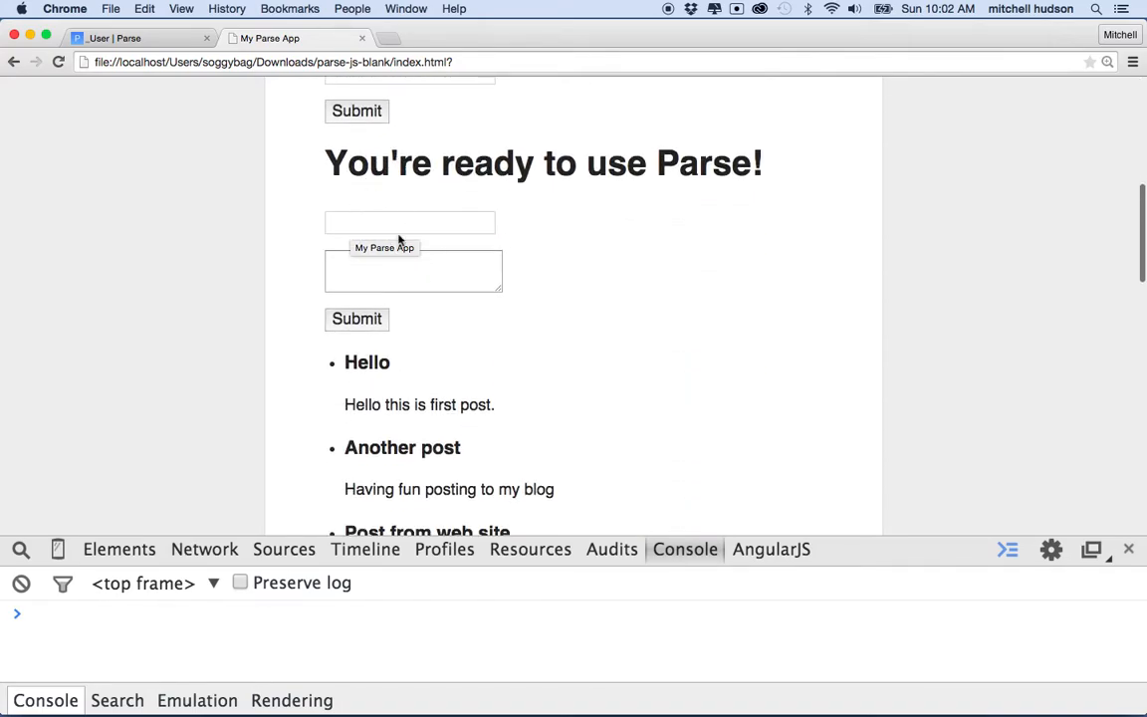
scroll(down, 3)
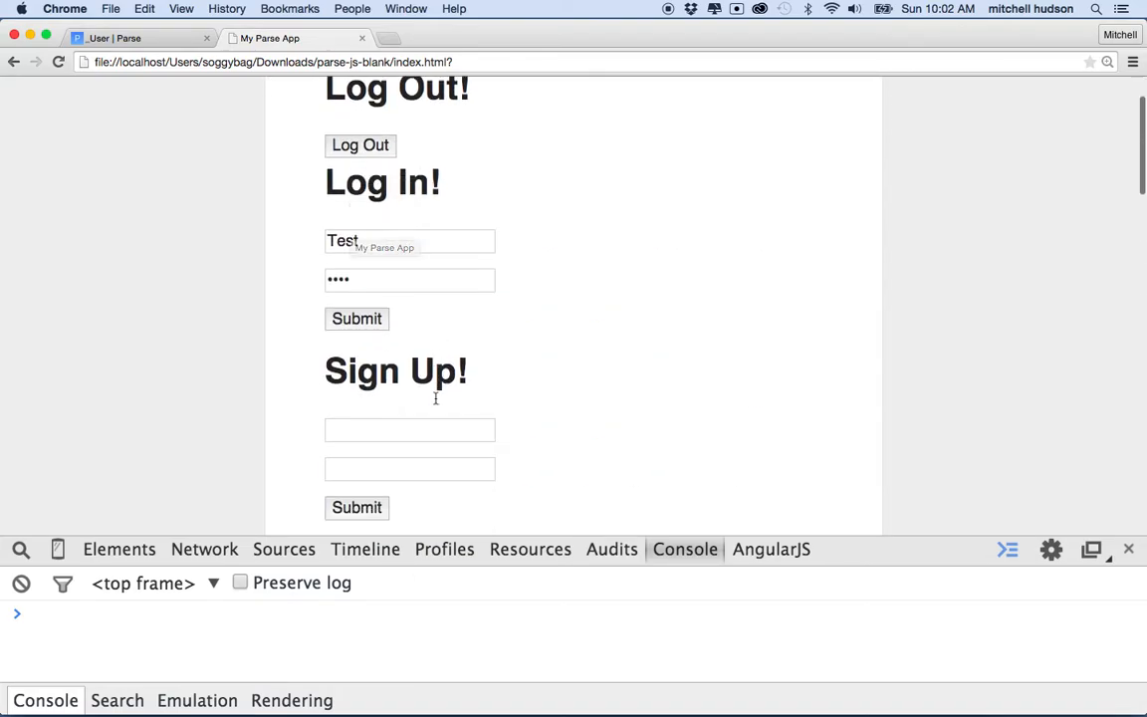
scroll(down, 3)
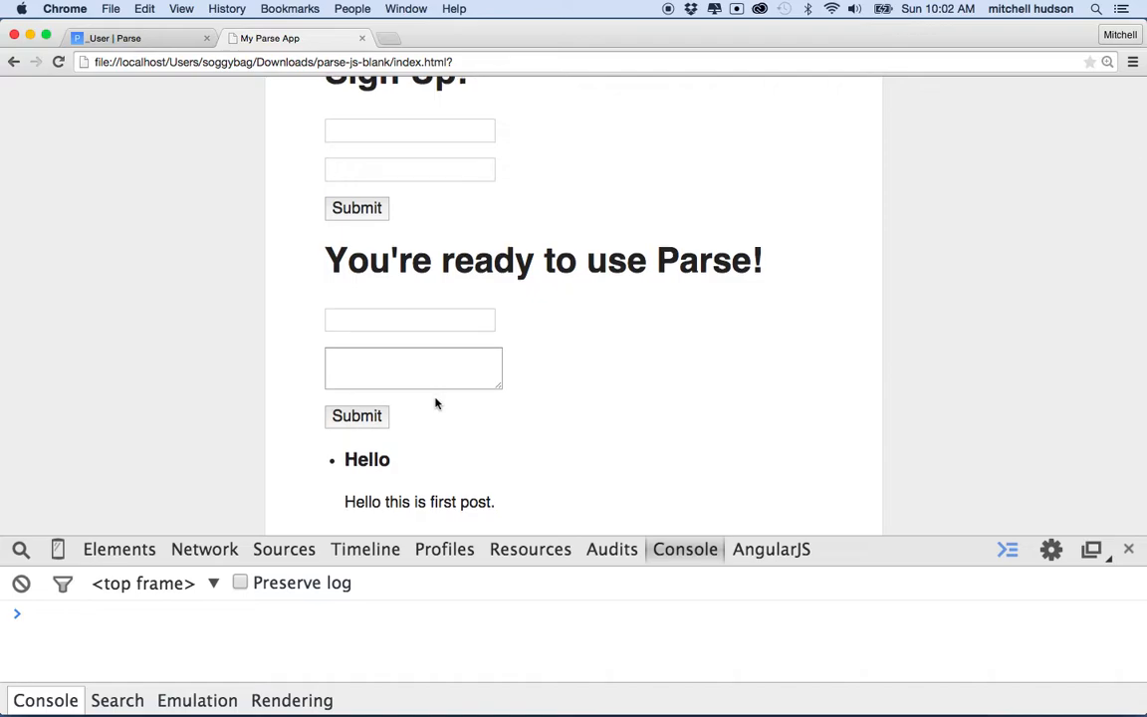
scroll(down, 3)
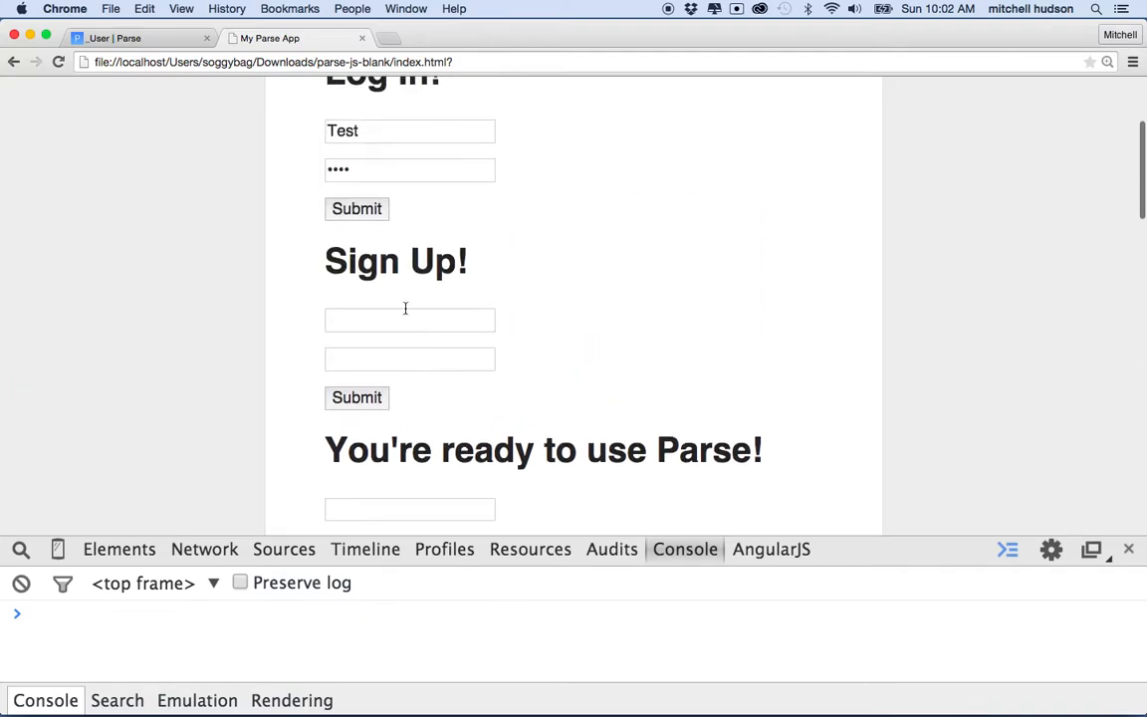
click(357, 210)
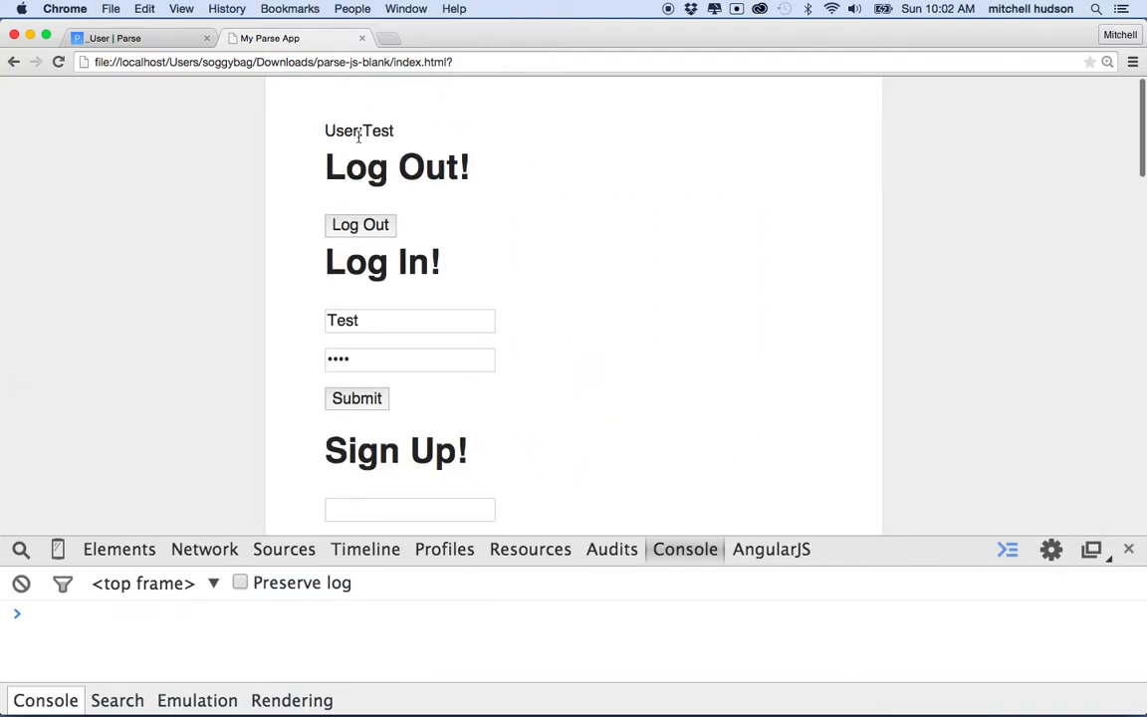
double_click(378, 132)
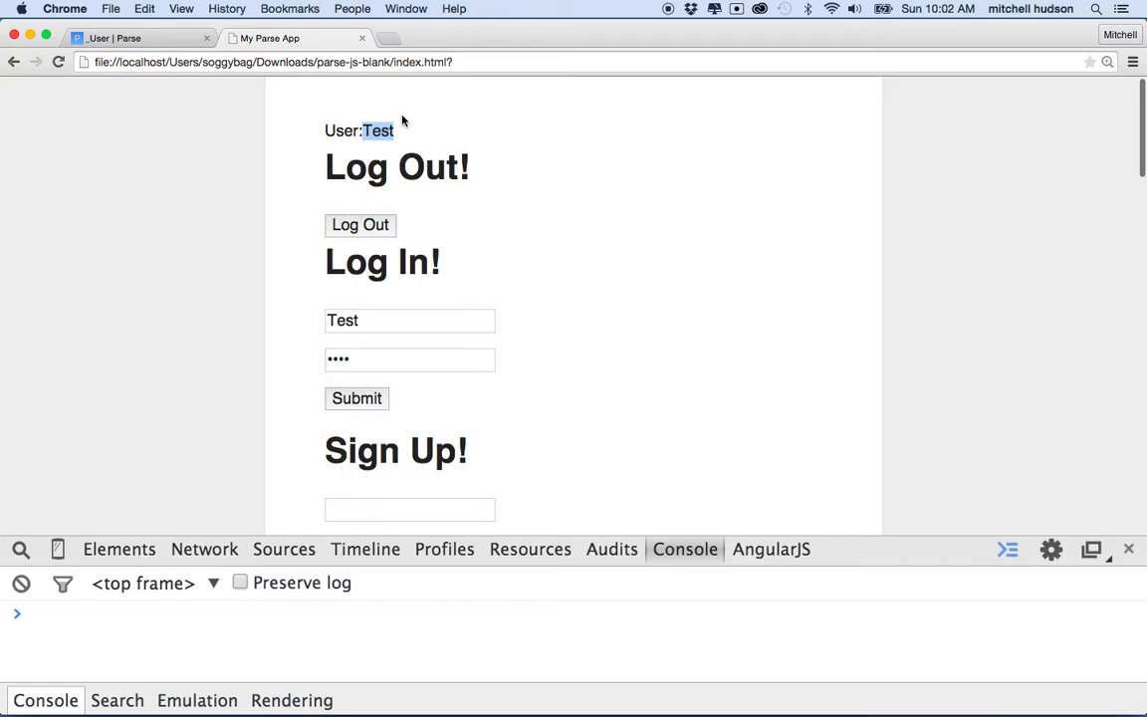
scroll(down, 3)
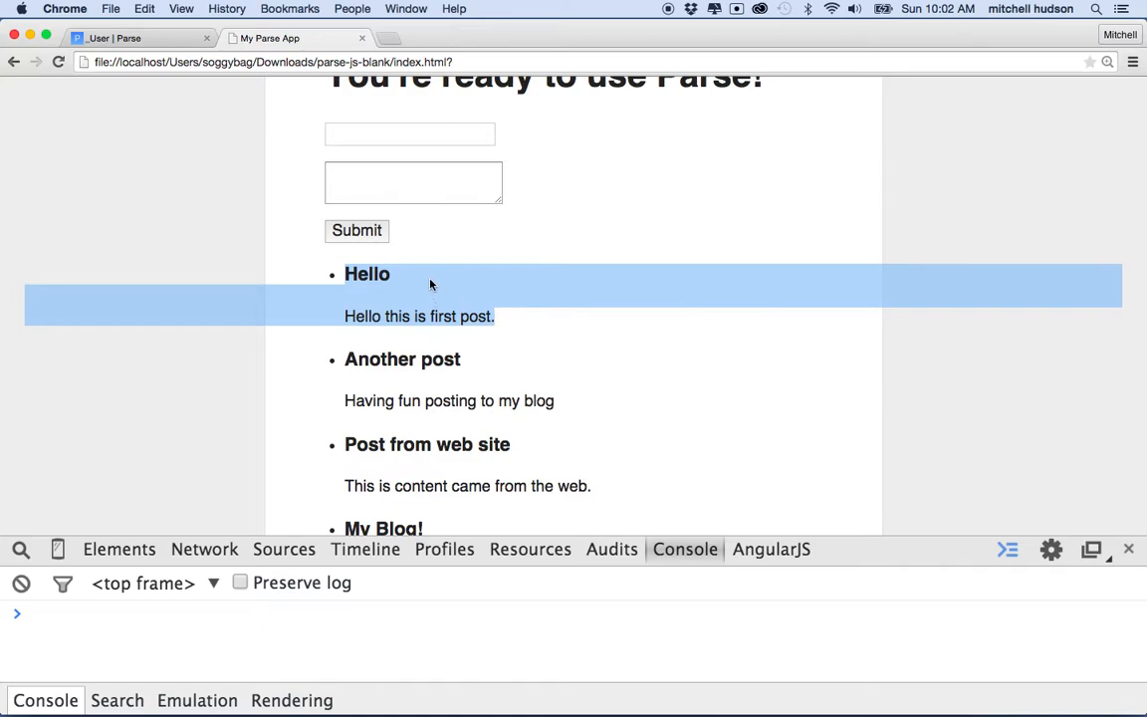
mouse_move(393, 283)
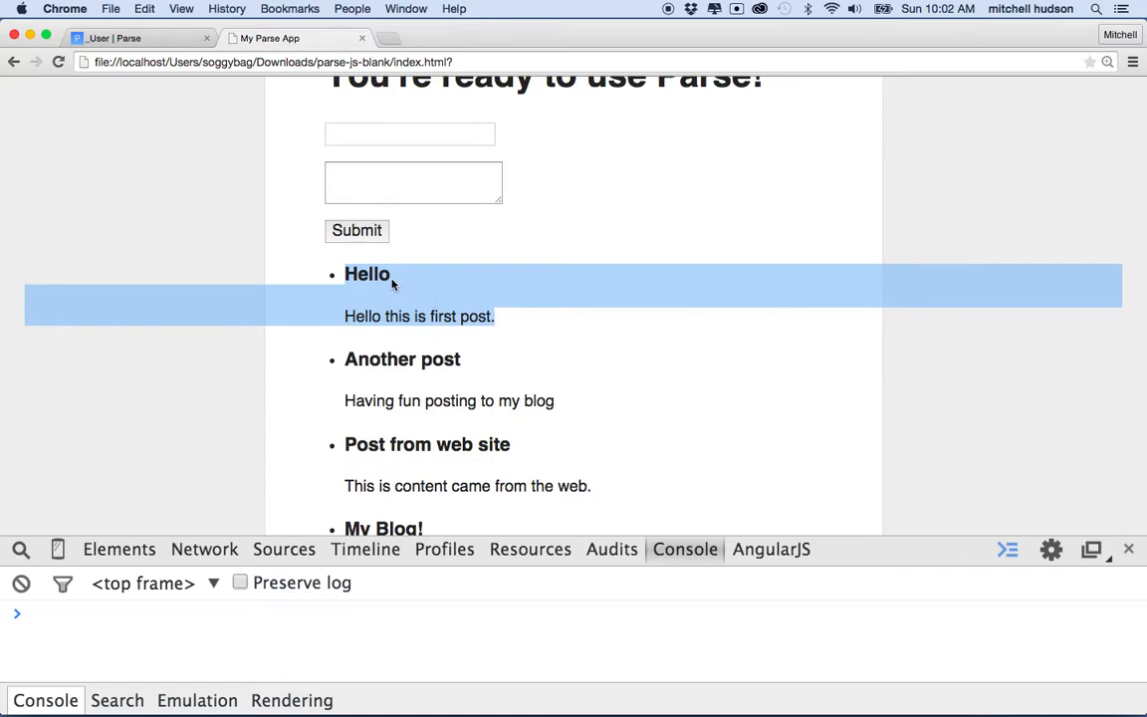
mouse_move(424, 275)
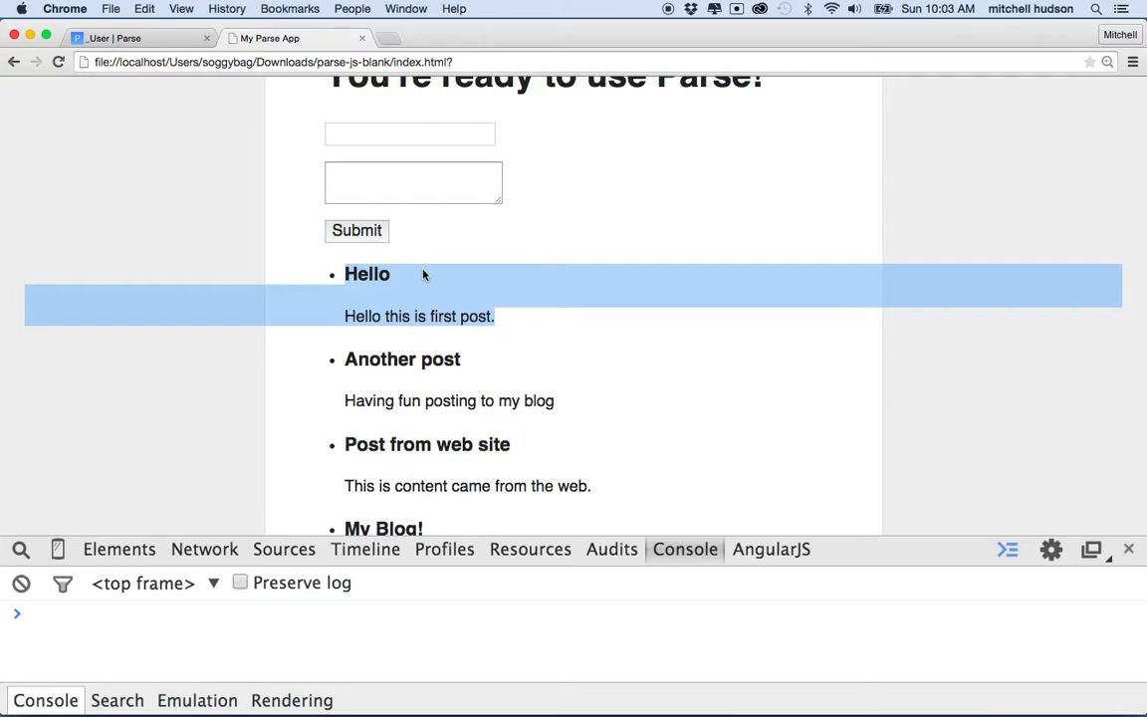
scroll(down, 3)
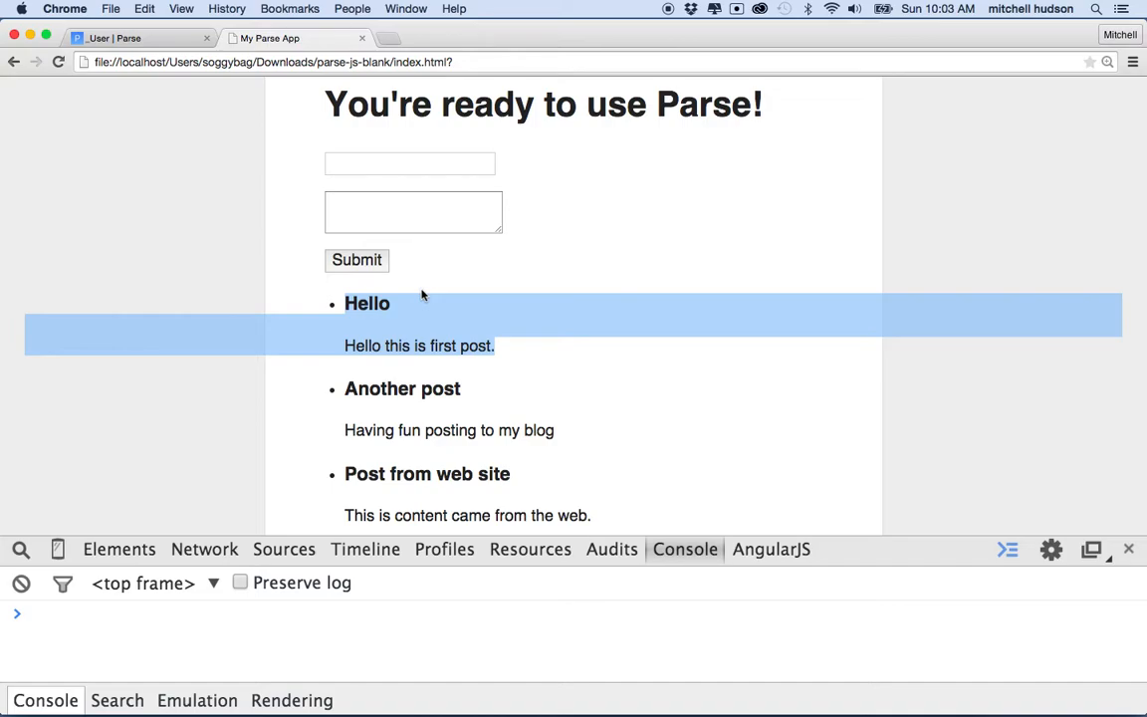
- Show the Parse dashboard's User class for Test-4 with the users Hello and Test
click(139, 38)
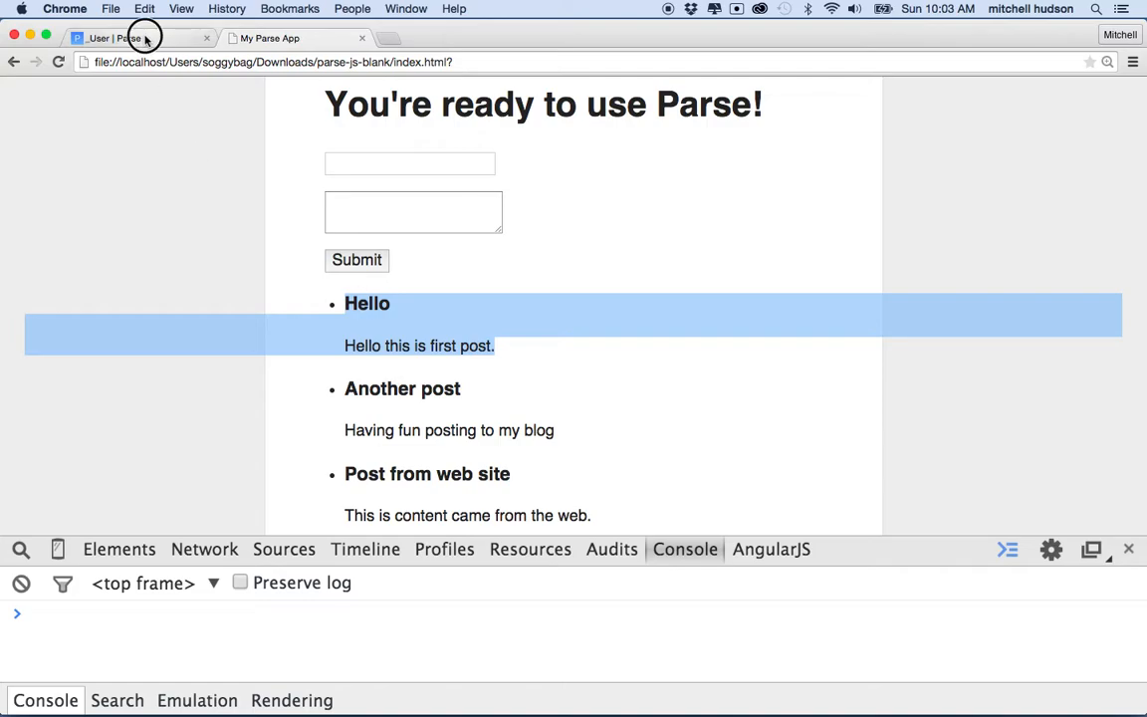
click(111, 38)
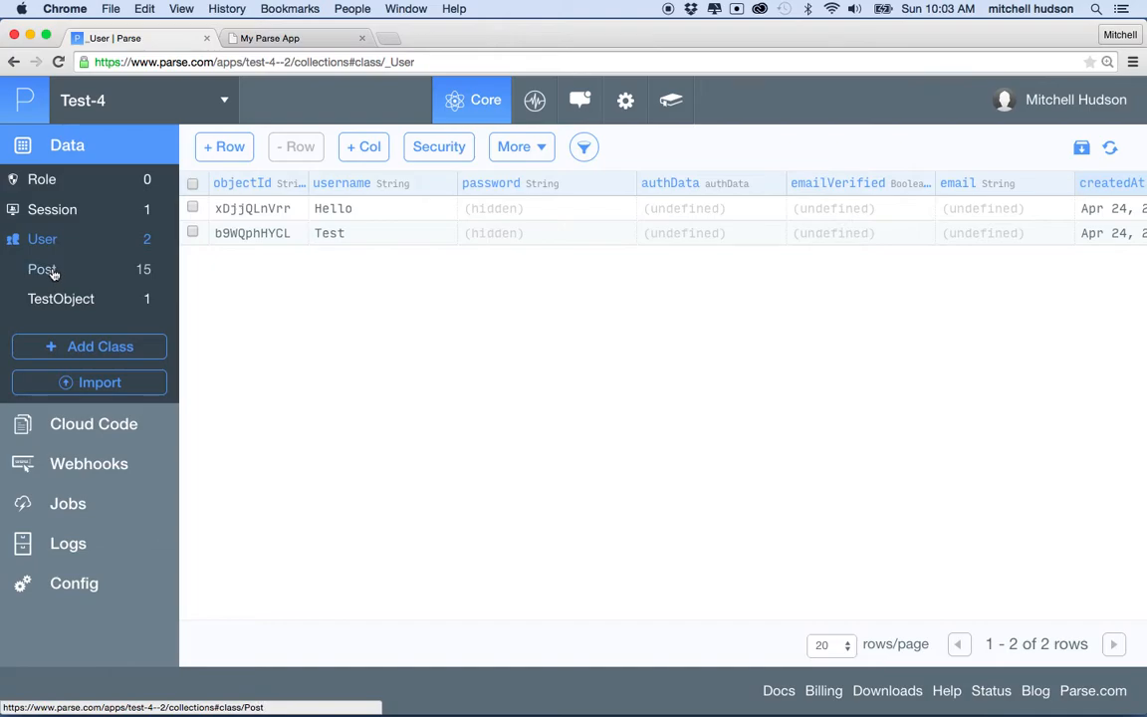
mouse_move(43, 239)
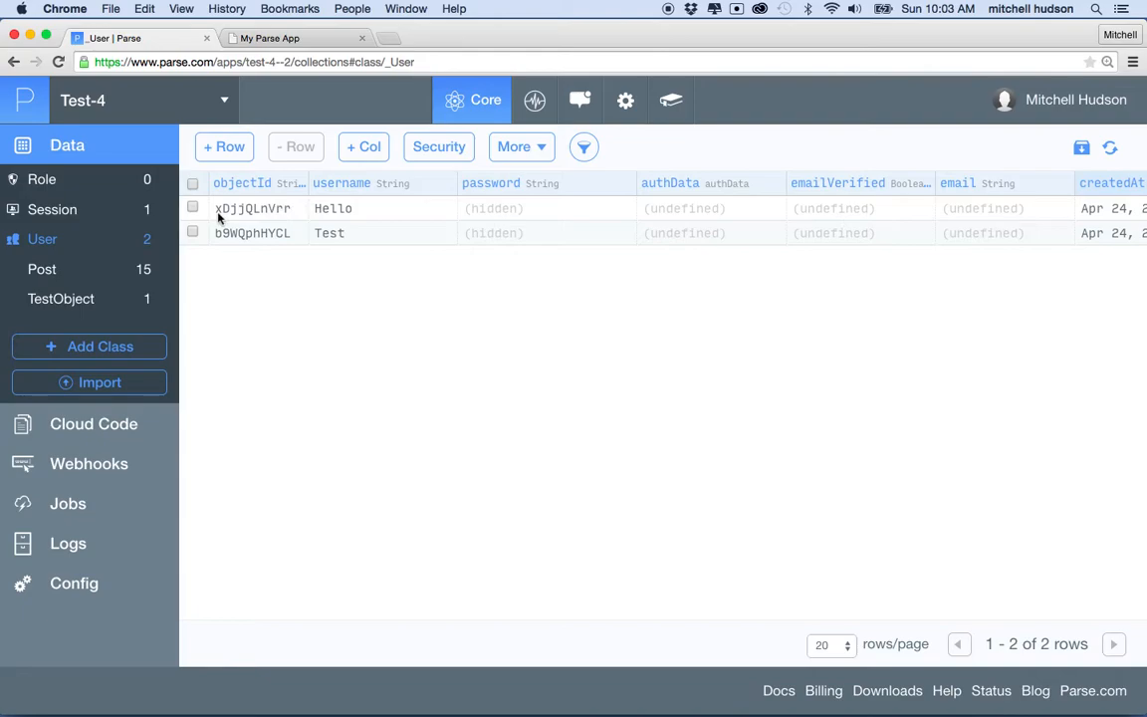
mouse_move(259, 219)
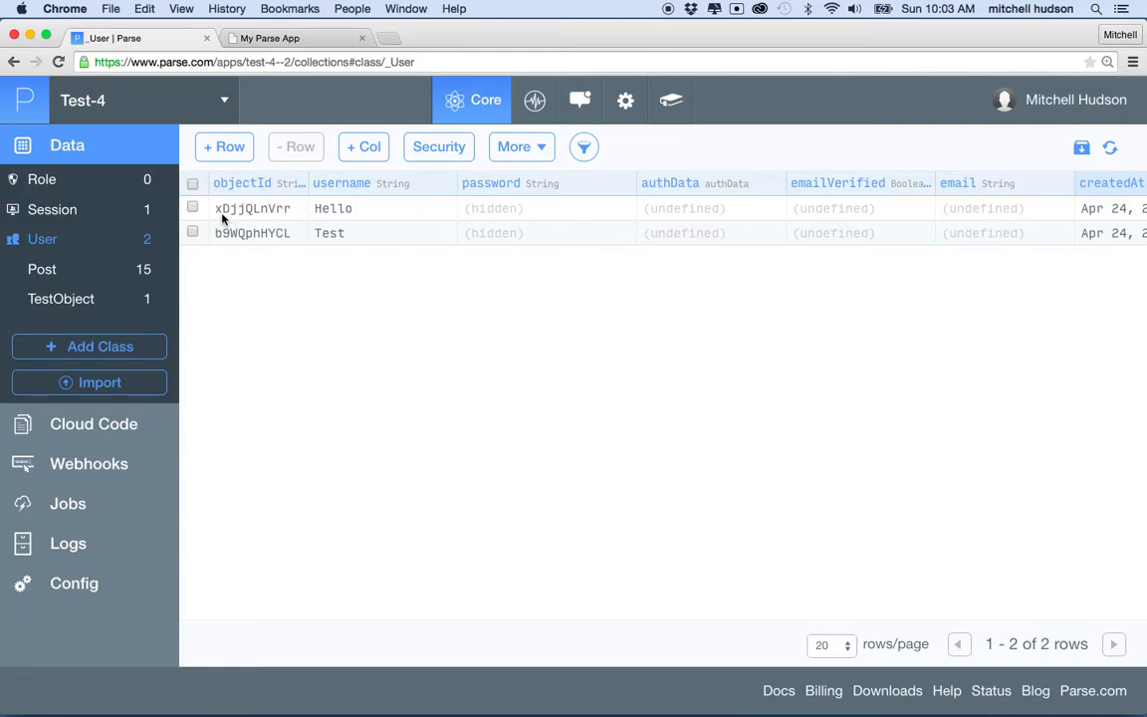
mouse_move(282, 211)
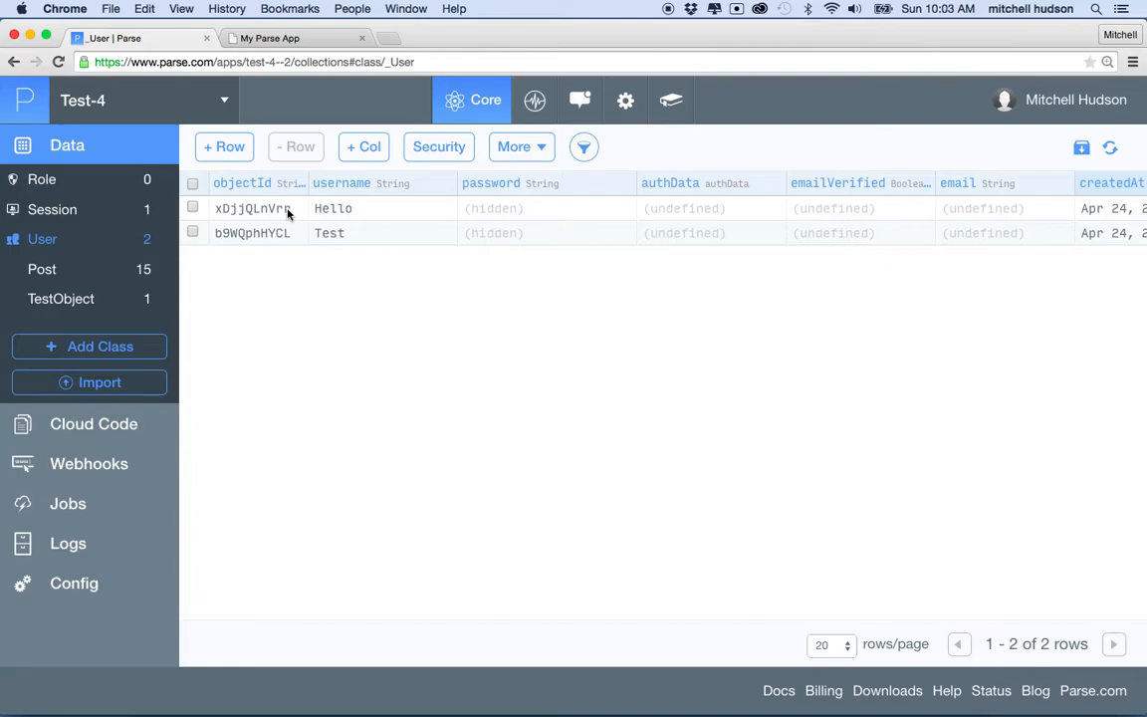
mouse_move(275, 219)
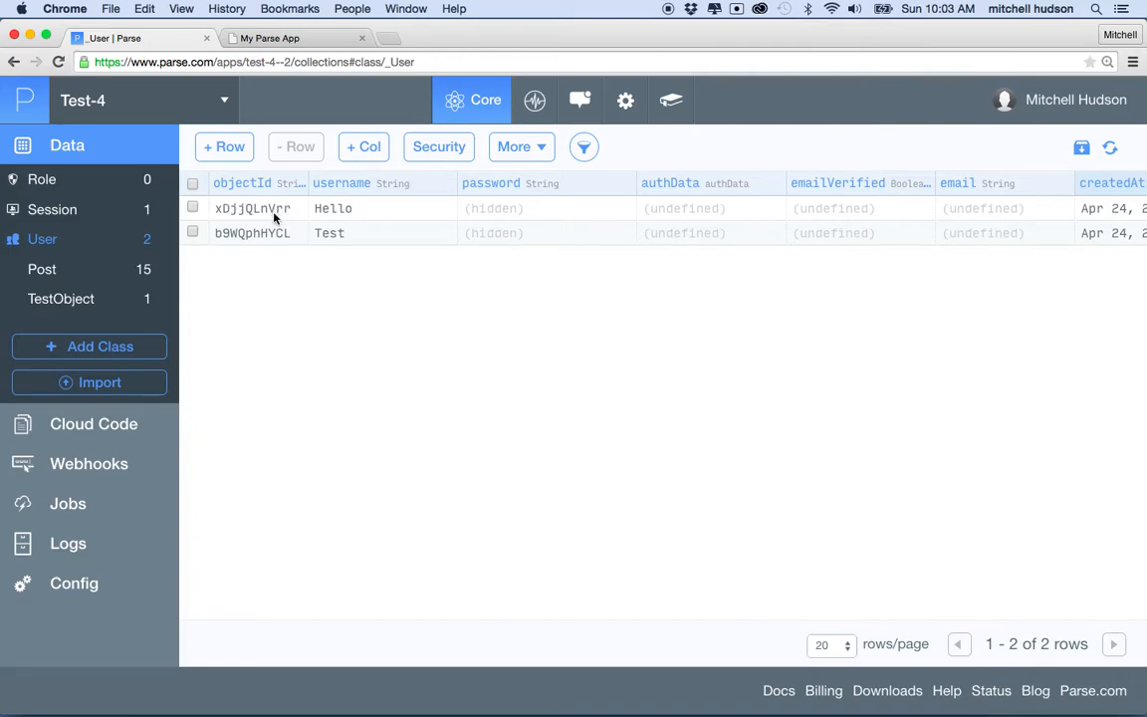
mouse_move(259, 252)
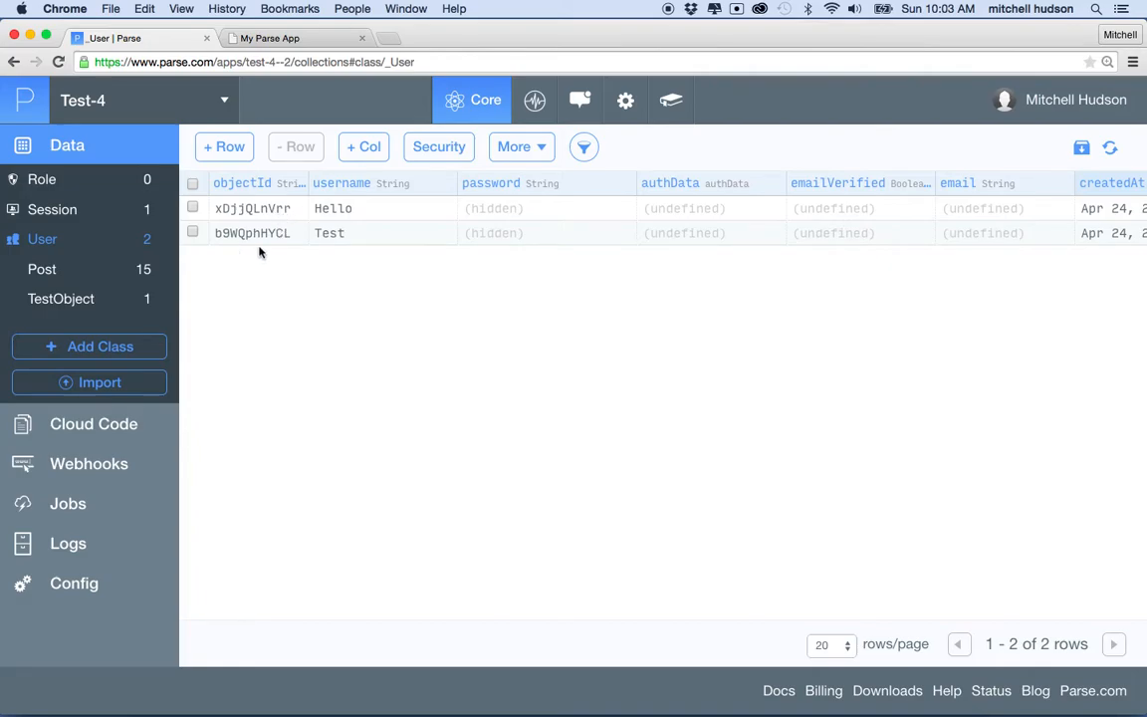
mouse_move(255, 259)
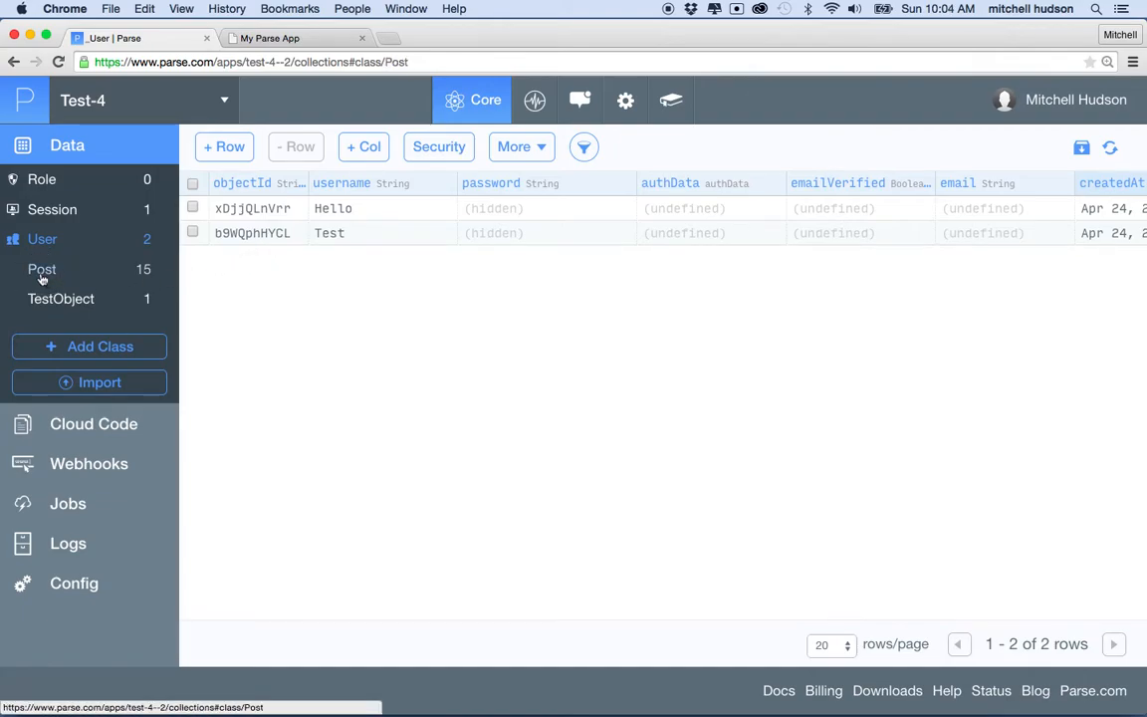
- Display the Post class table listing its 15 posts
click(41, 269)
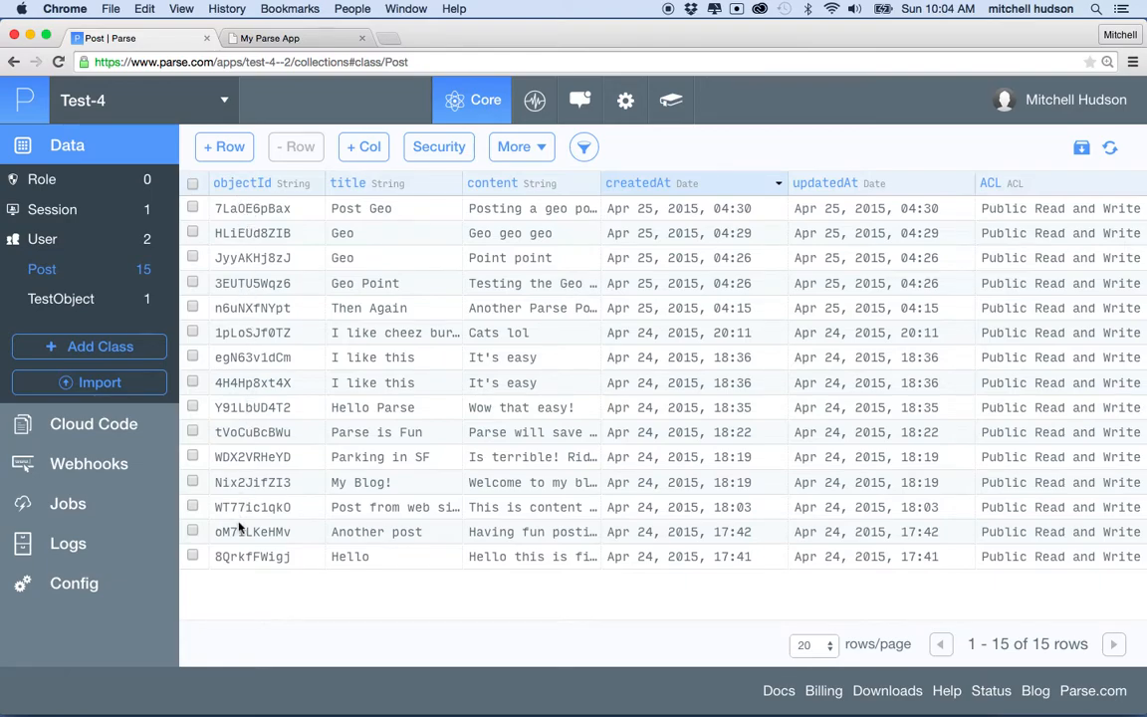
mouse_move(199, 410)
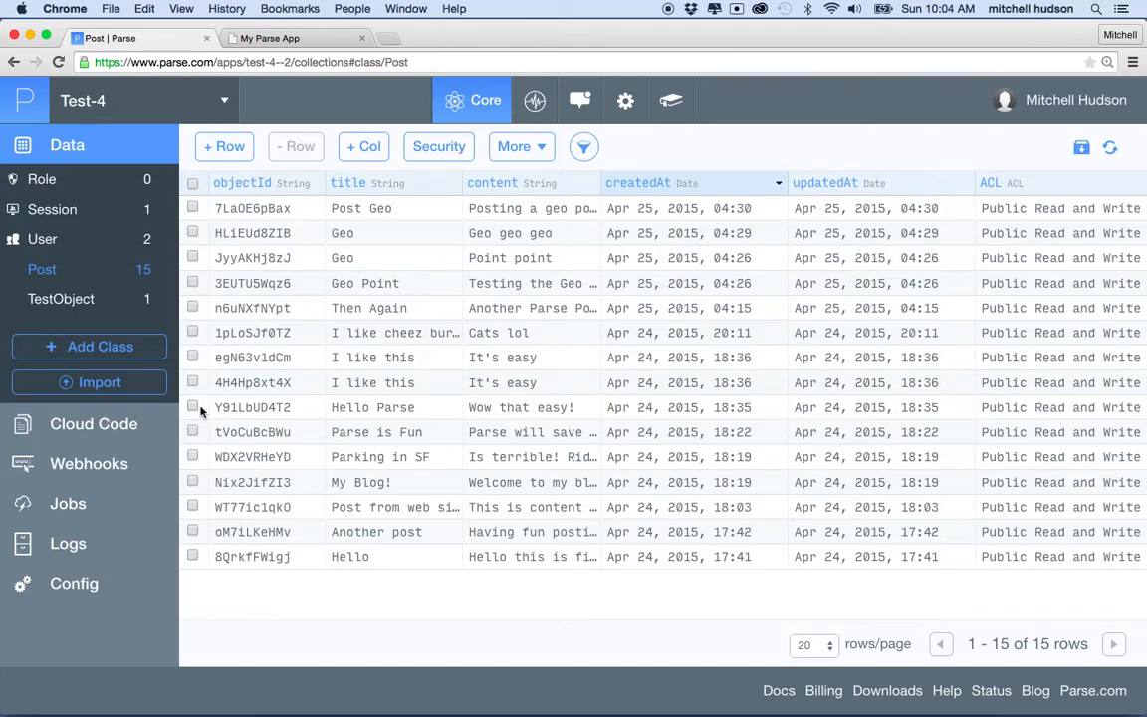
mouse_move(189, 386)
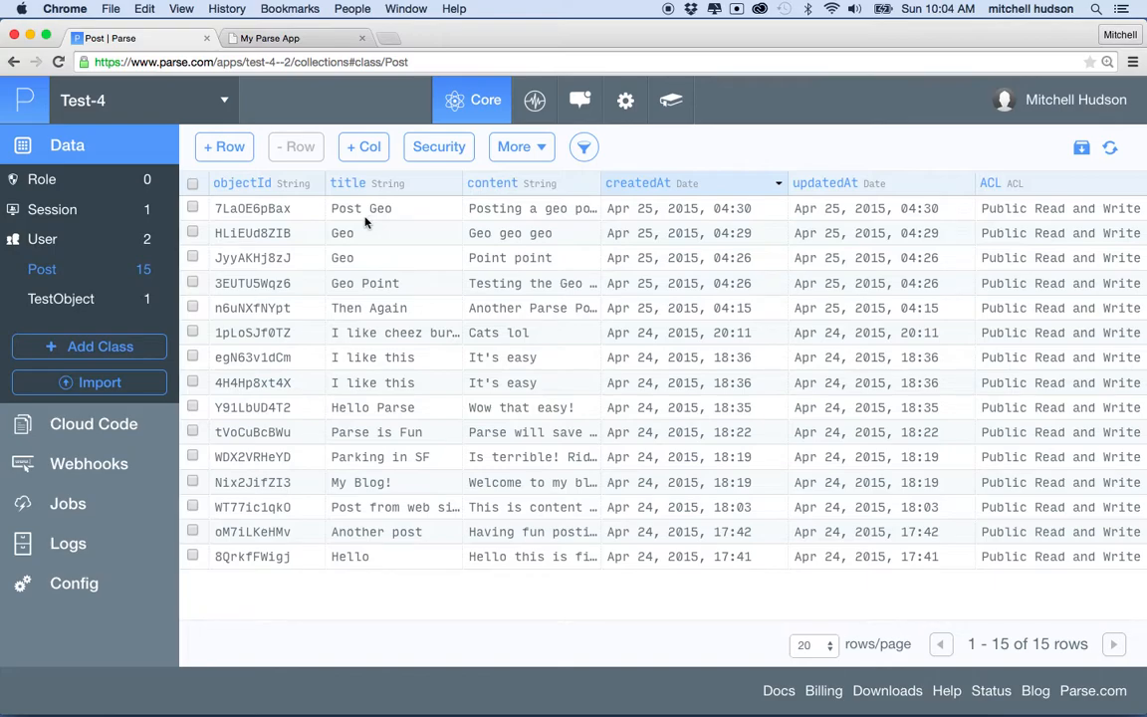
mouse_move(377, 338)
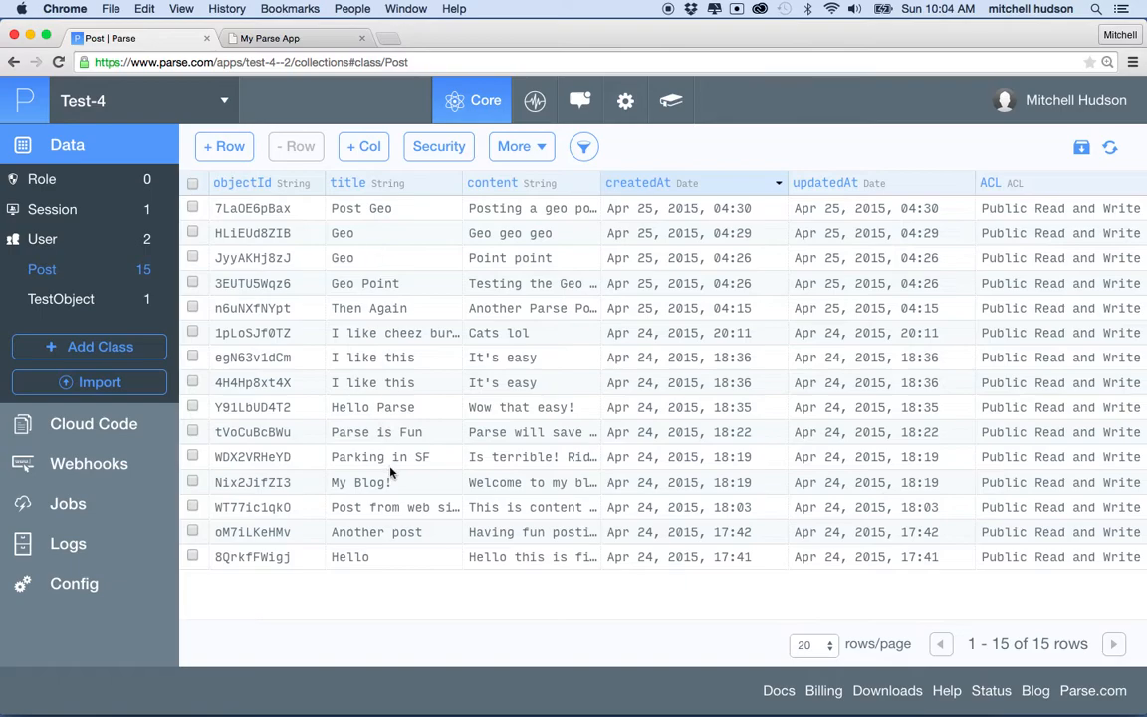
mouse_move(42, 239)
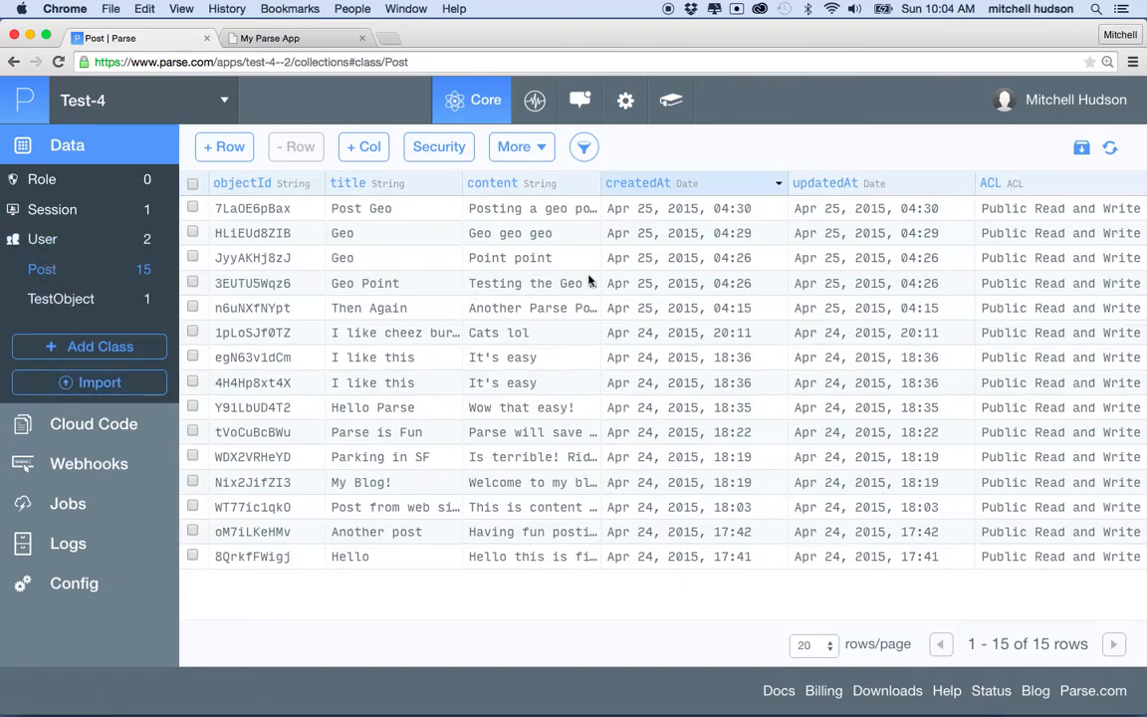
mouse_move(654, 527)
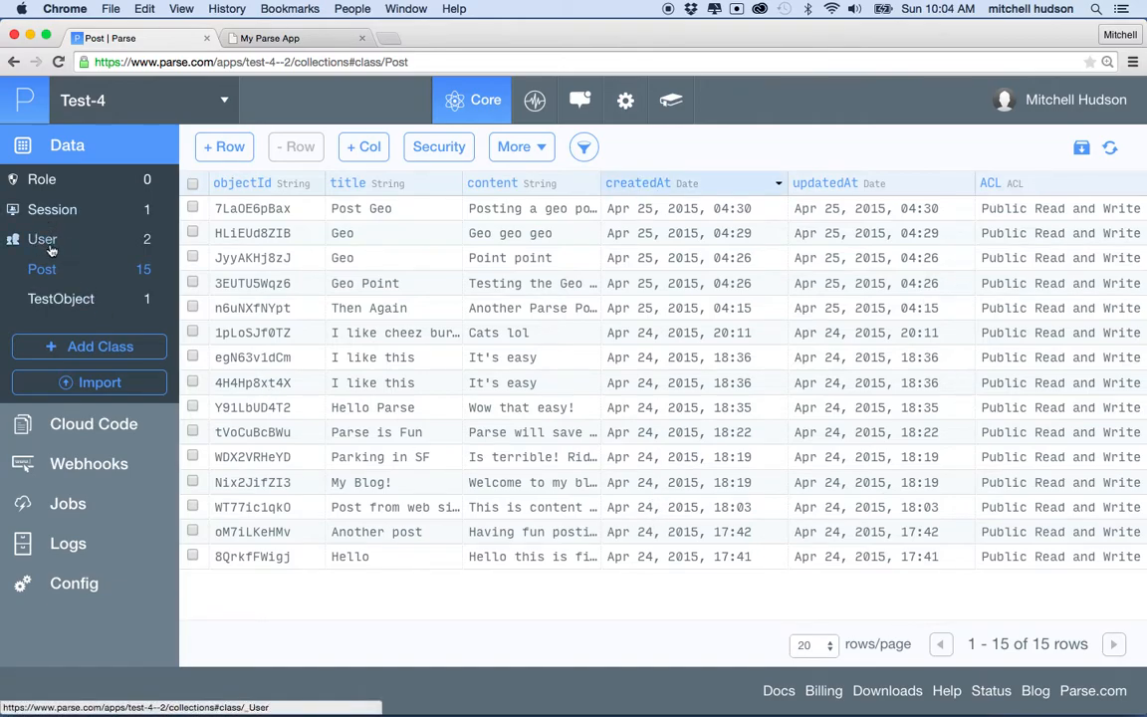
mouse_move(43, 239)
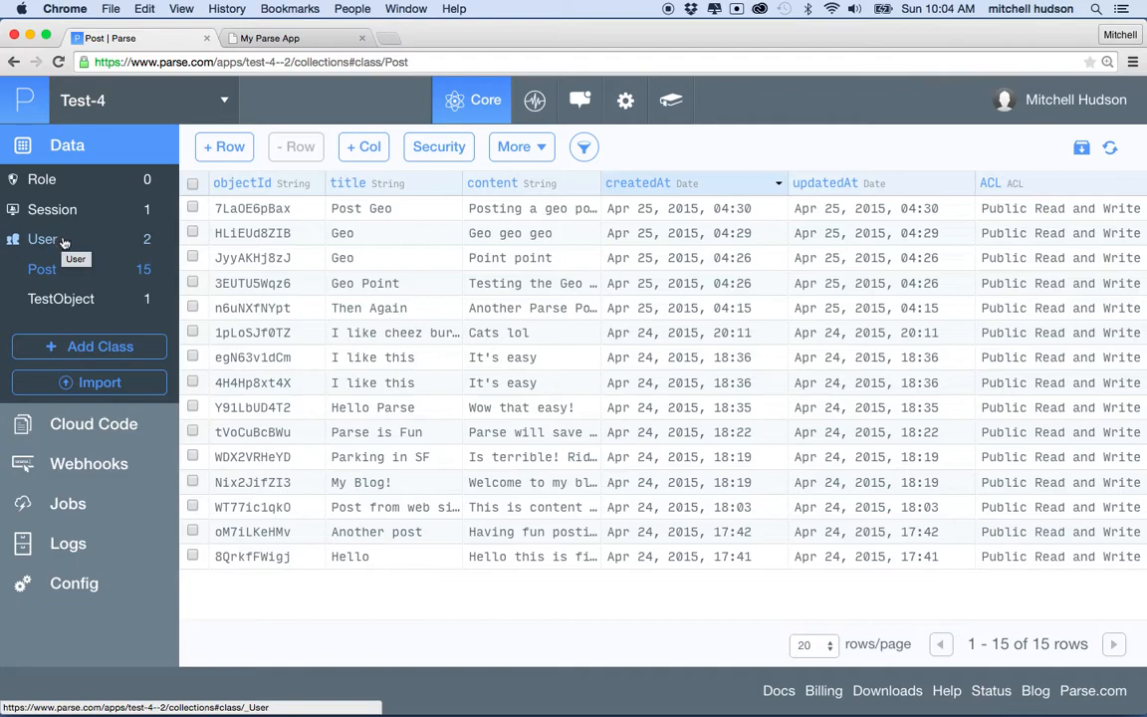
mouse_move(63, 251)
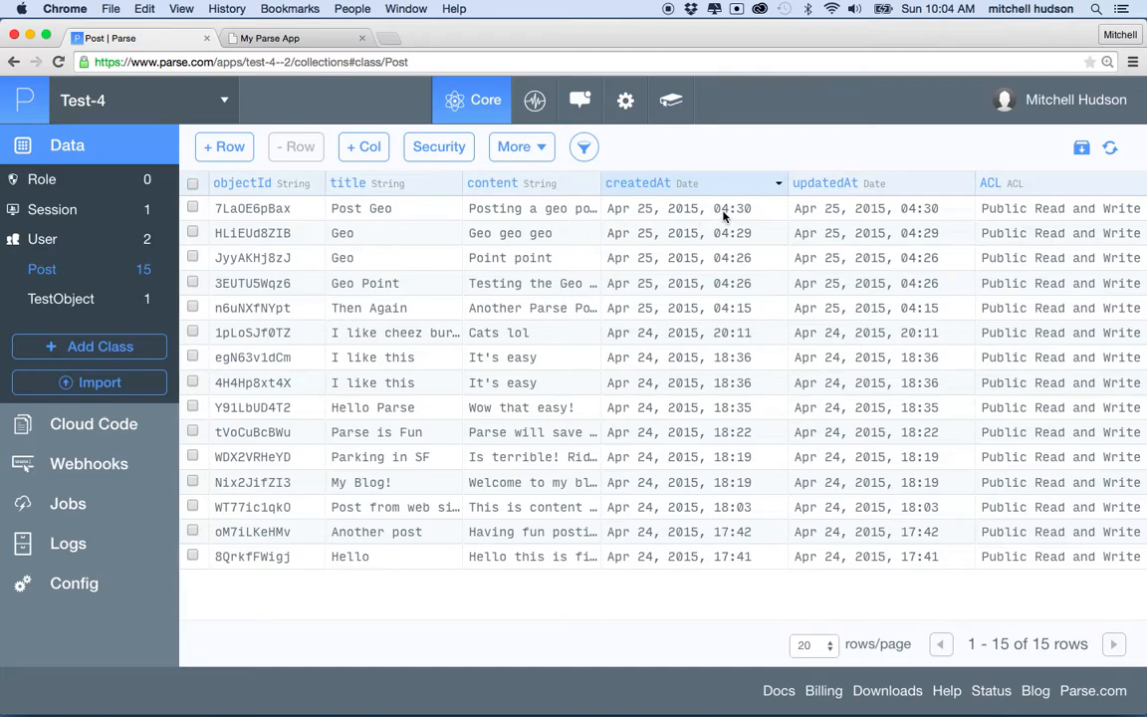
mouse_move(804, 199)
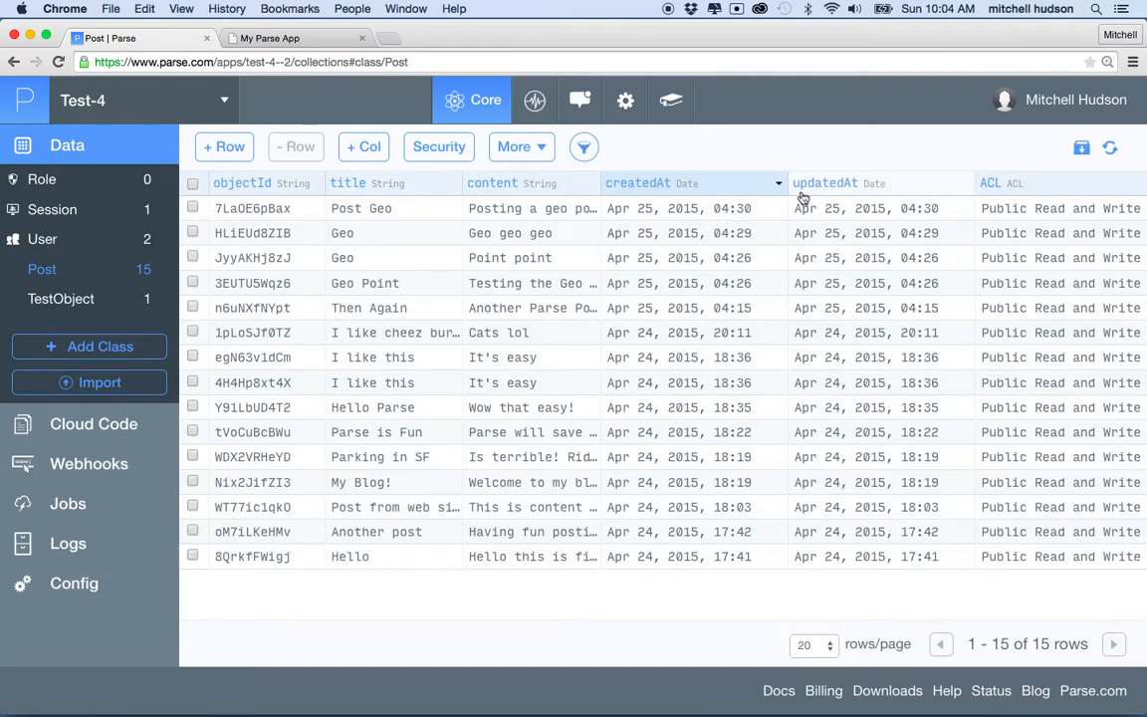
mouse_move(223, 249)
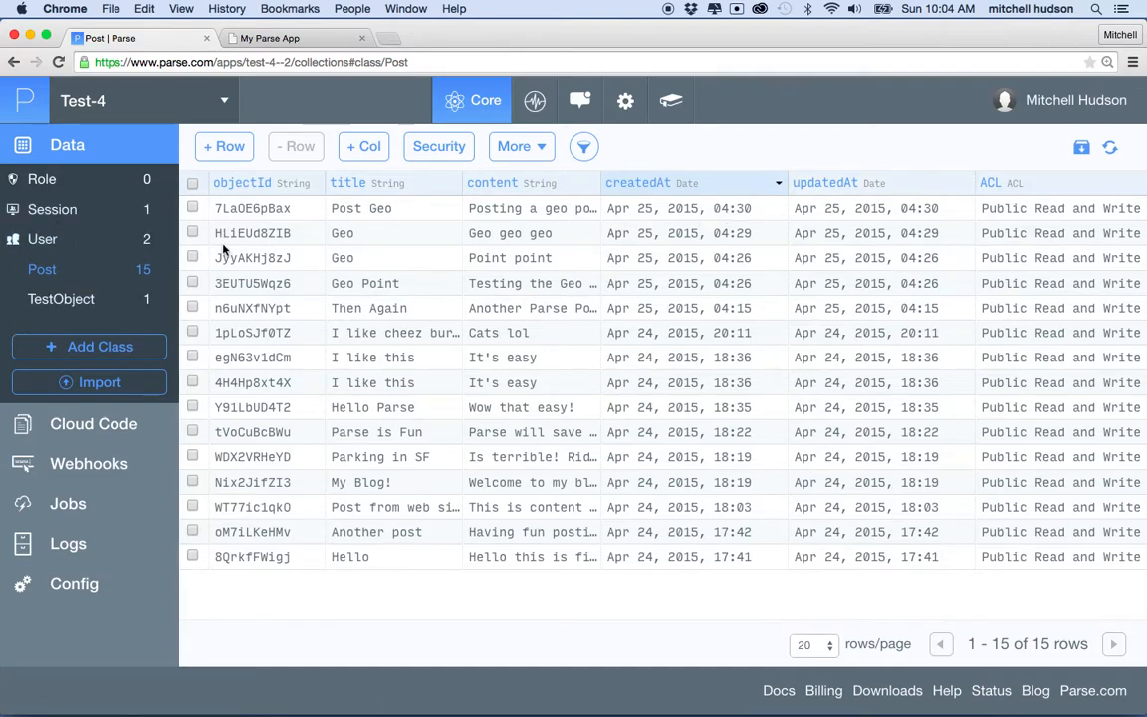
- Review the User class rows, then return to the Post class table
click(42, 239)
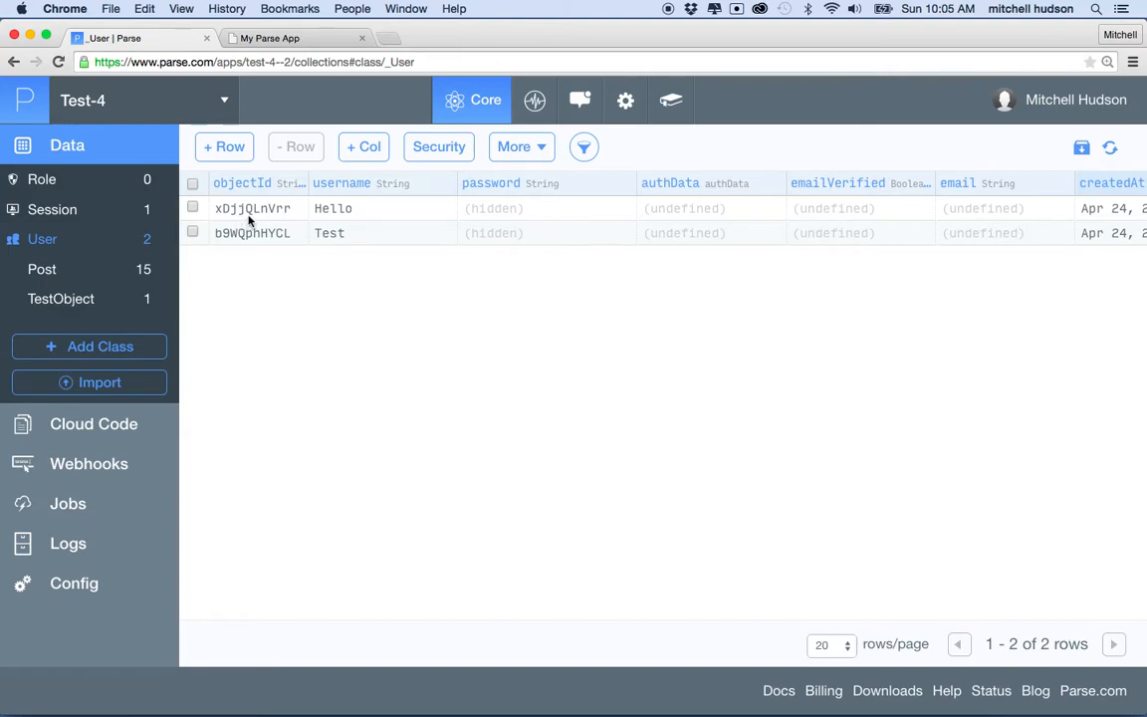
click(42, 269)
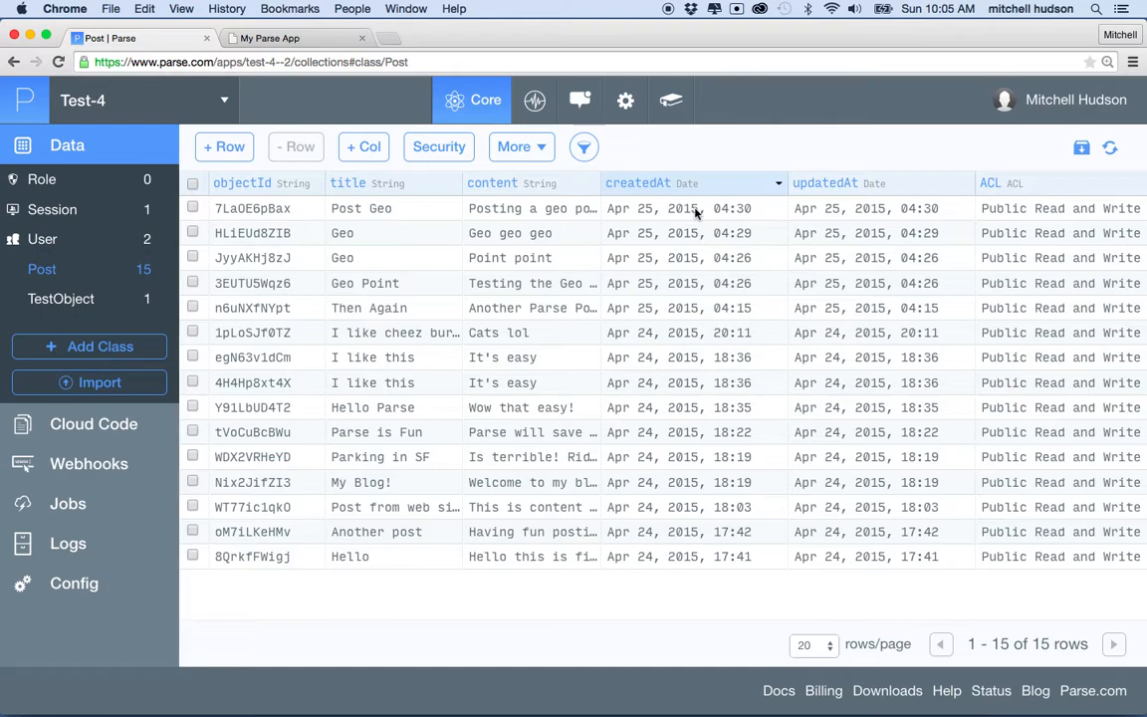
mouse_move(562, 167)
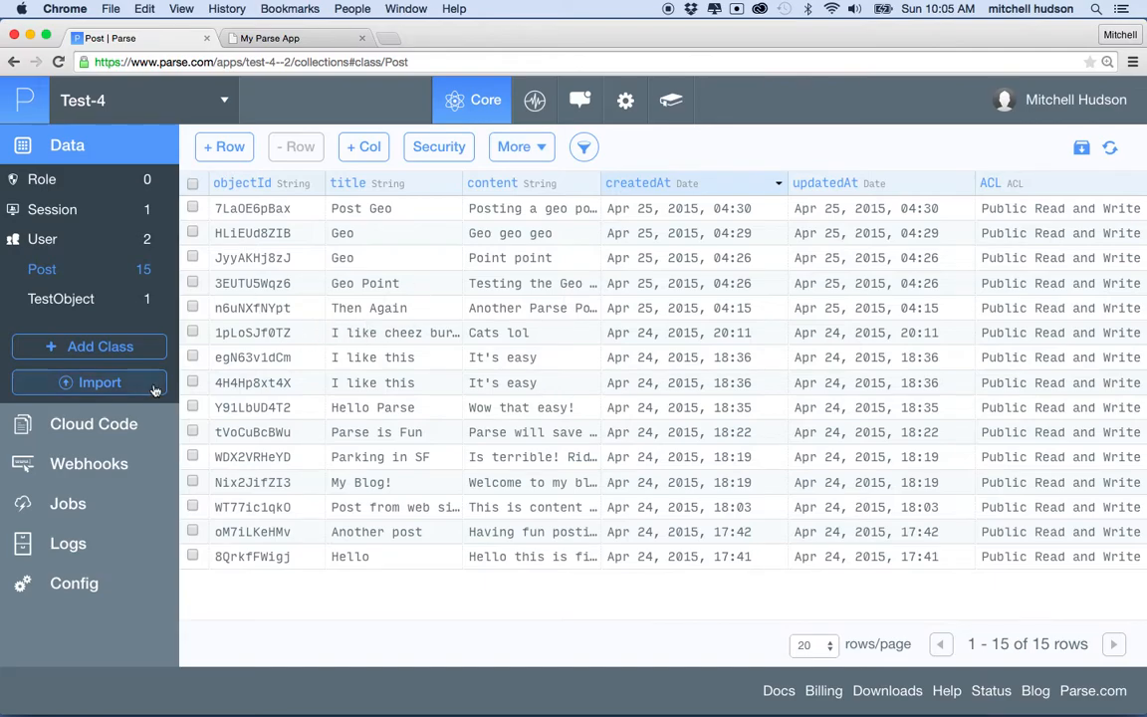
mouse_move(100, 382)
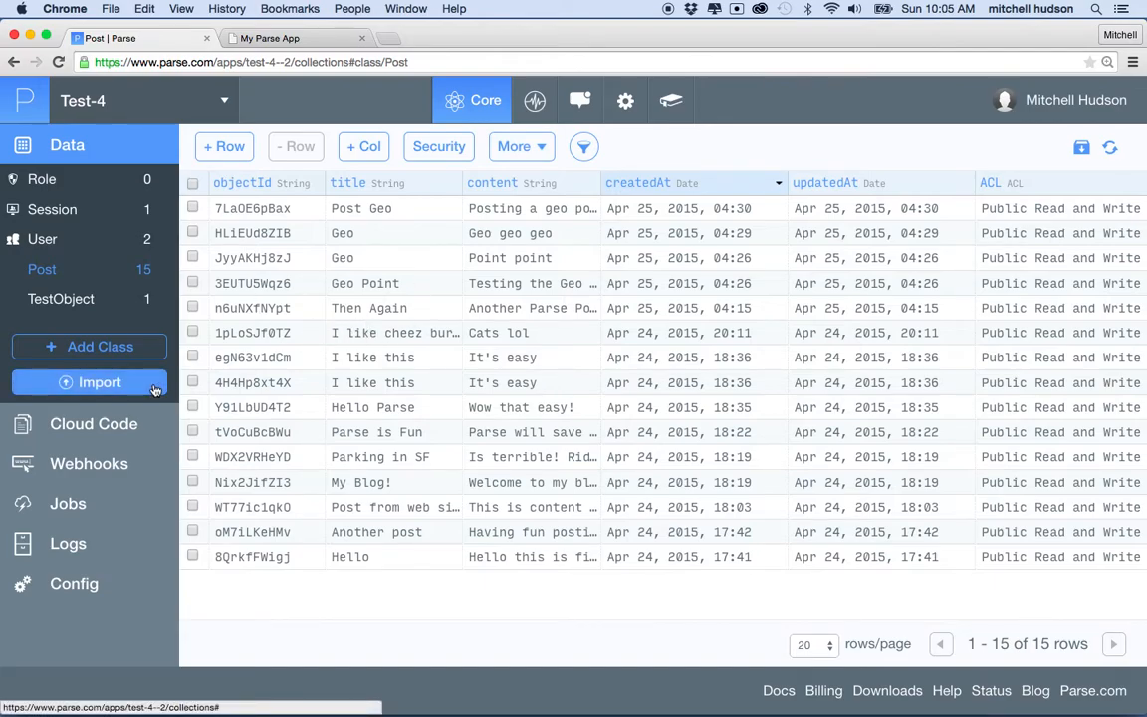
mouse_move(334, 258)
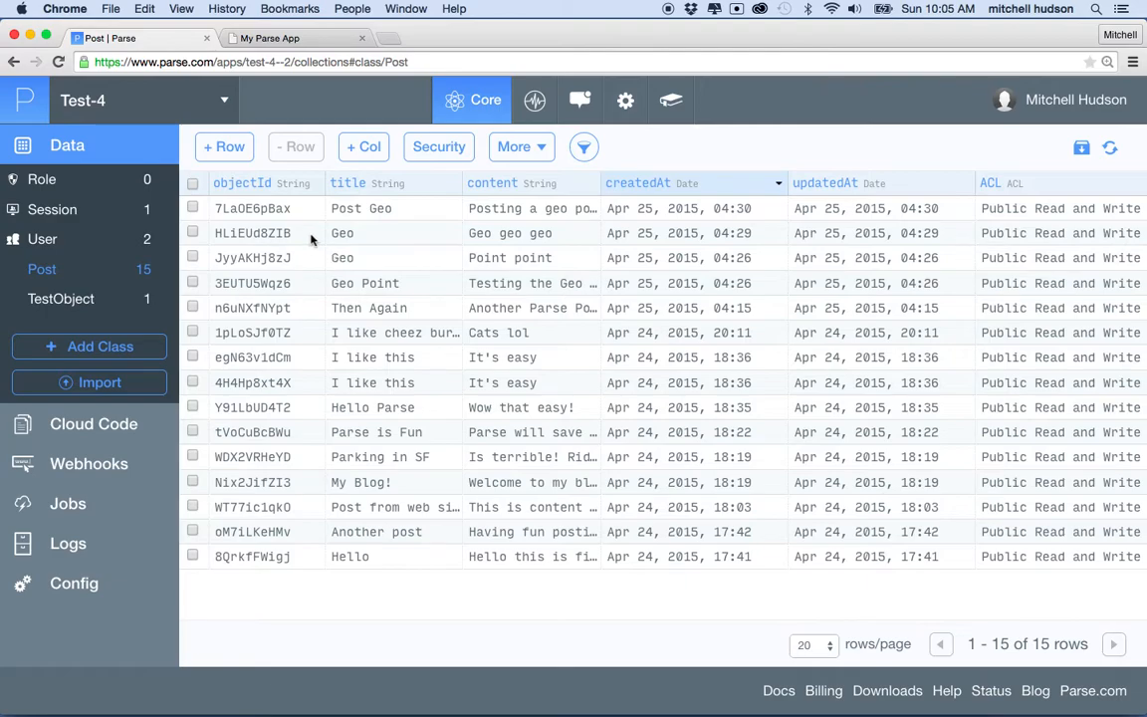
mouse_move(379, 225)
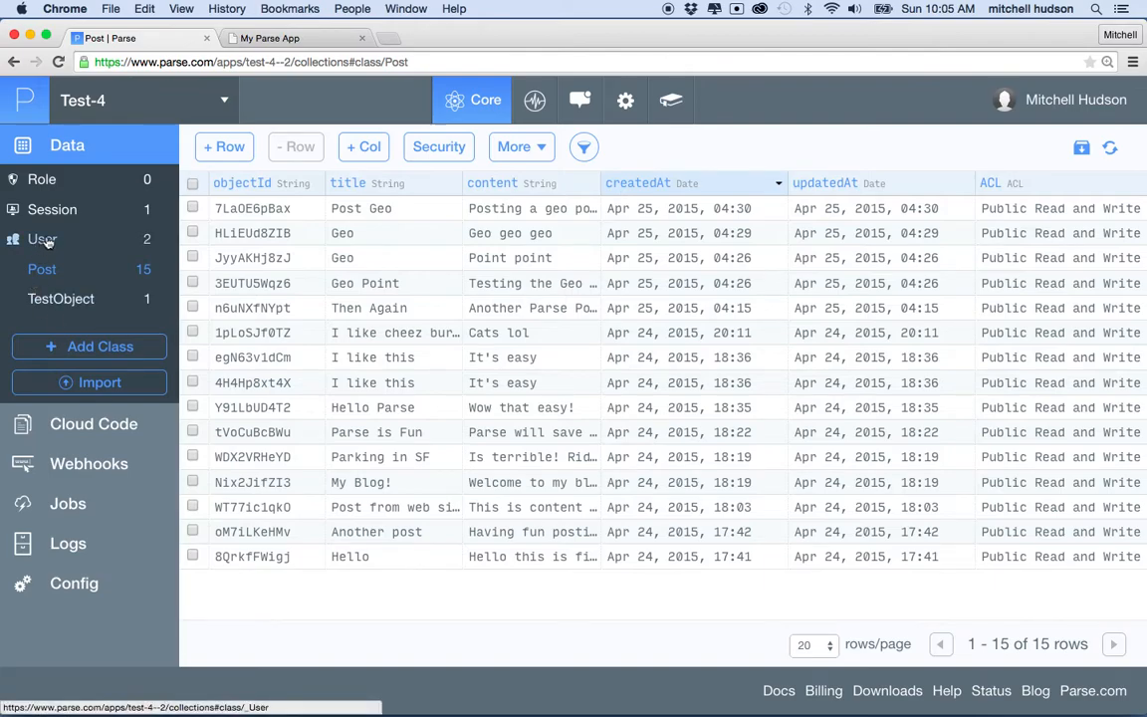
mouse_move(44, 239)
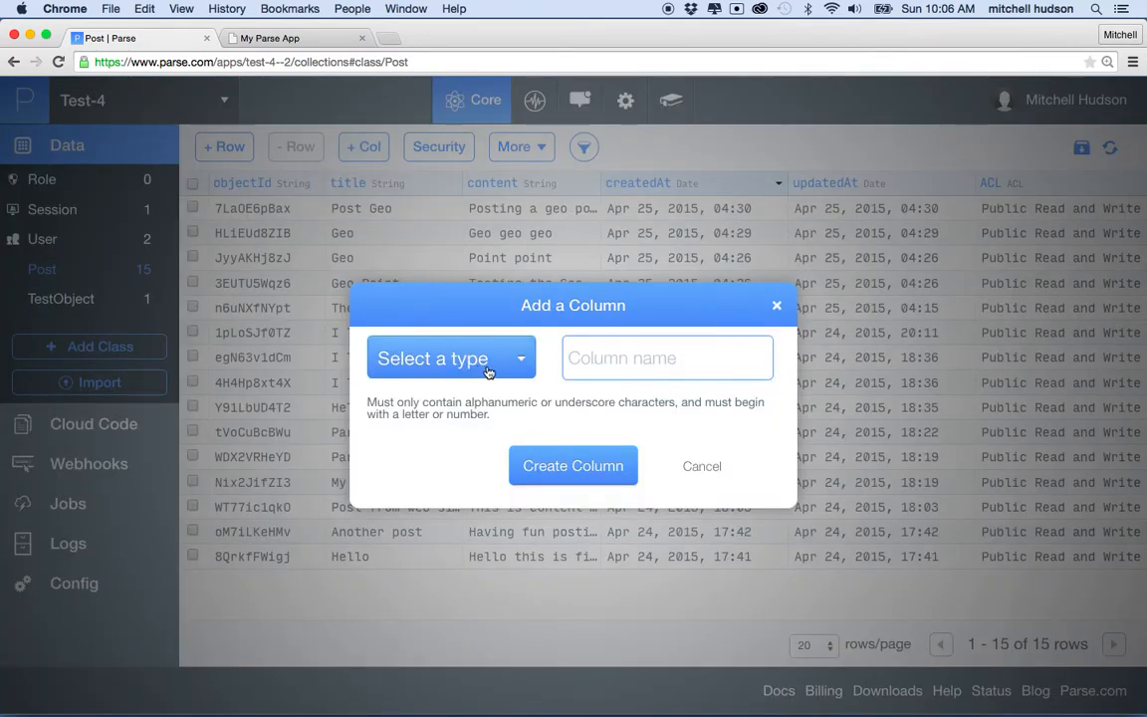
- Create a Pointer column named user targeting the _User class in Post
click(450, 358)
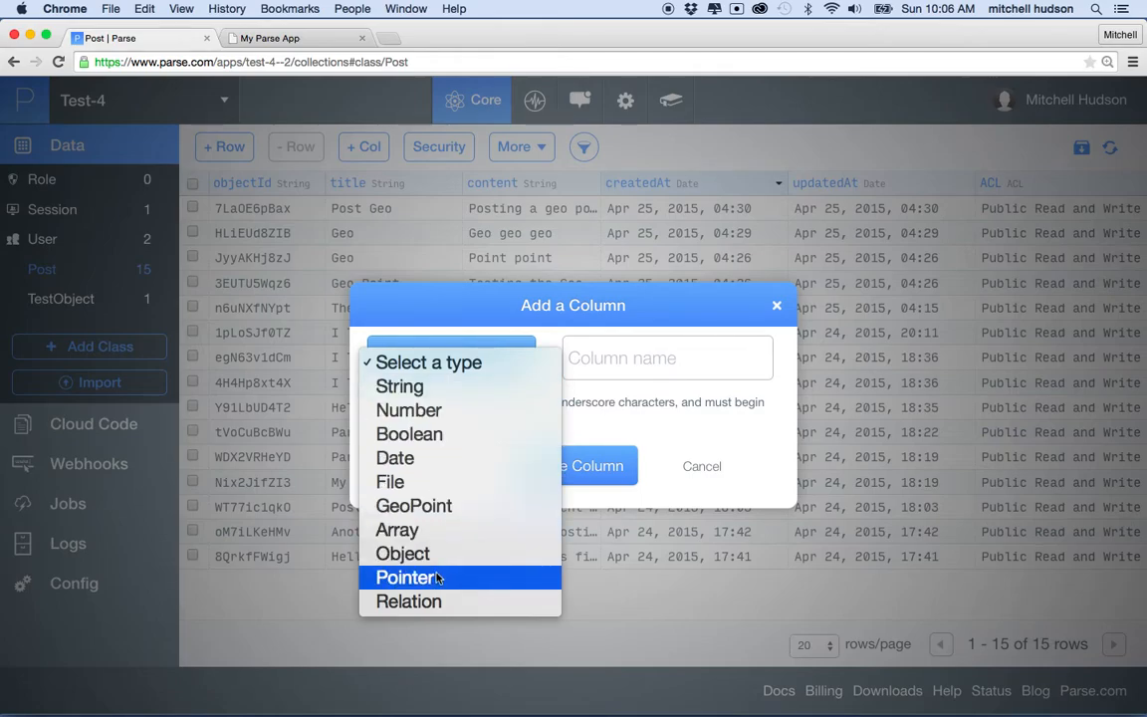
mouse_move(442, 586)
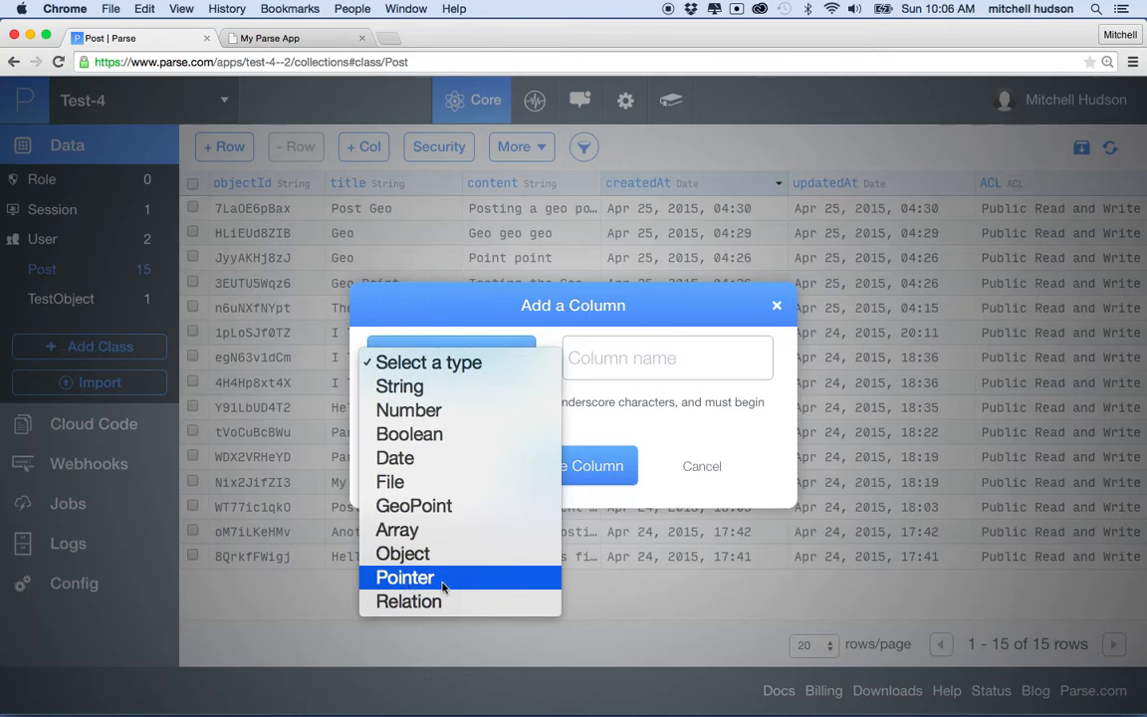
click(404, 577)
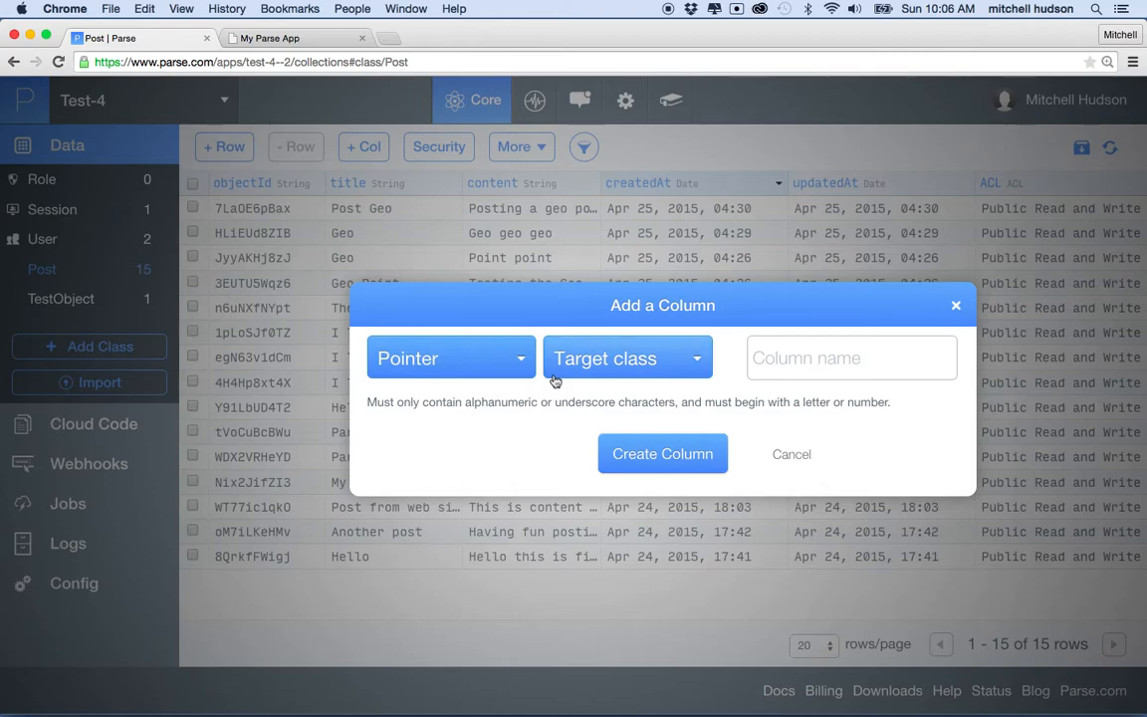
mouse_move(486, 377)
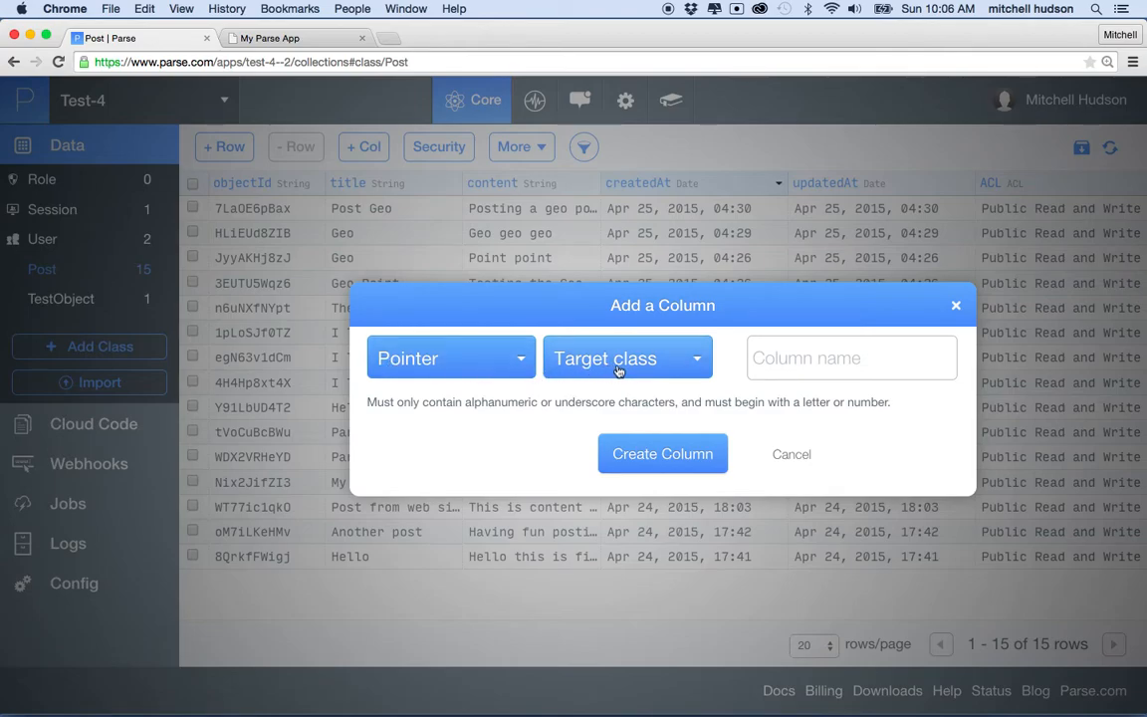
click(627, 358)
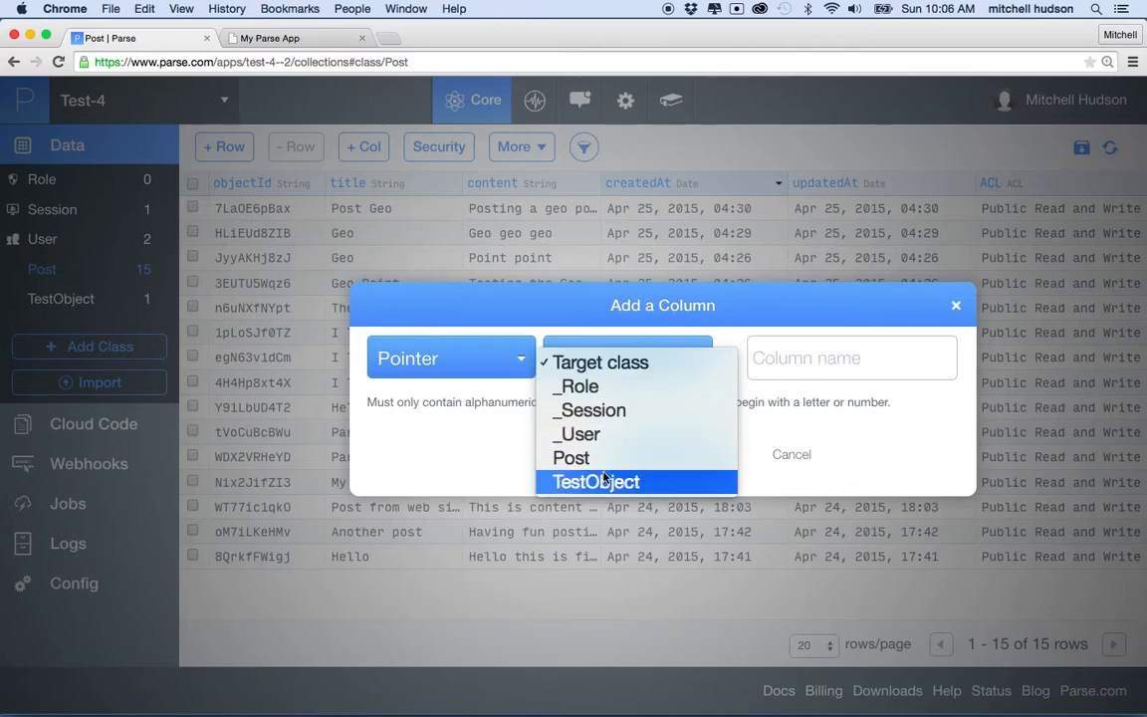
mouse_move(572, 458)
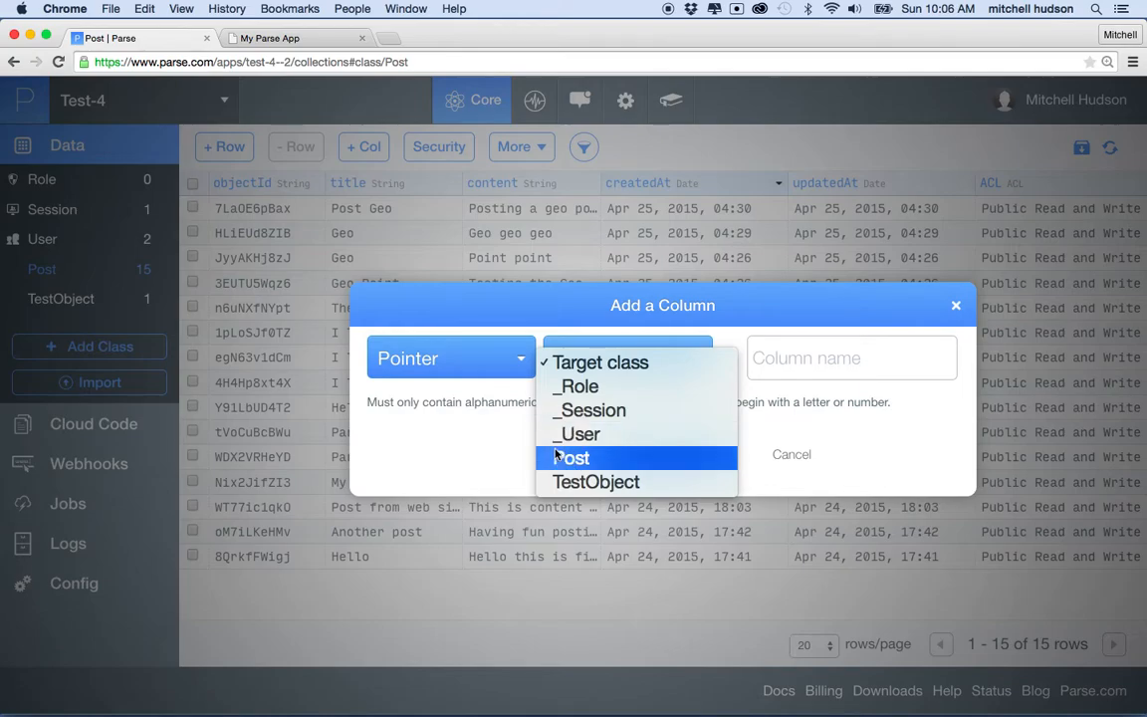
mouse_move(594, 410)
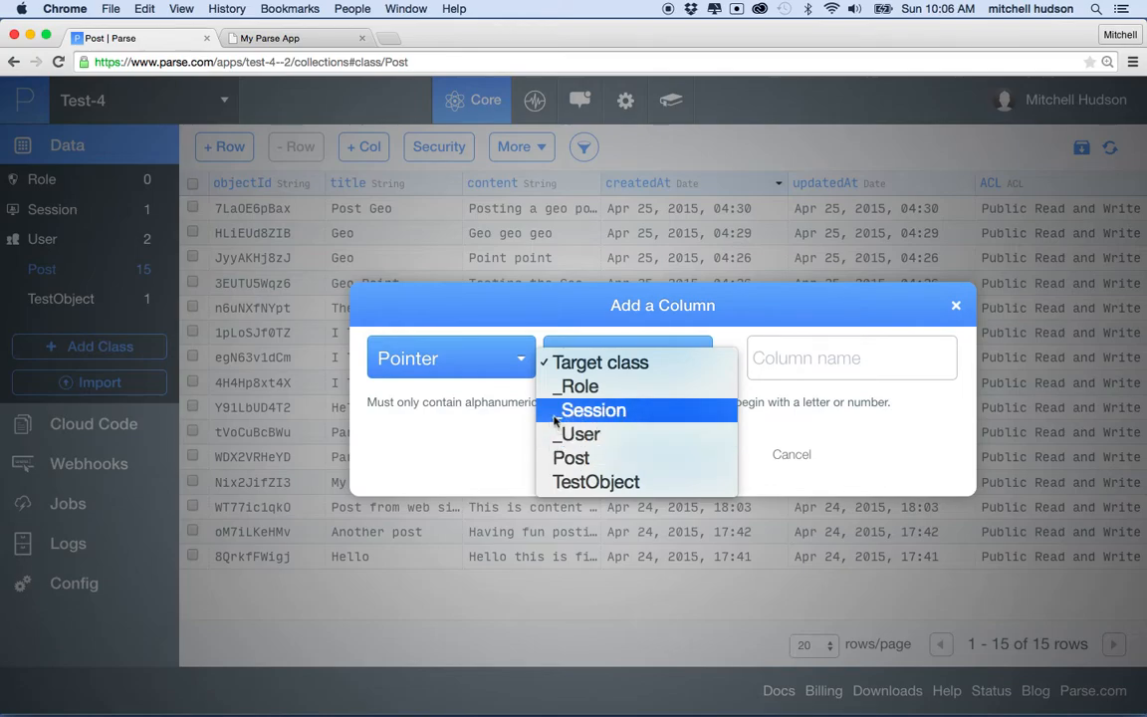
mouse_move(577, 386)
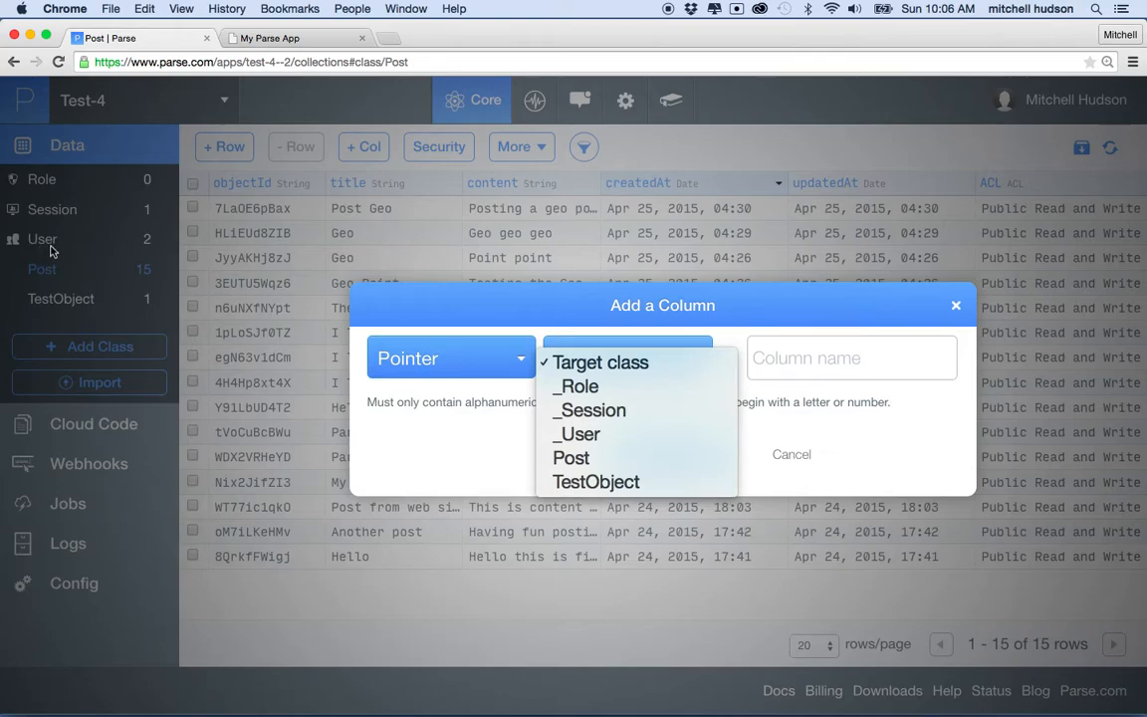
click(577, 434)
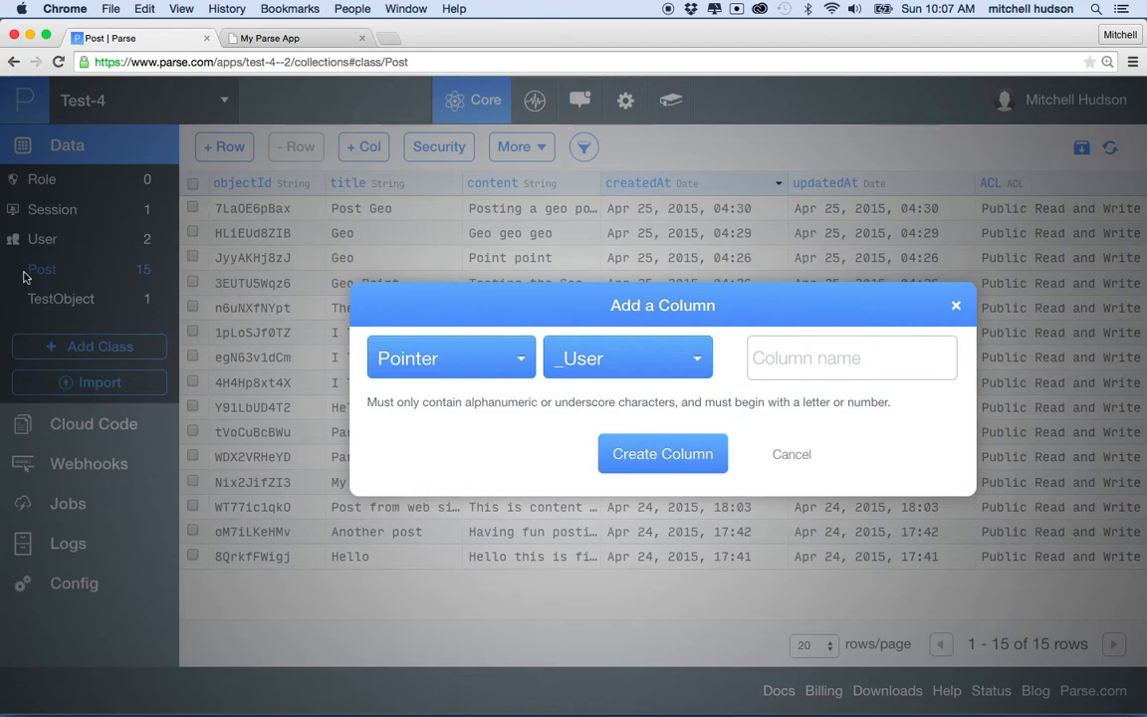
mouse_move(128, 227)
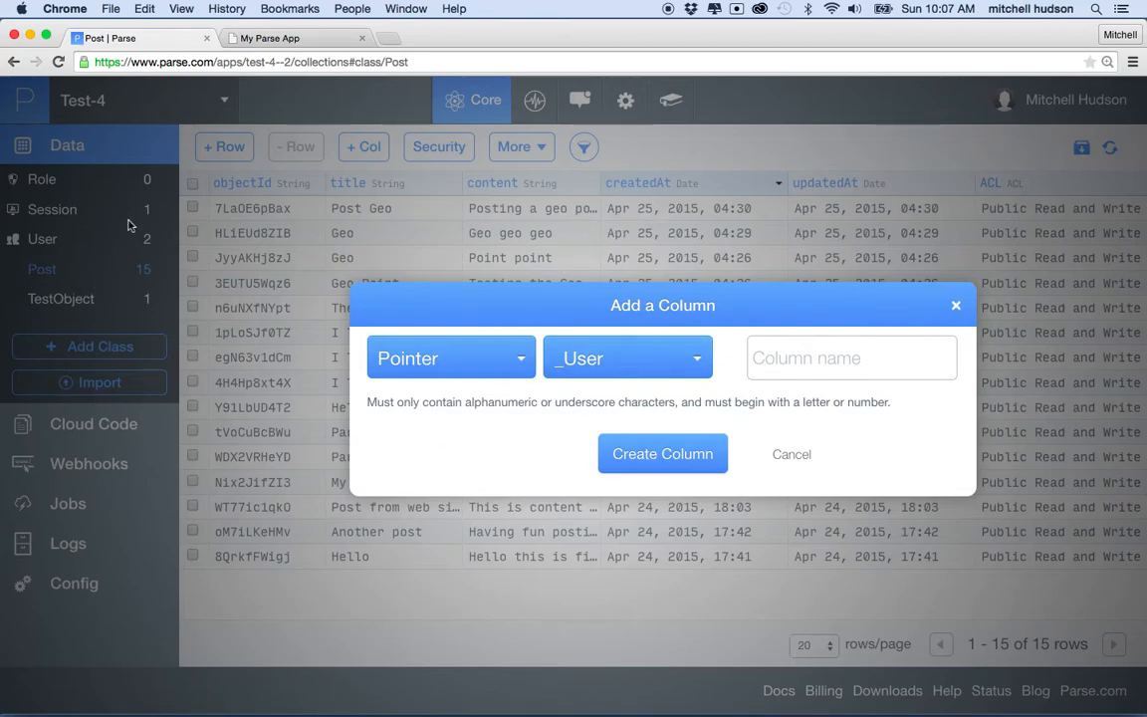
click(853, 359)
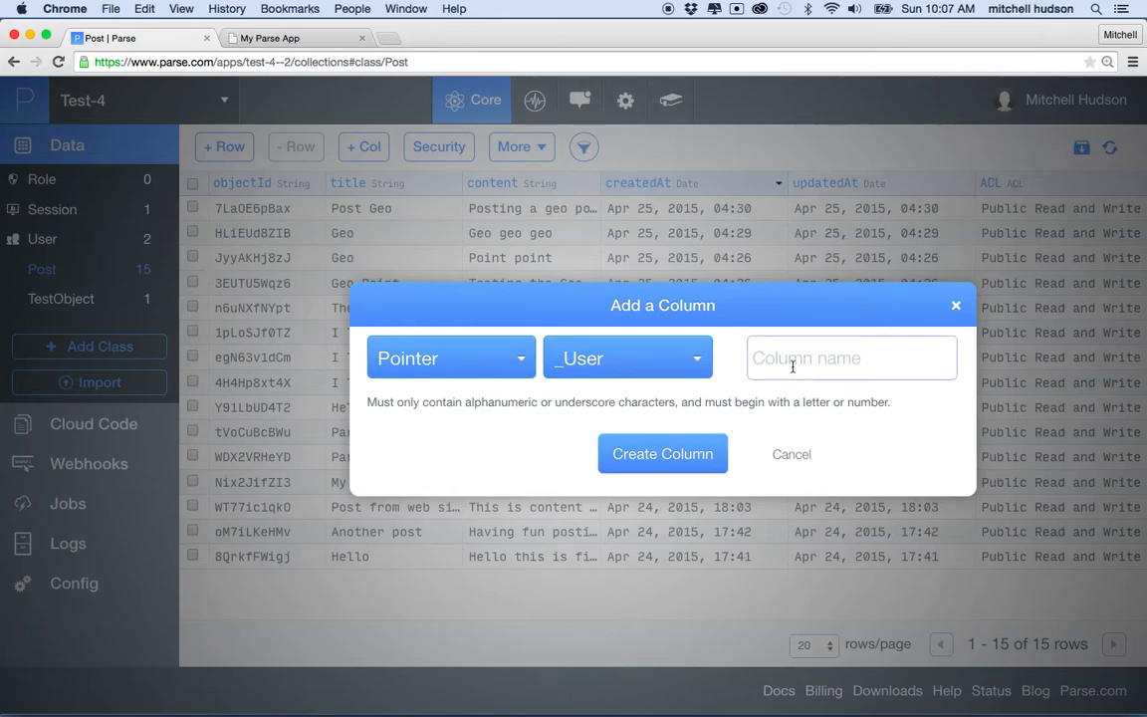
text(user)
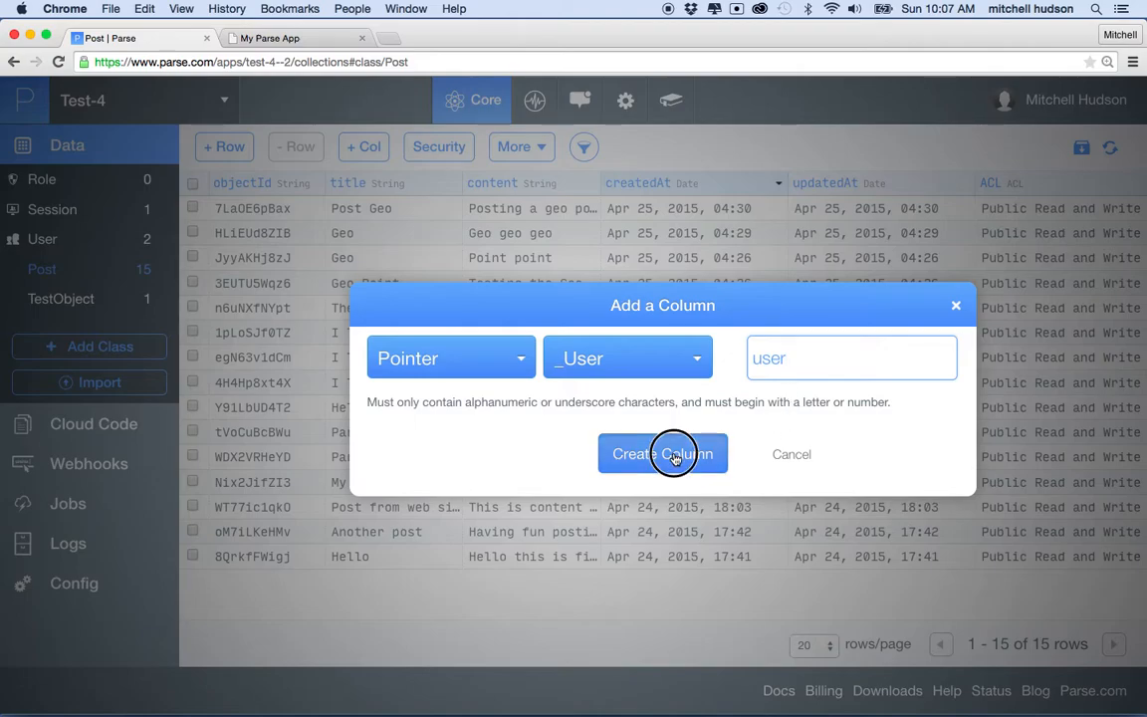
click(661, 454)
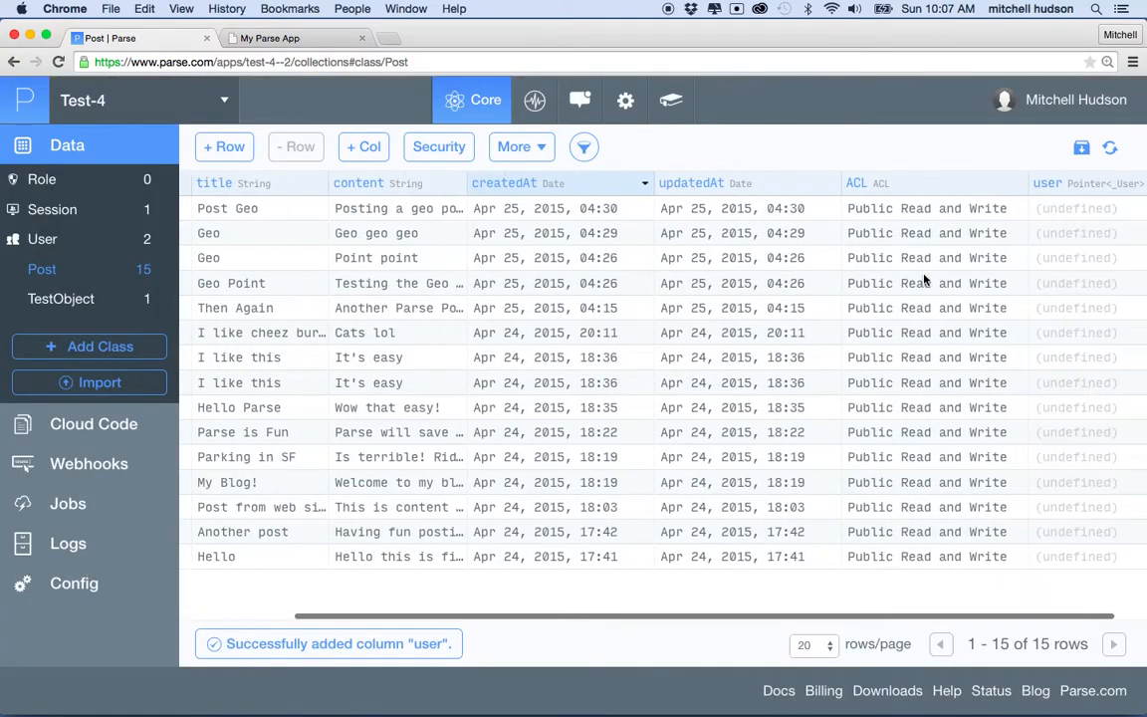
scroll(right, 3)
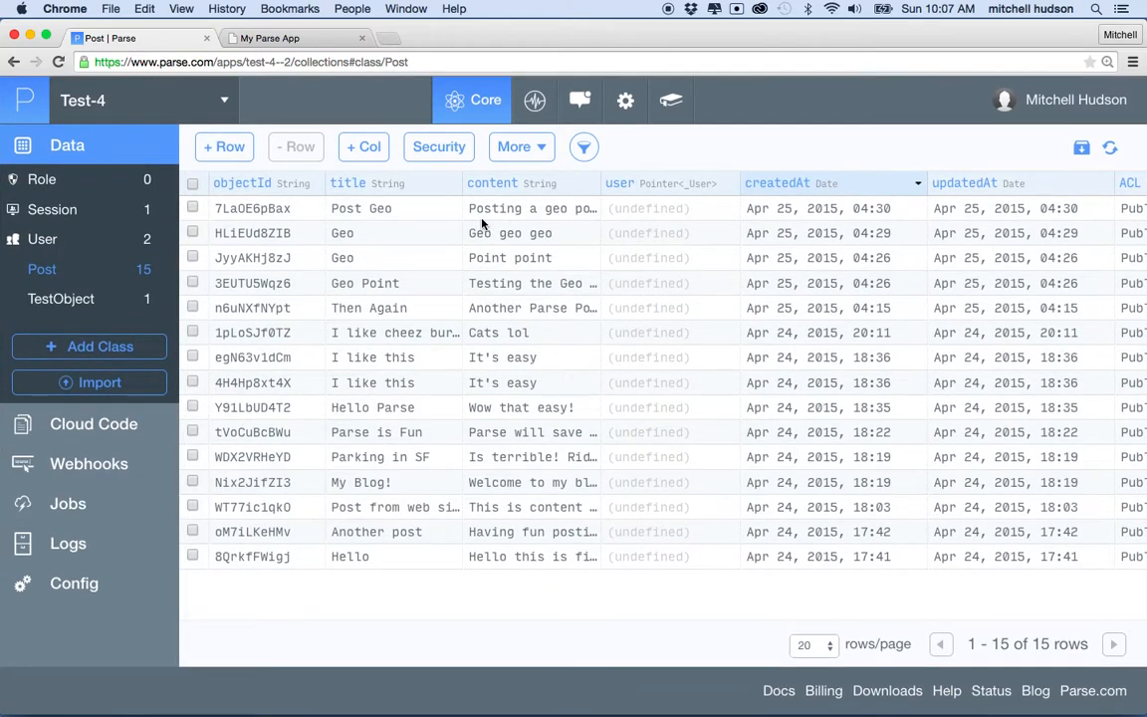
mouse_move(627, 203)
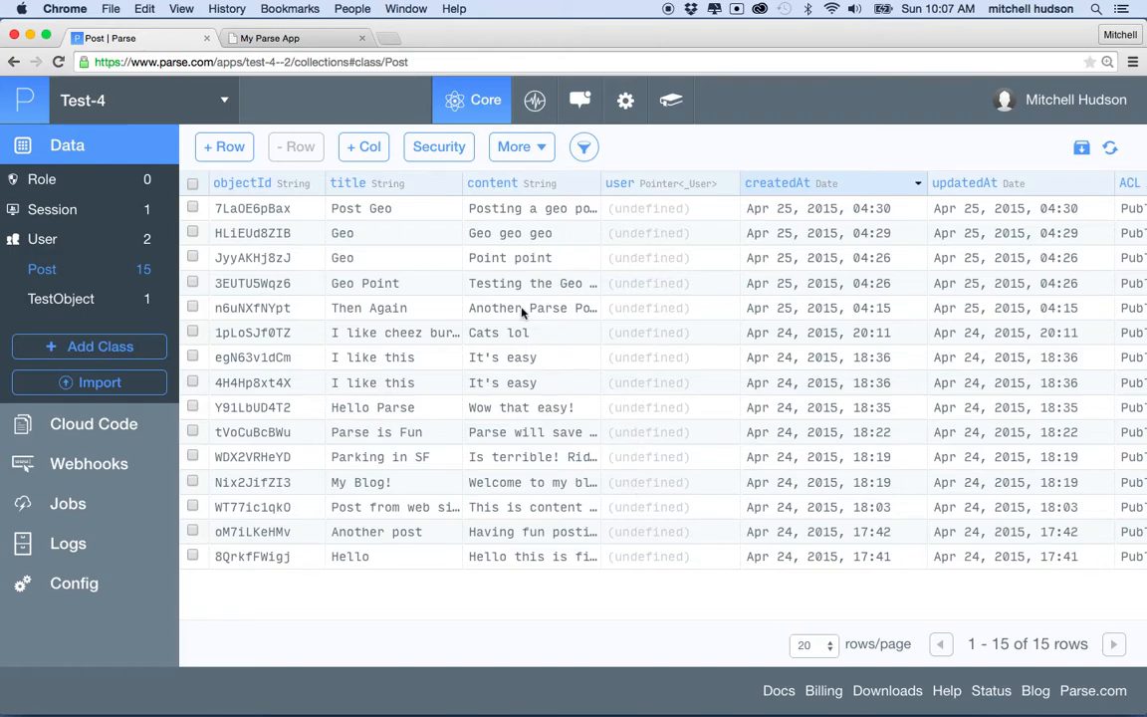
mouse_move(651, 192)
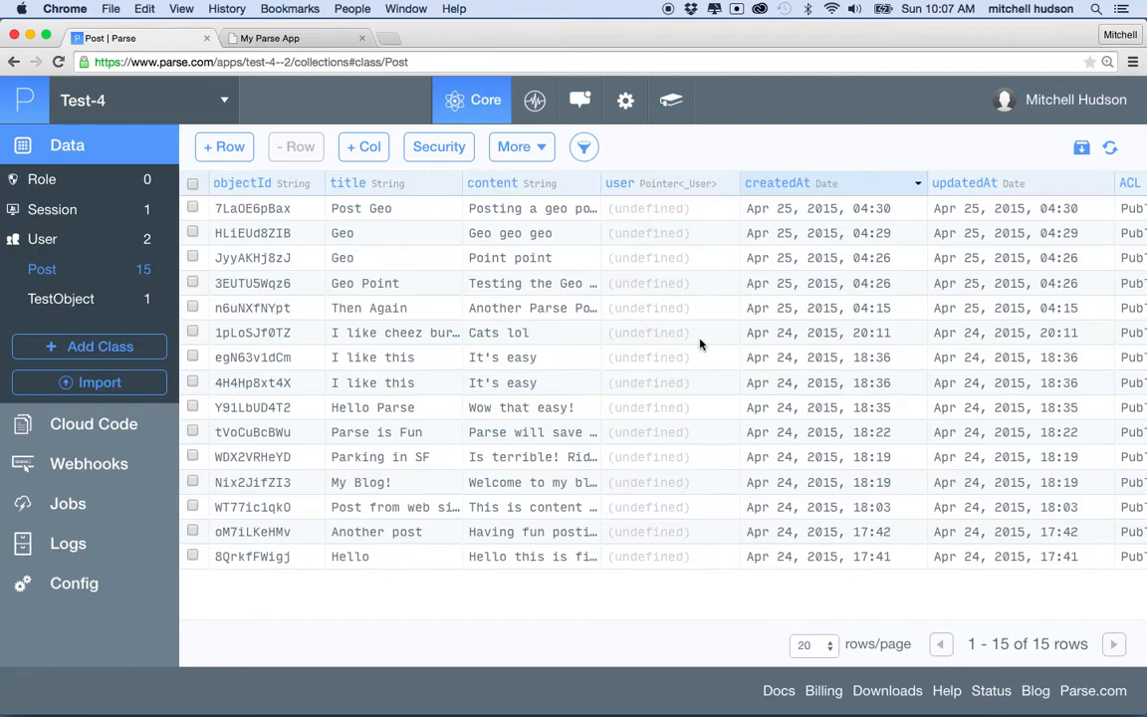
mouse_move(693, 343)
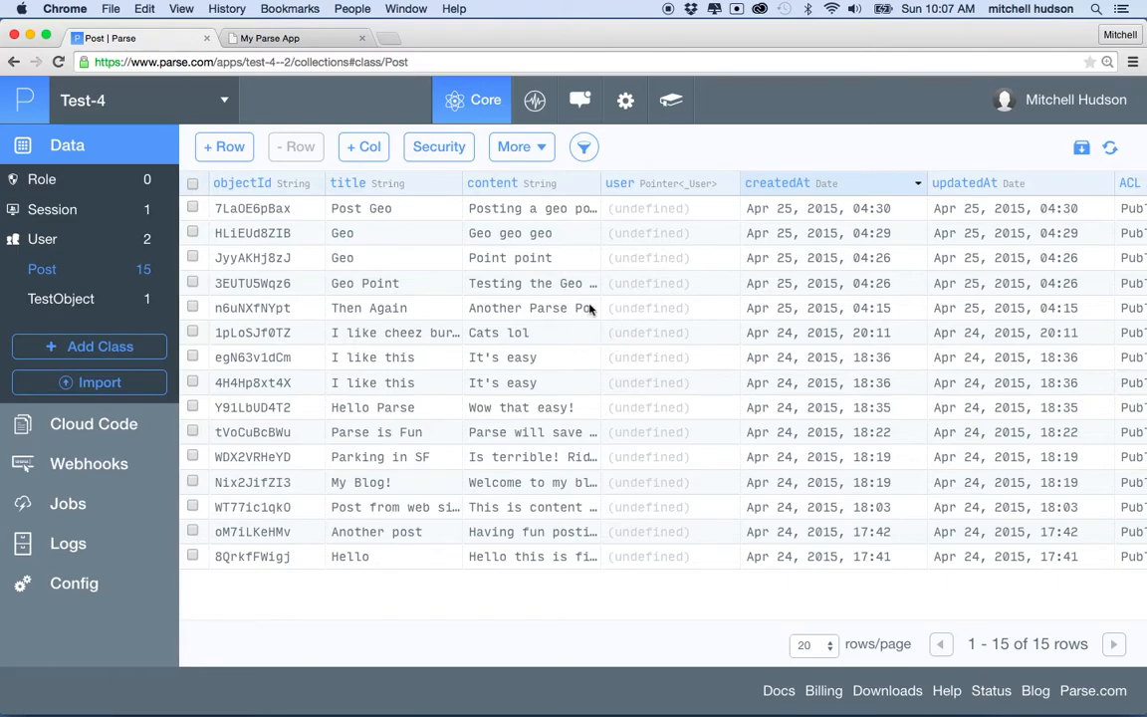
mouse_move(556, 259)
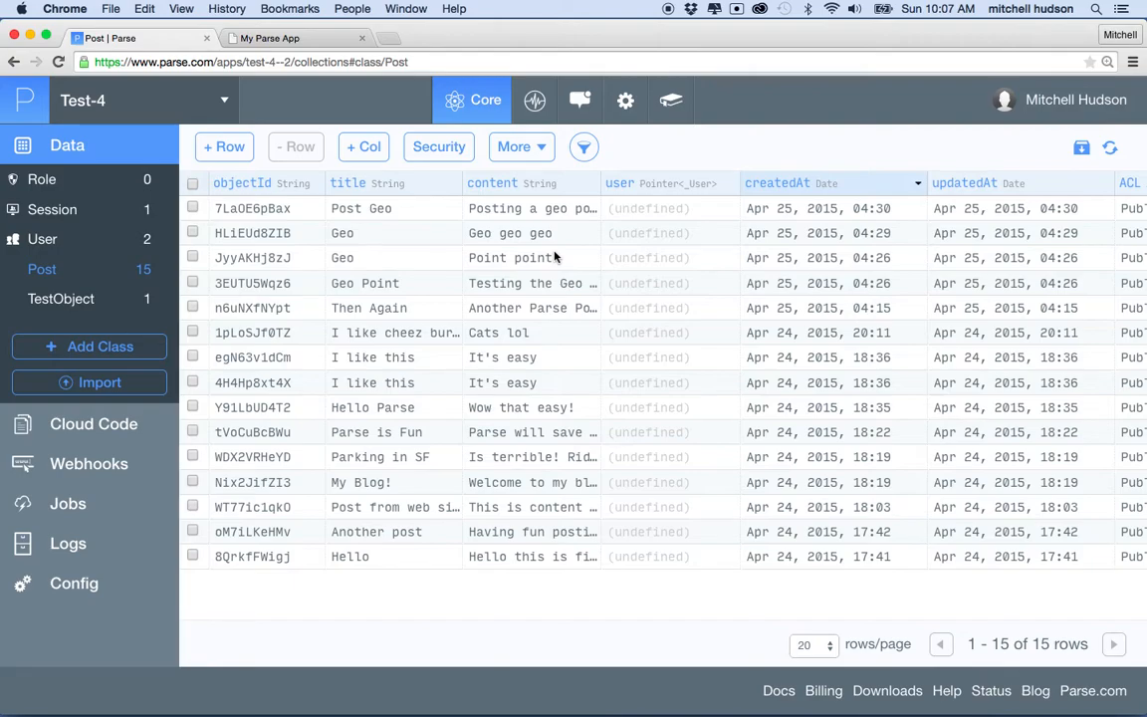
mouse_move(402, 299)
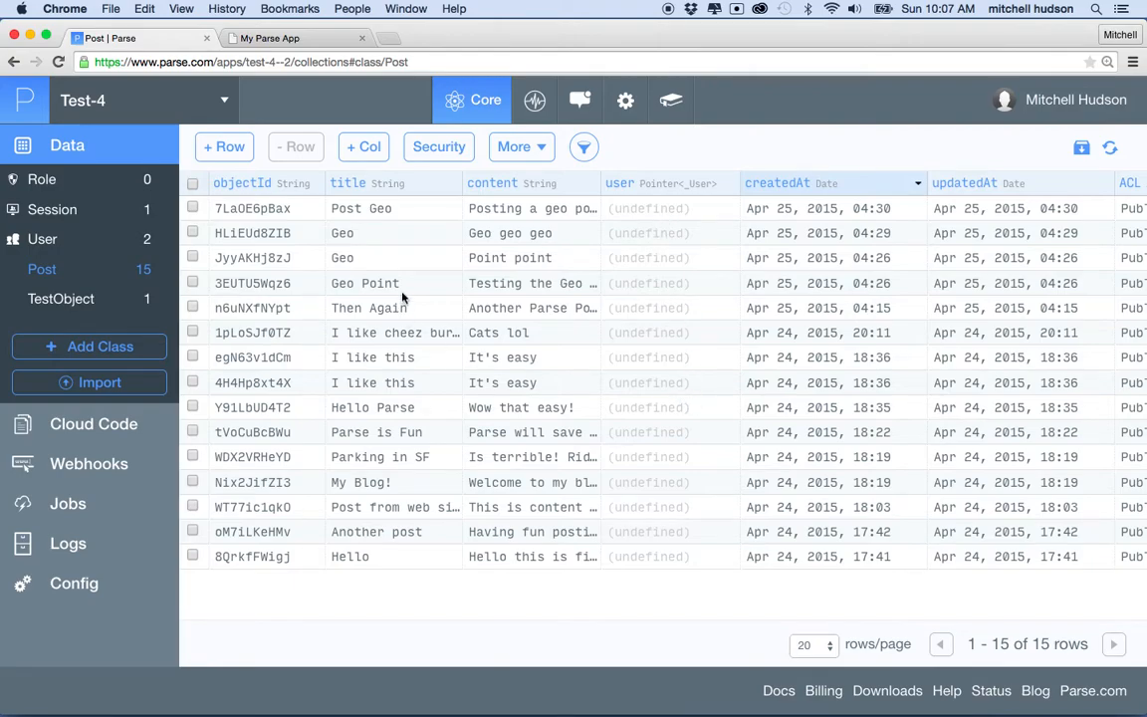
mouse_move(482, 301)
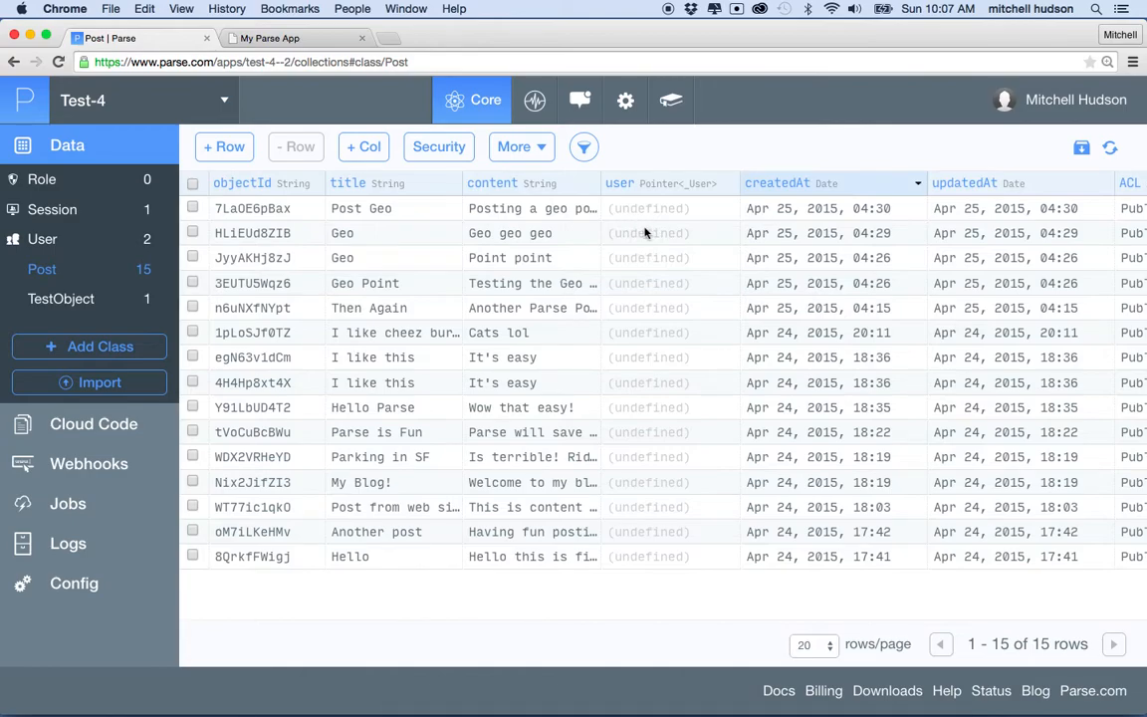
mouse_move(673, 302)
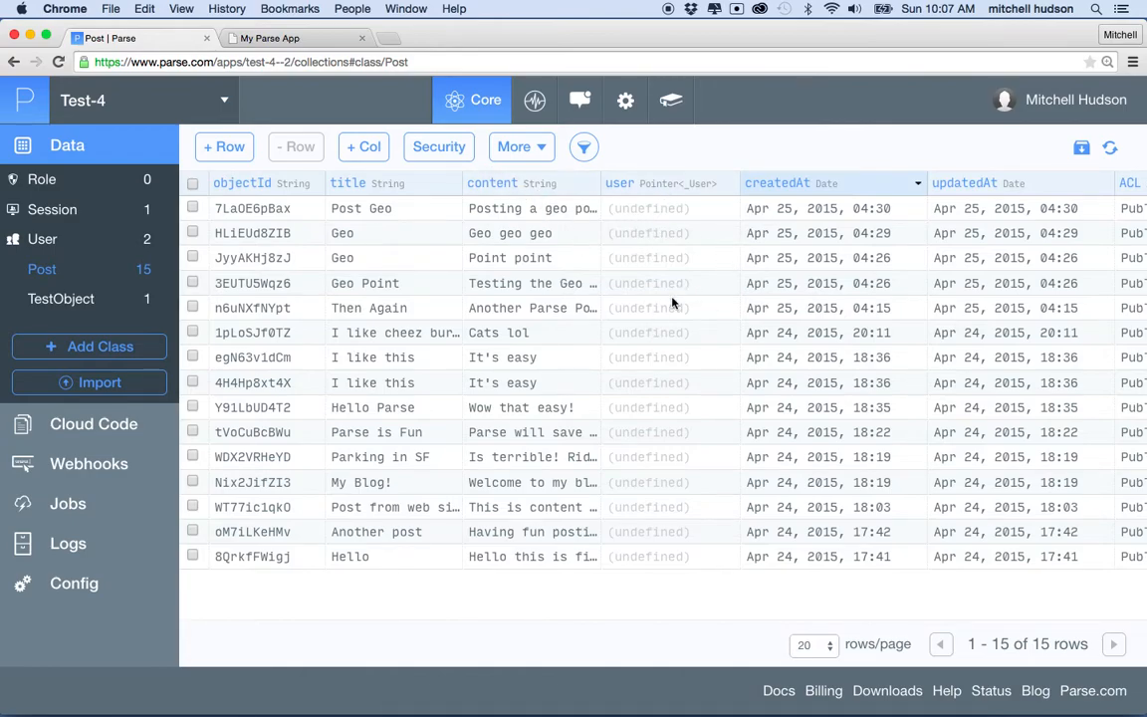
click(44, 239)
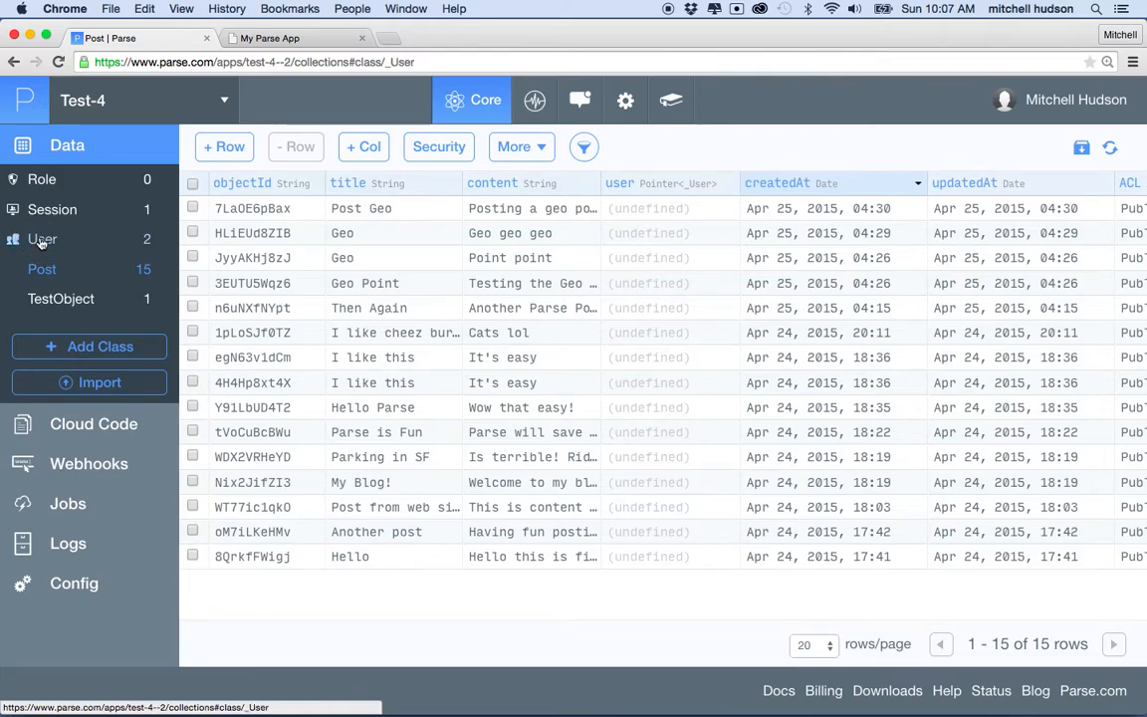
- Point several posts, including the Hello post, at User xDjjQLnVrr and open that linked User row
click(42, 238)
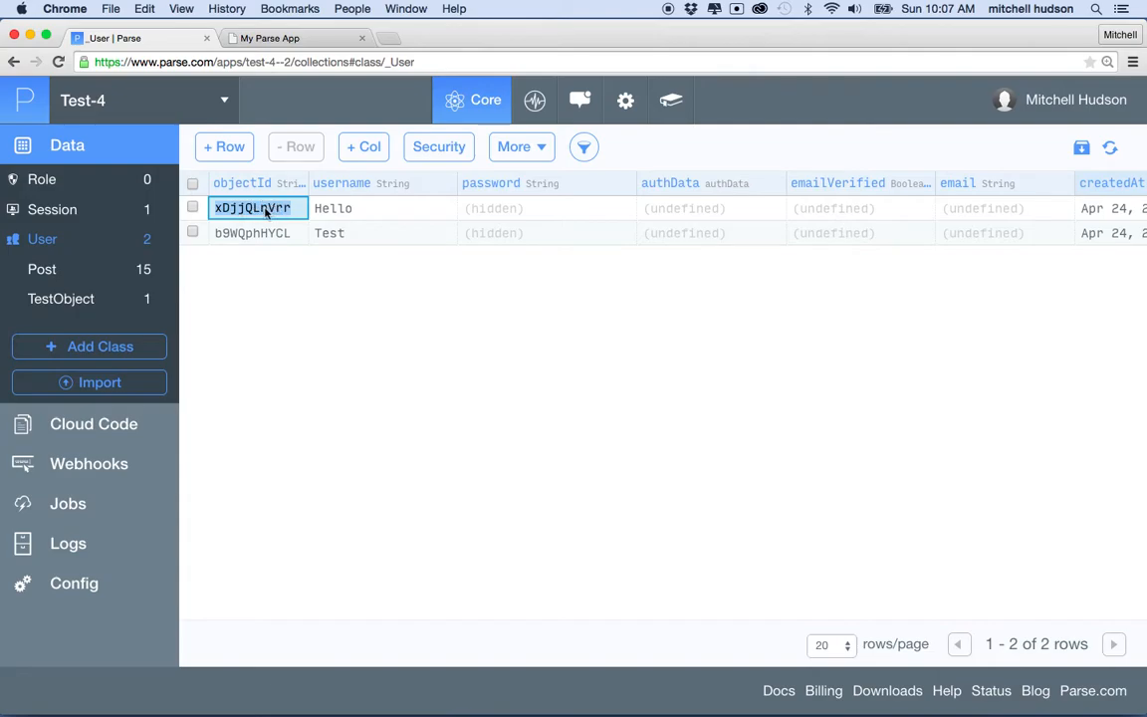
click(42, 269)
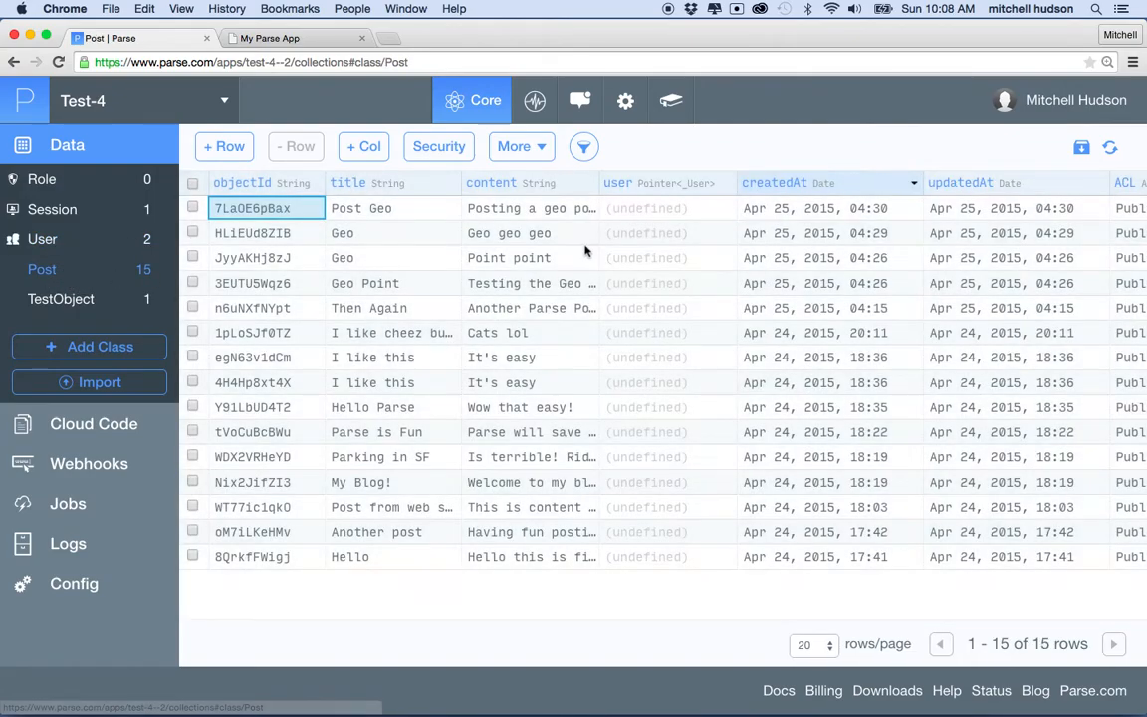
click(645, 209)
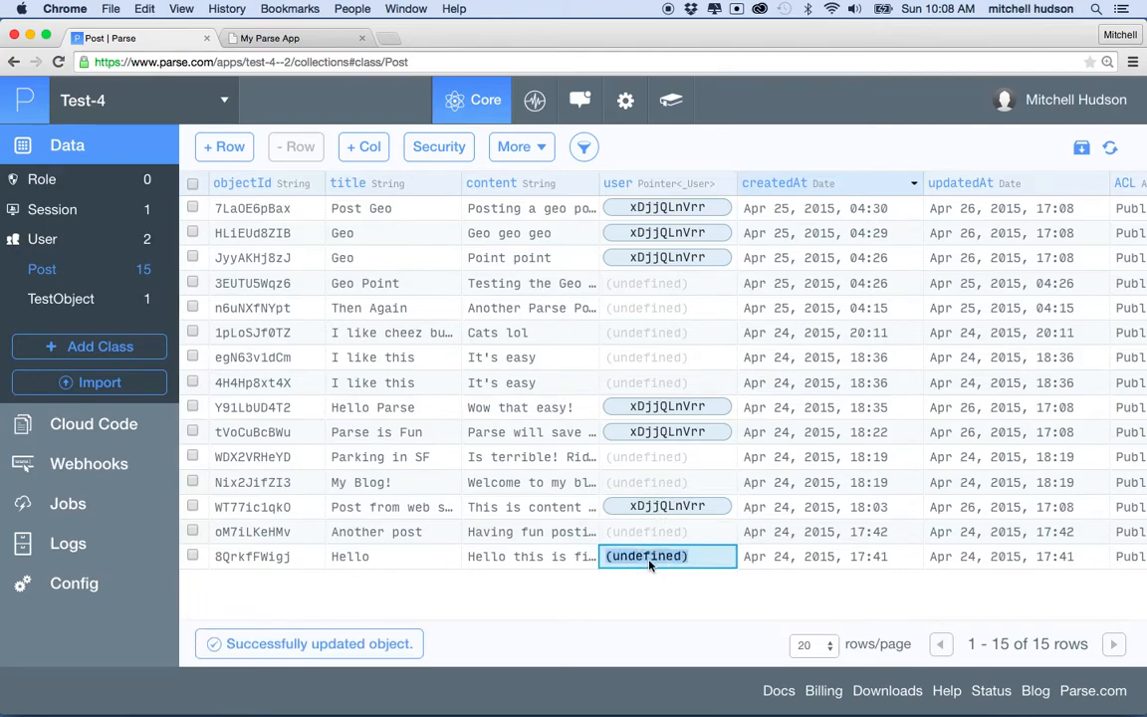
click(667, 556)
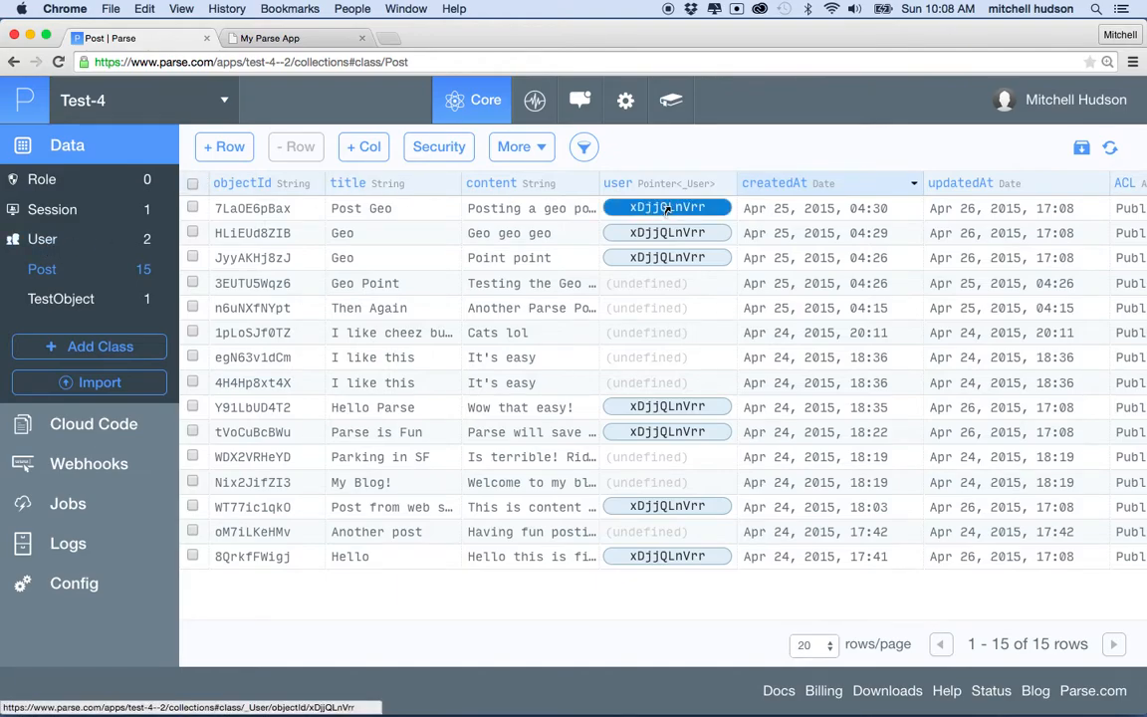
click(667, 207)
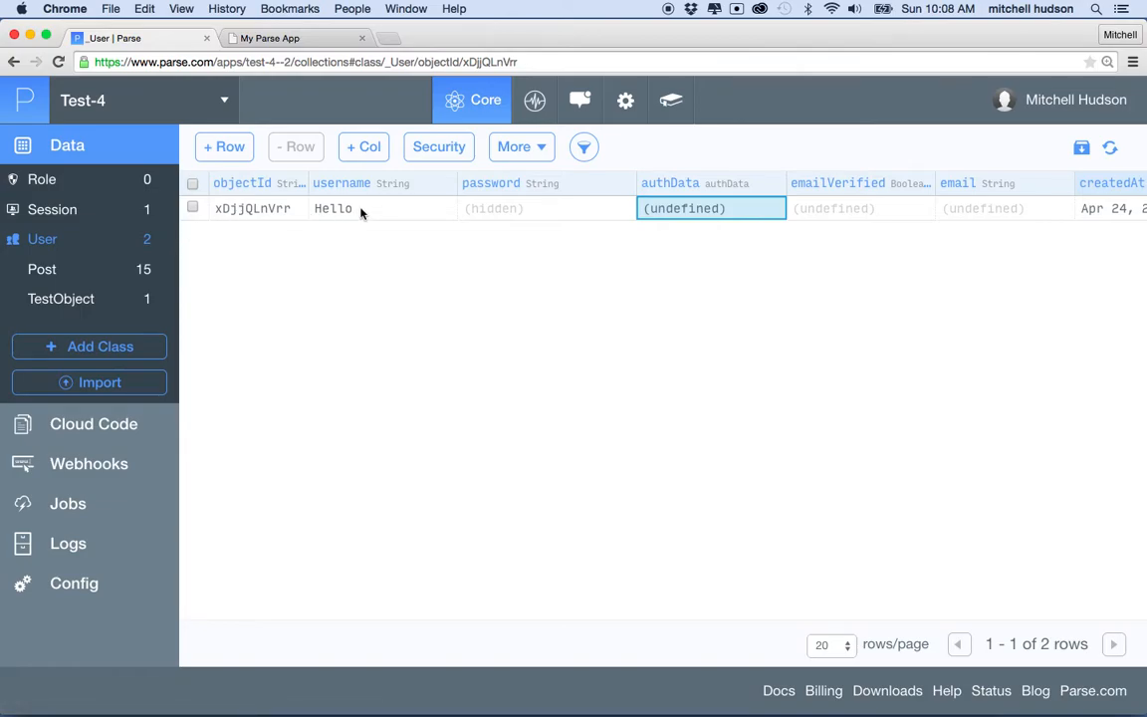
- Copy Test's objectId b9WQphHYCL and assign it to the My Blog! post and the other remaining posts
click(42, 239)
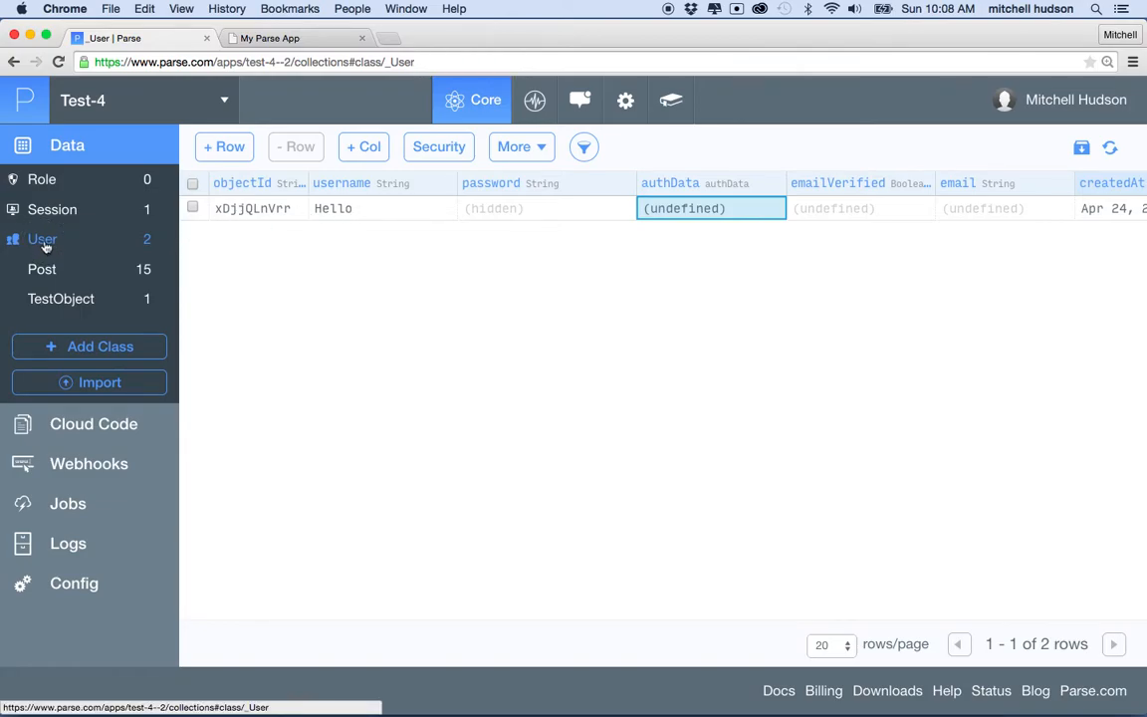
click(223, 148)
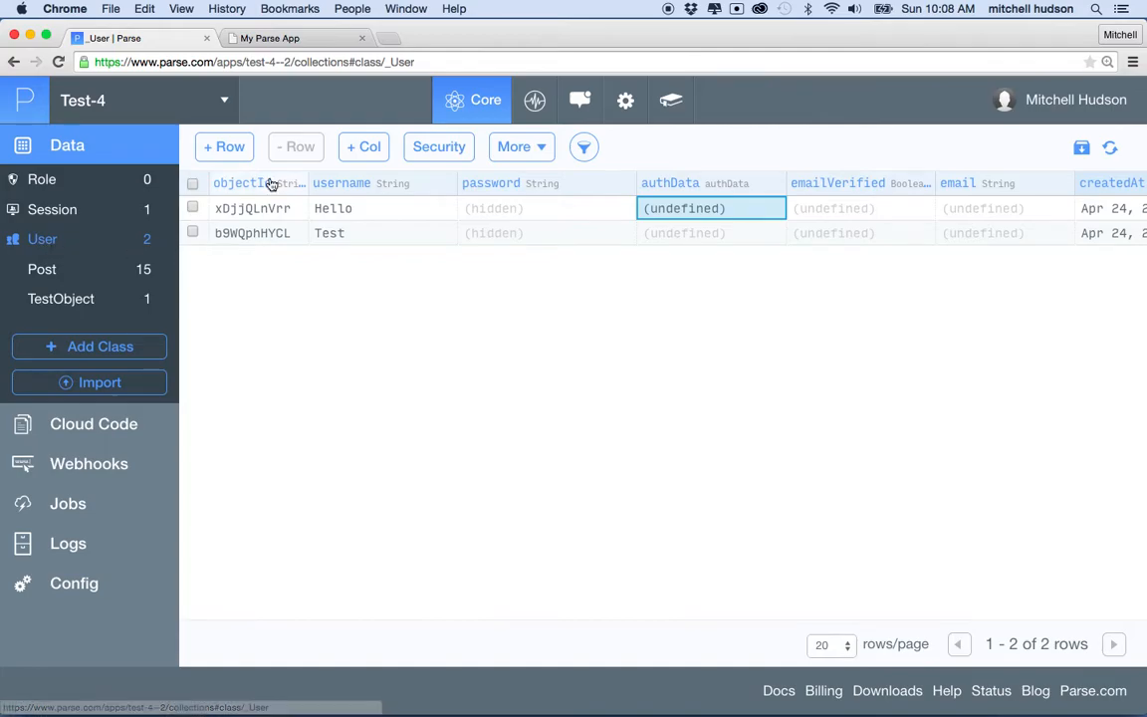
click(251, 233)
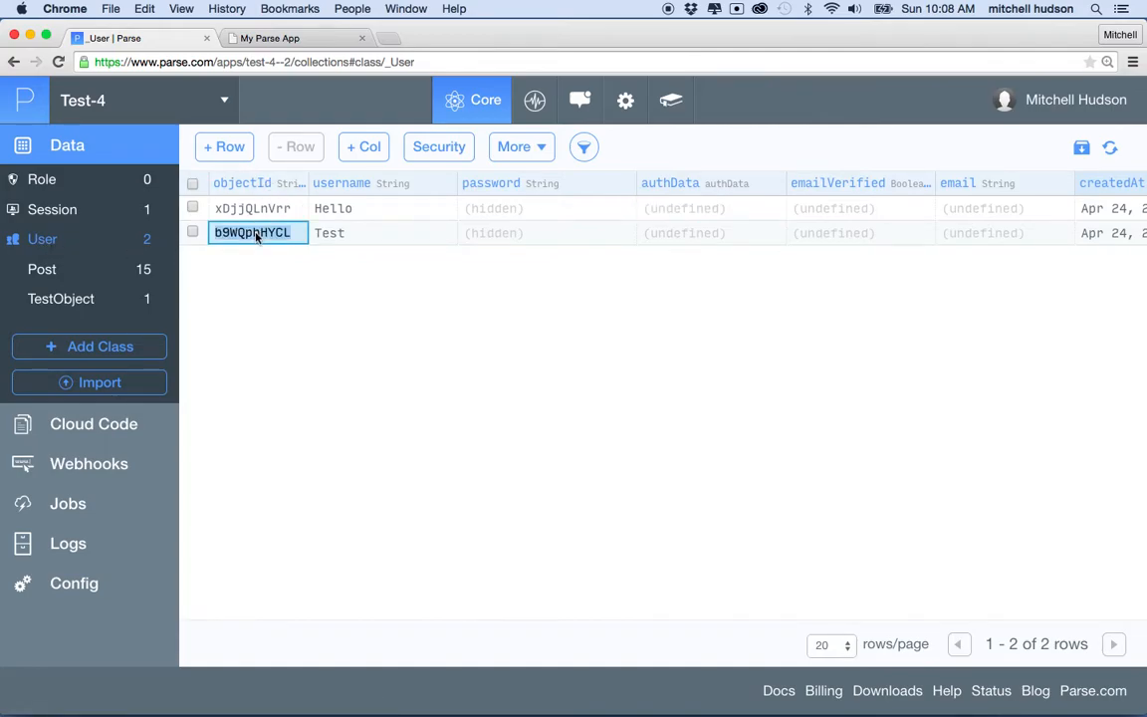
click(42, 269)
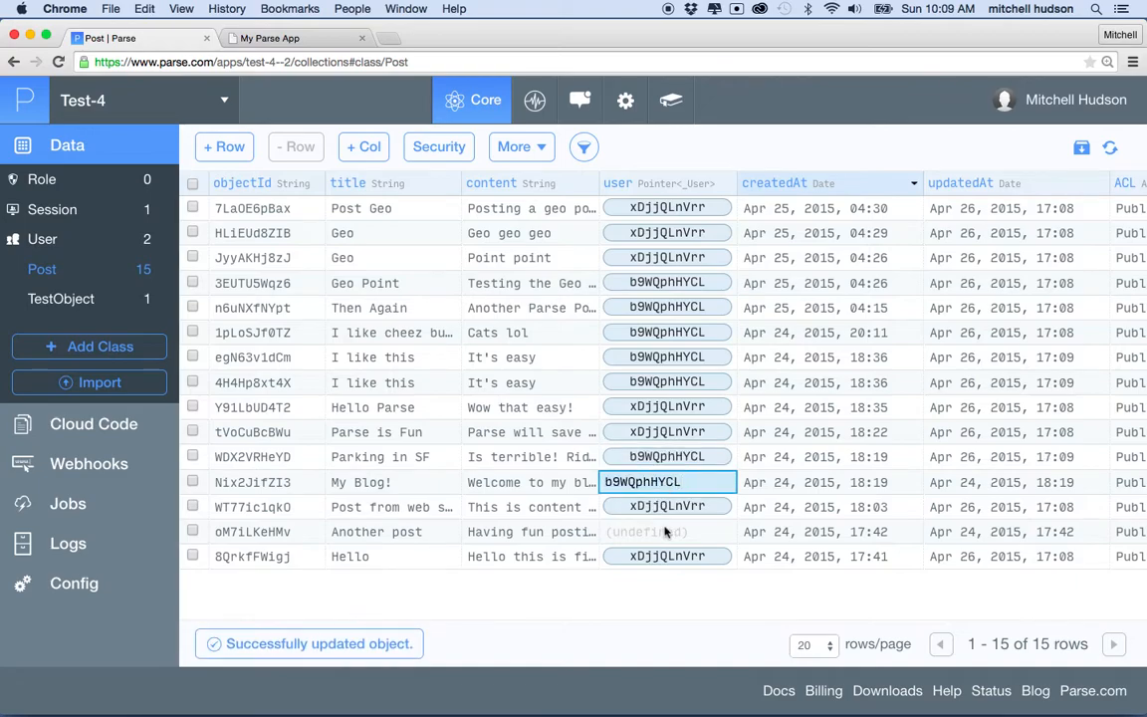
click(665, 530)
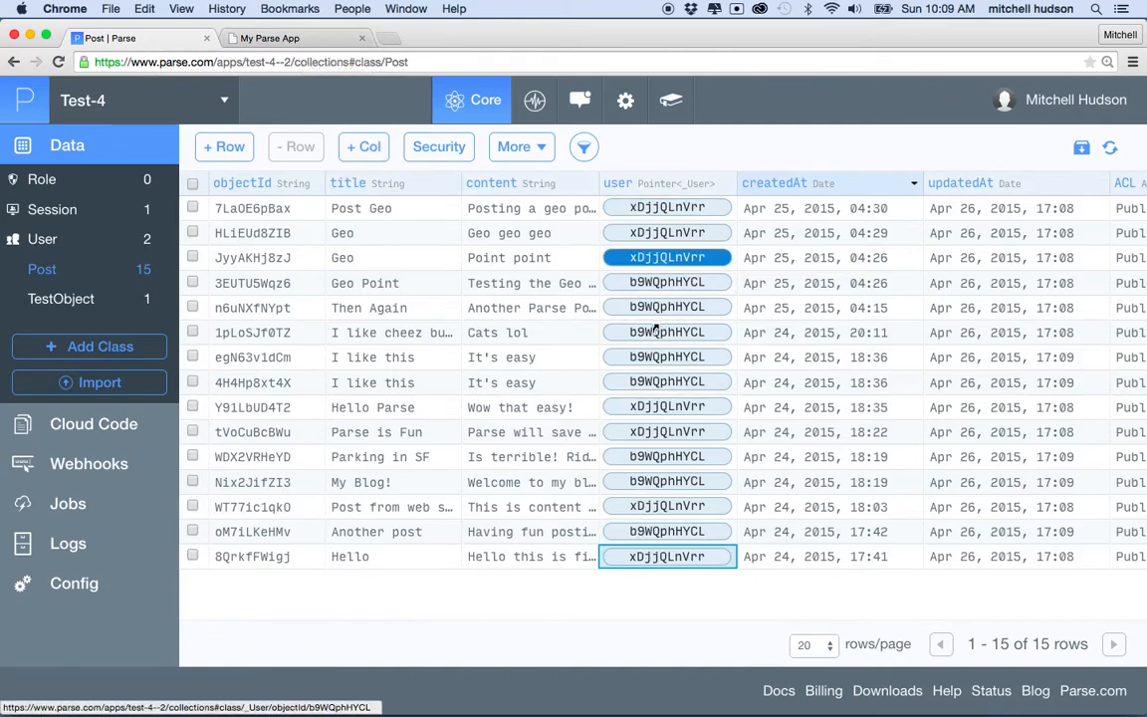
click(665, 331)
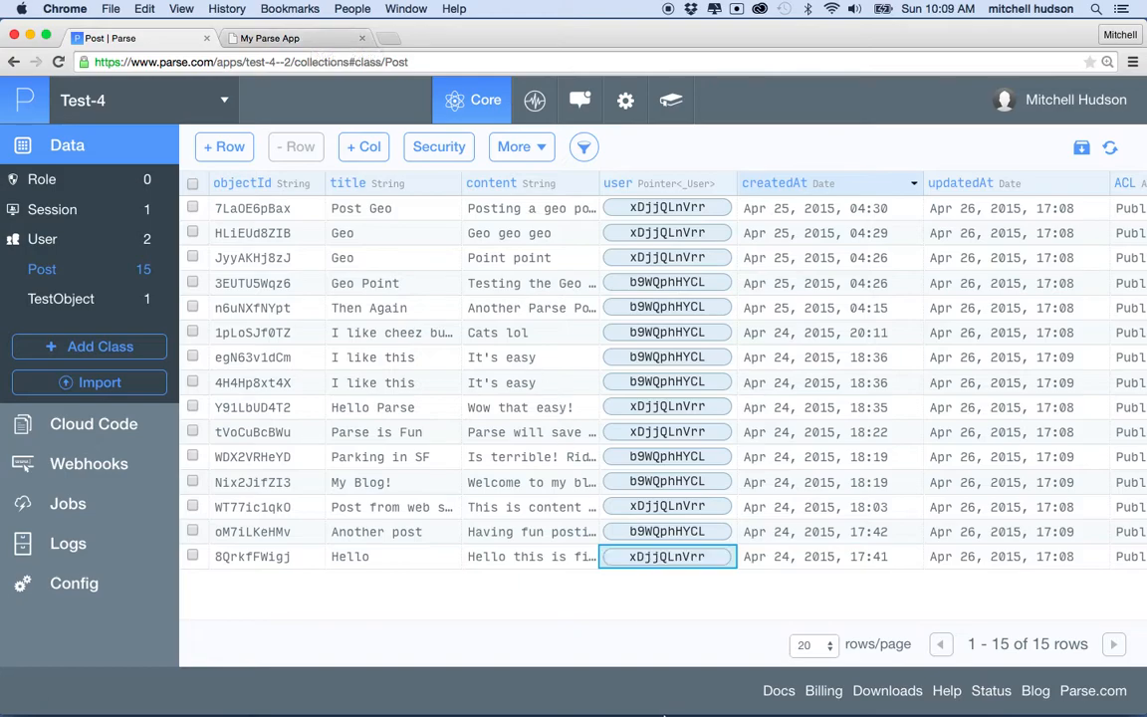
mouse_move(822, 687)
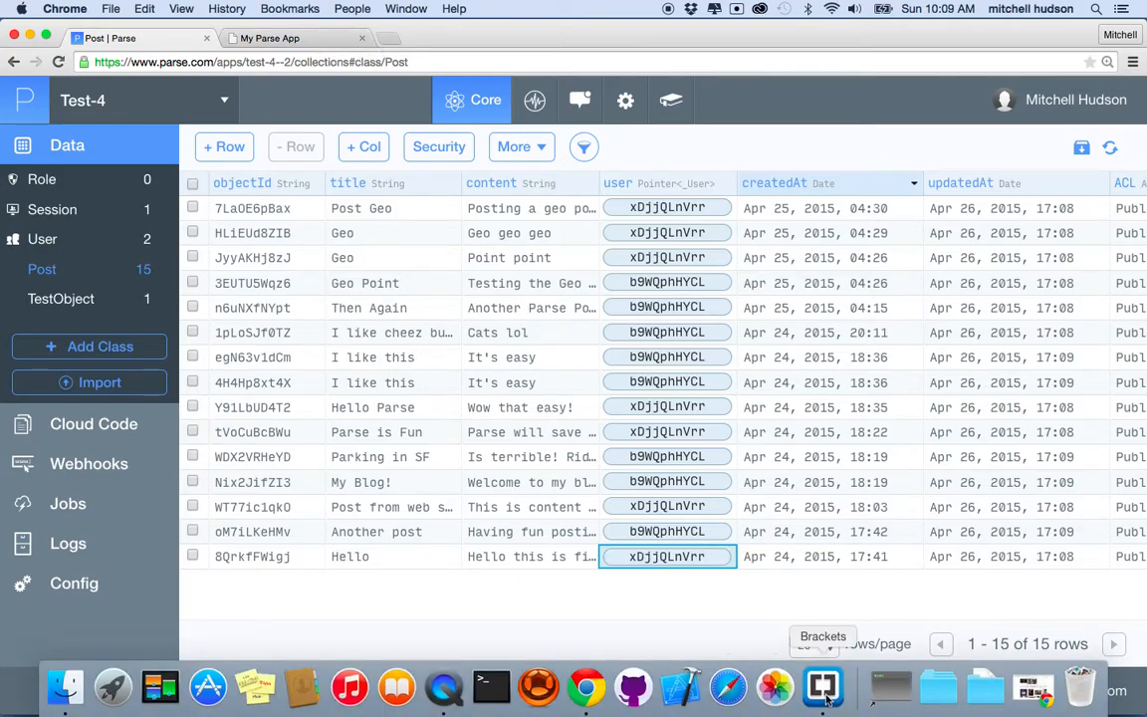
- In Brackets, locate the post form submit handler and the lines reading title and content
click(823, 686)
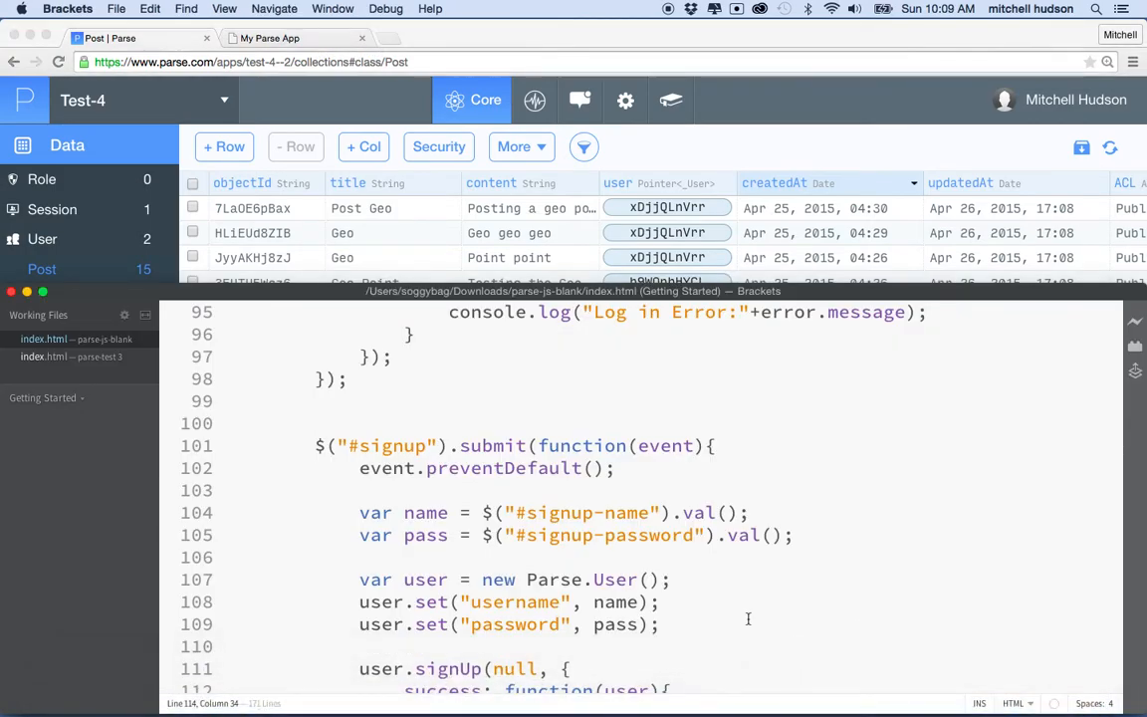
scroll(down, 3)
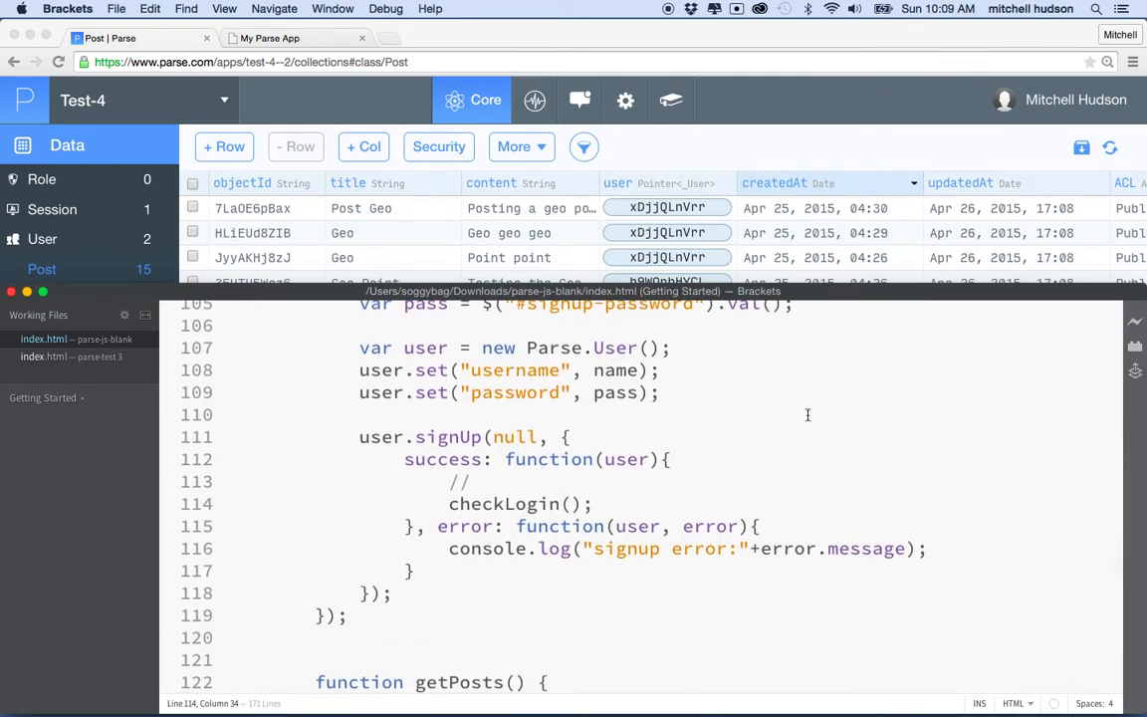
mouse_move(892, 290)
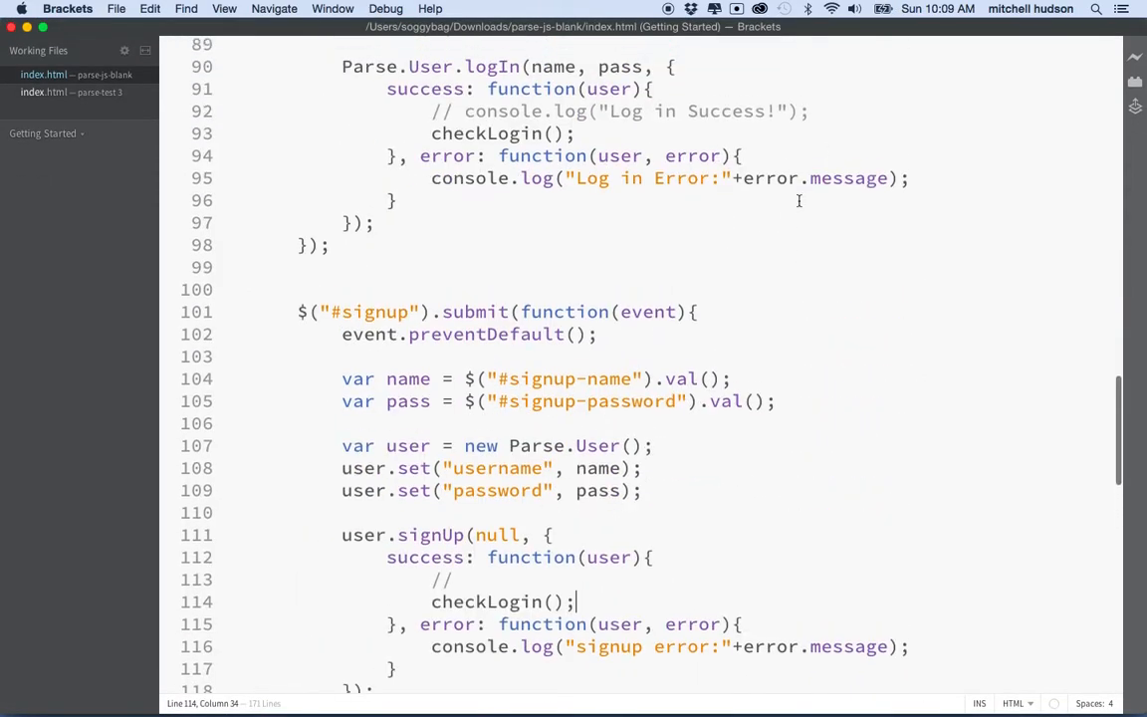
scroll(down, 3)
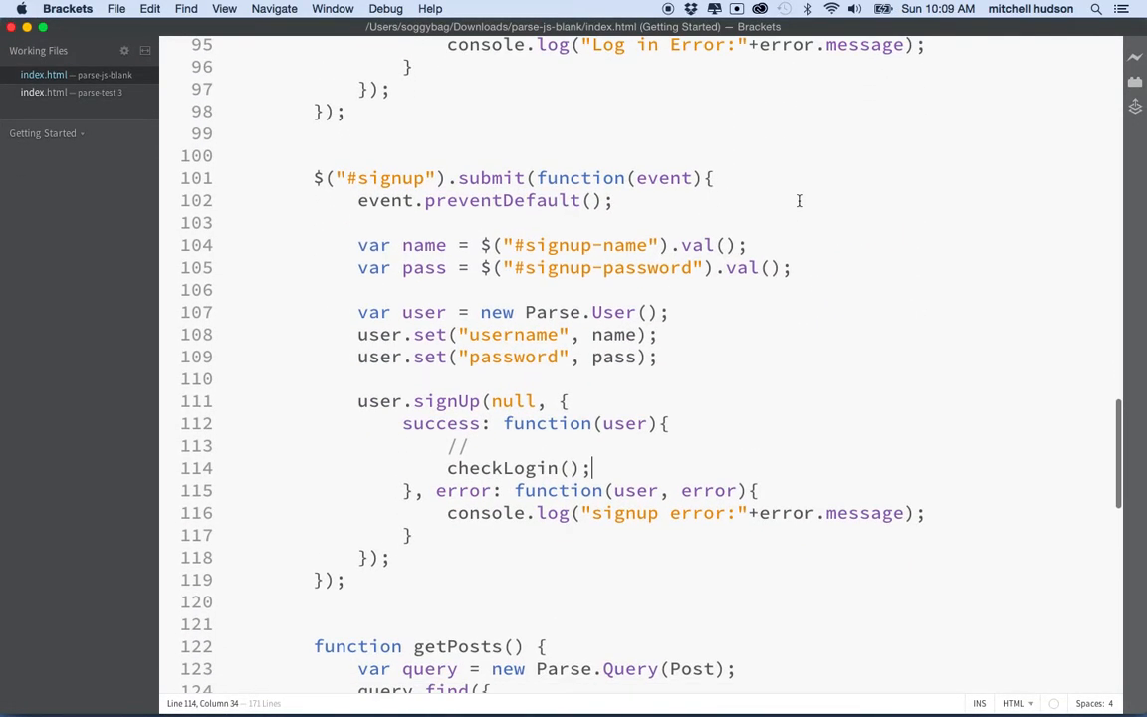
scroll(down, 3)
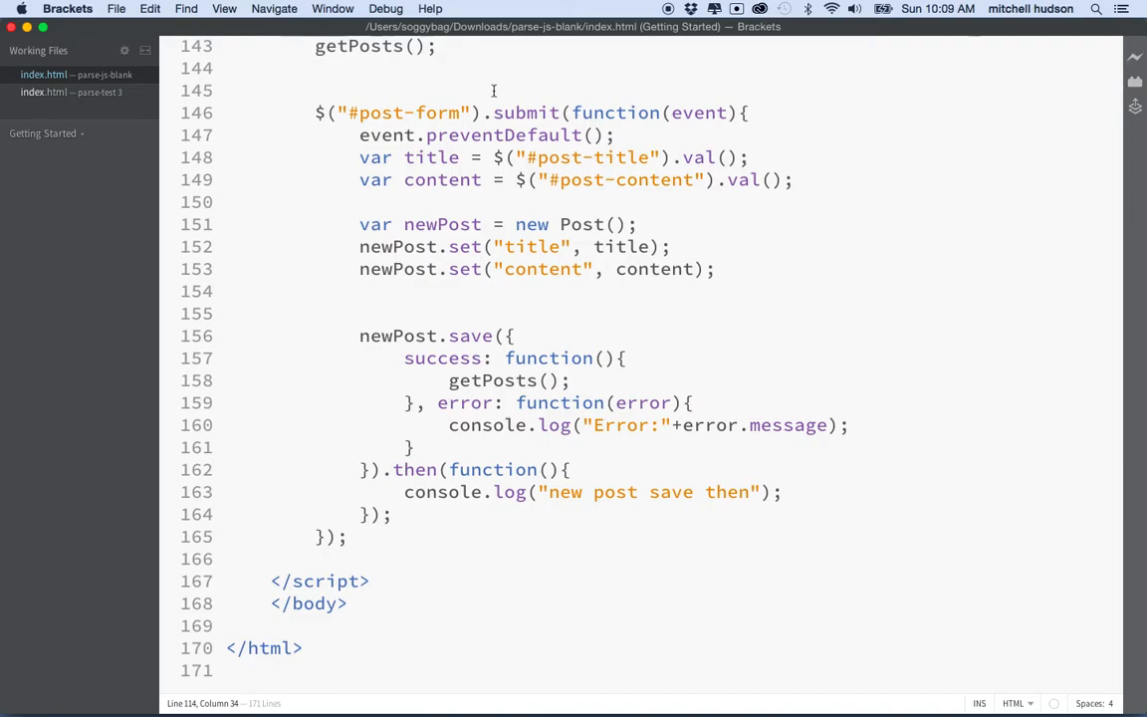
click(314, 91)
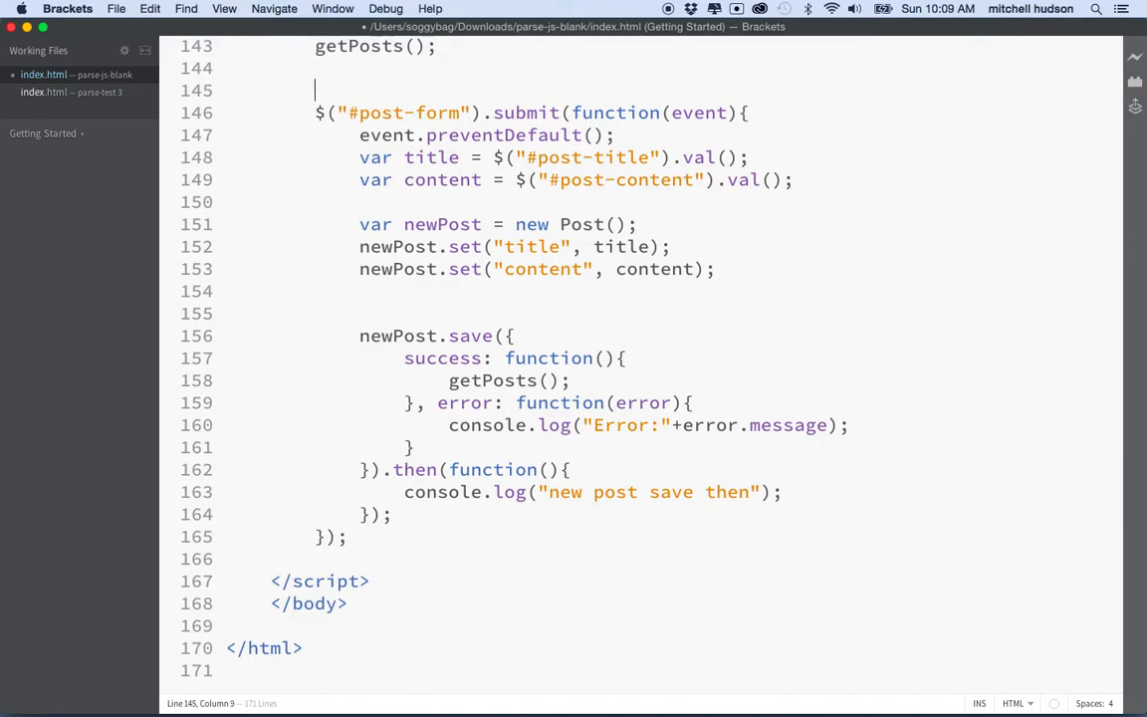
mouse_move(414, 196)
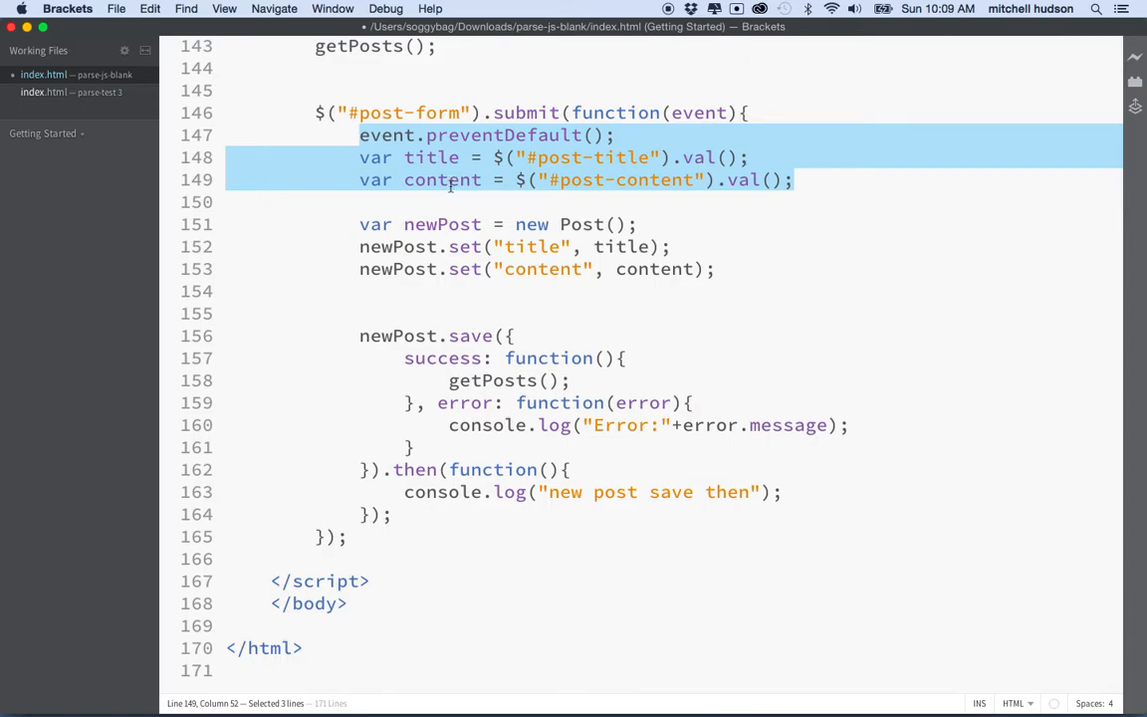
click(542, 219)
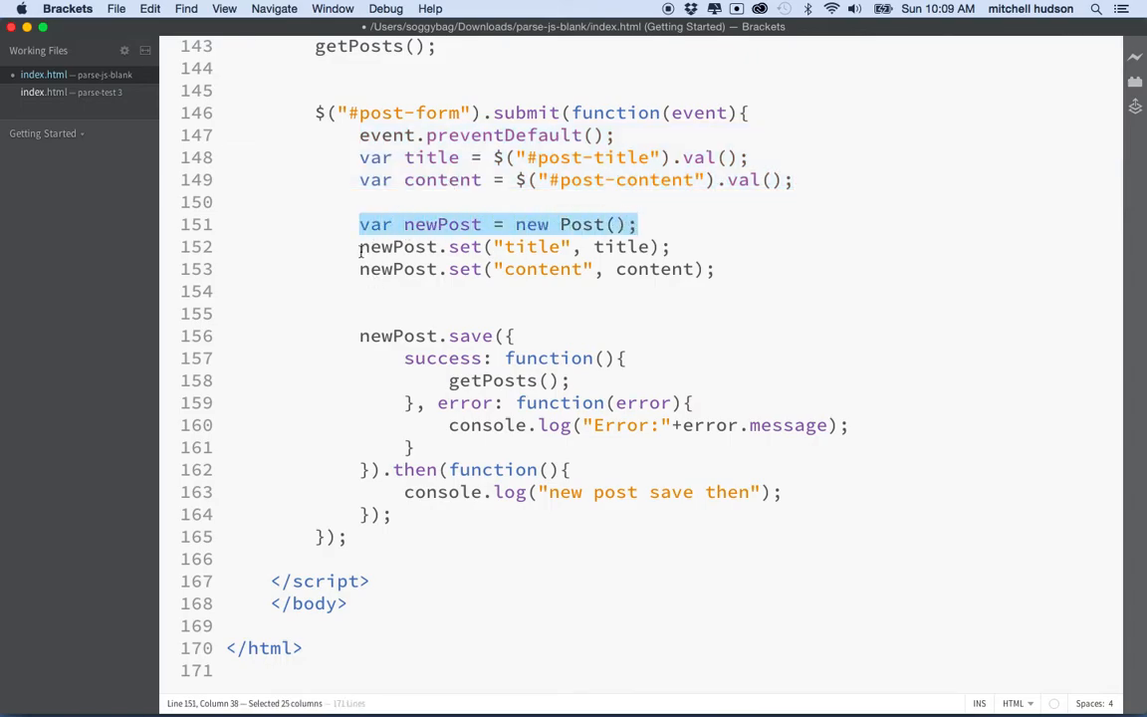
click(723, 268)
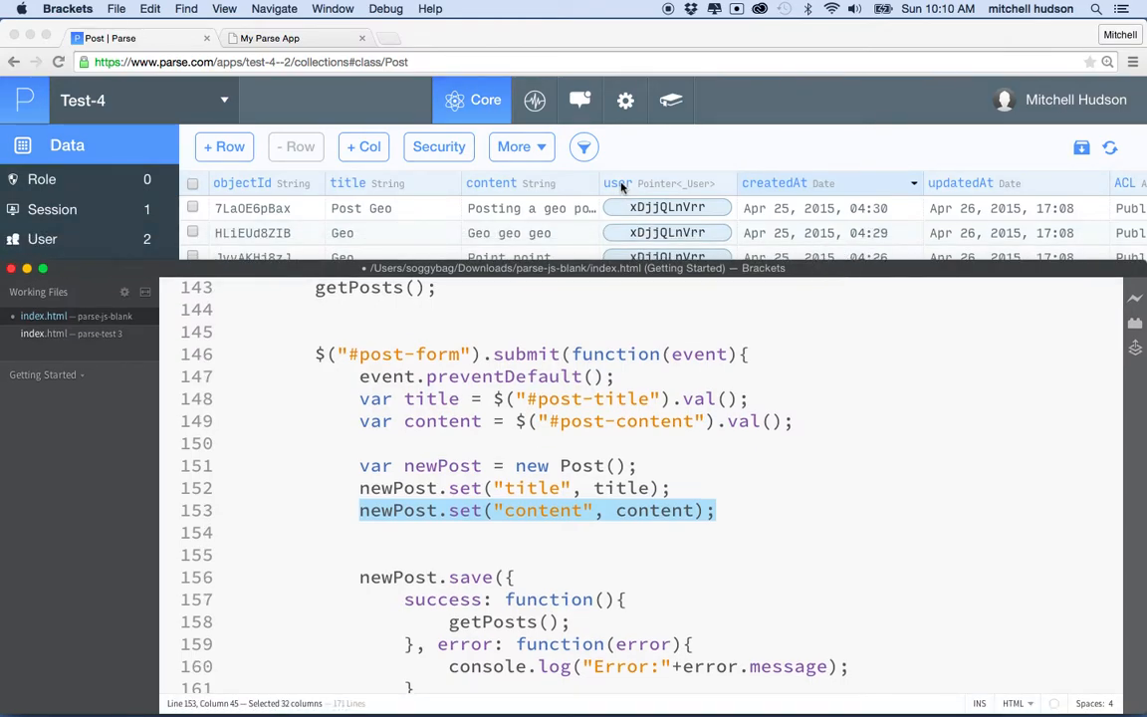
mouse_move(494, 189)
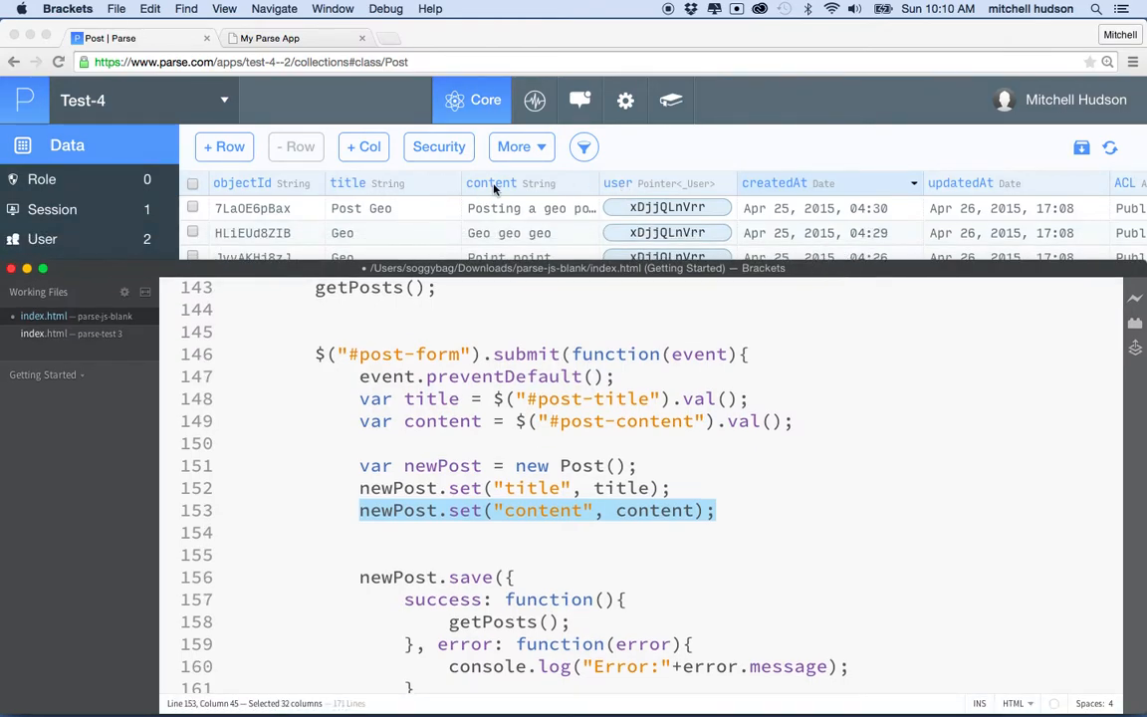
mouse_move(613, 187)
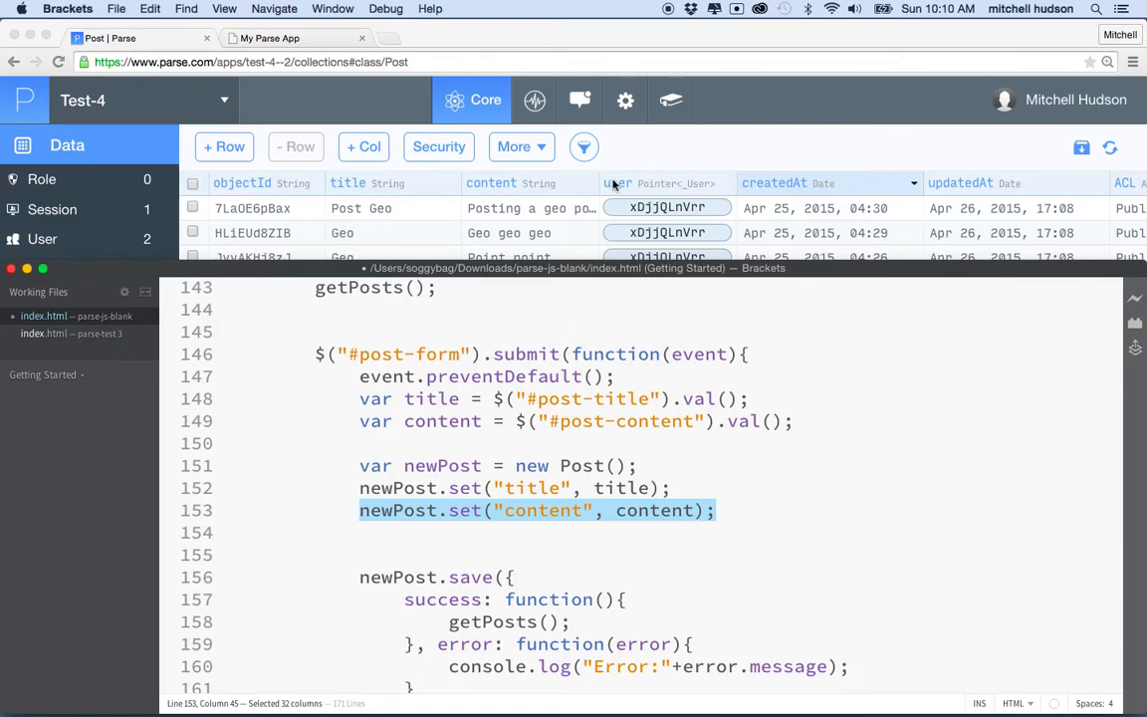
click(715, 510)
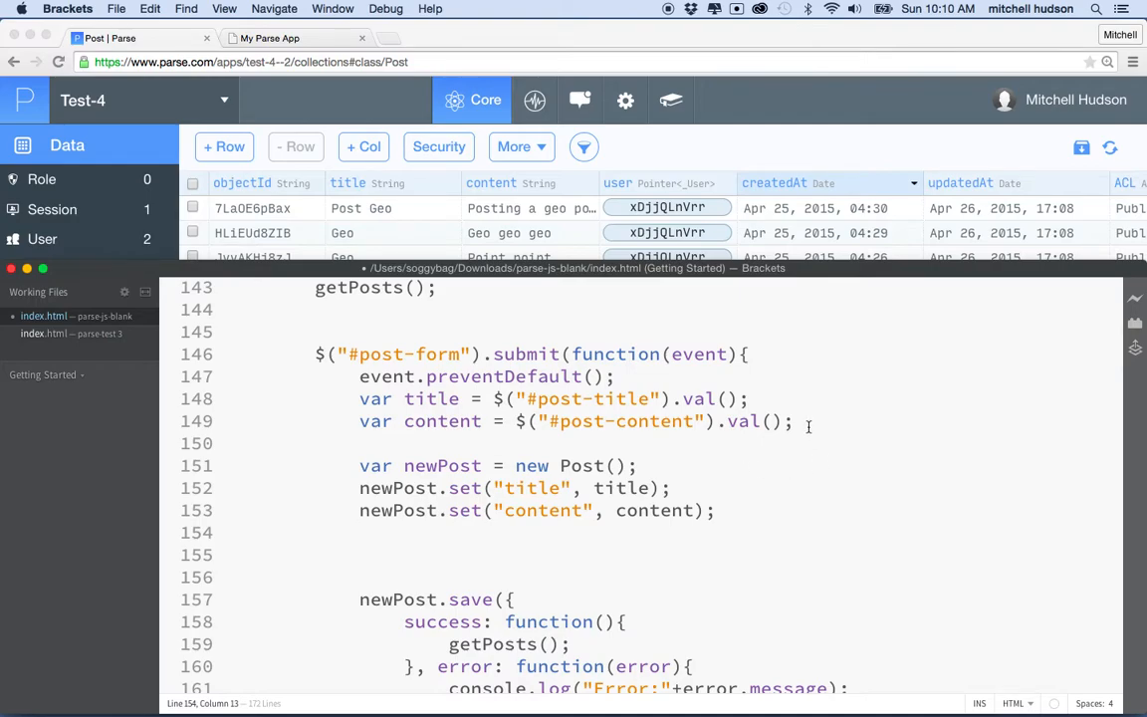
- Add var user = Parse.User.current(); and newPost.set("user", user); after the content line
text(var)
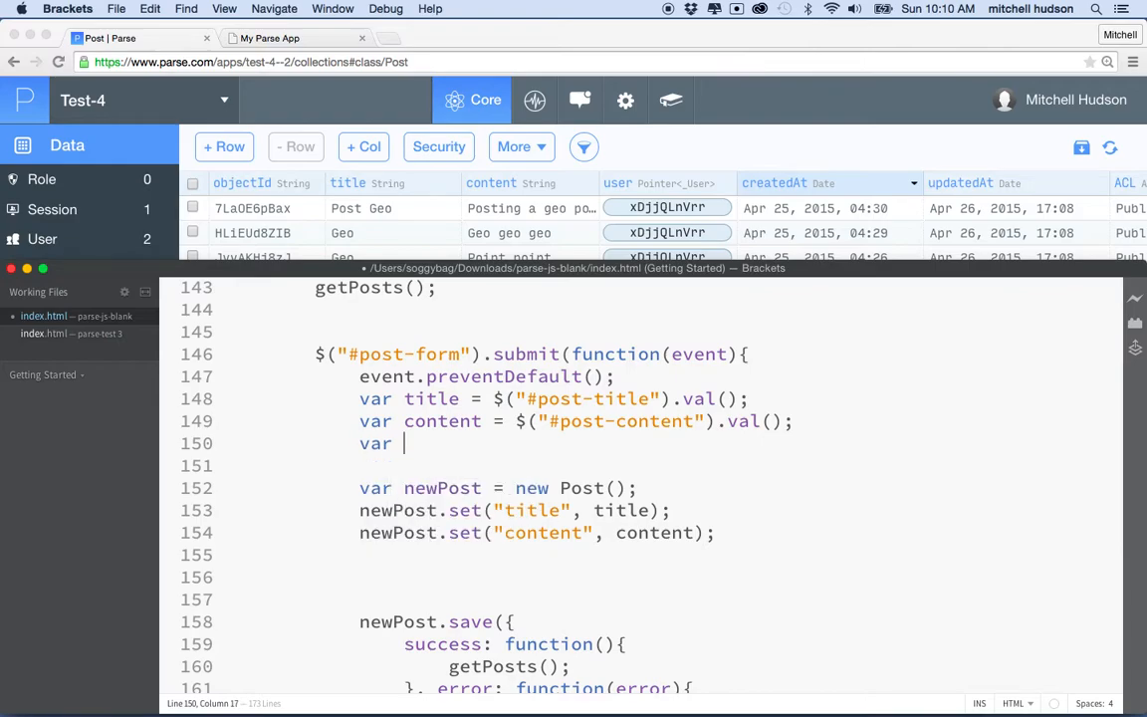
text(user =)
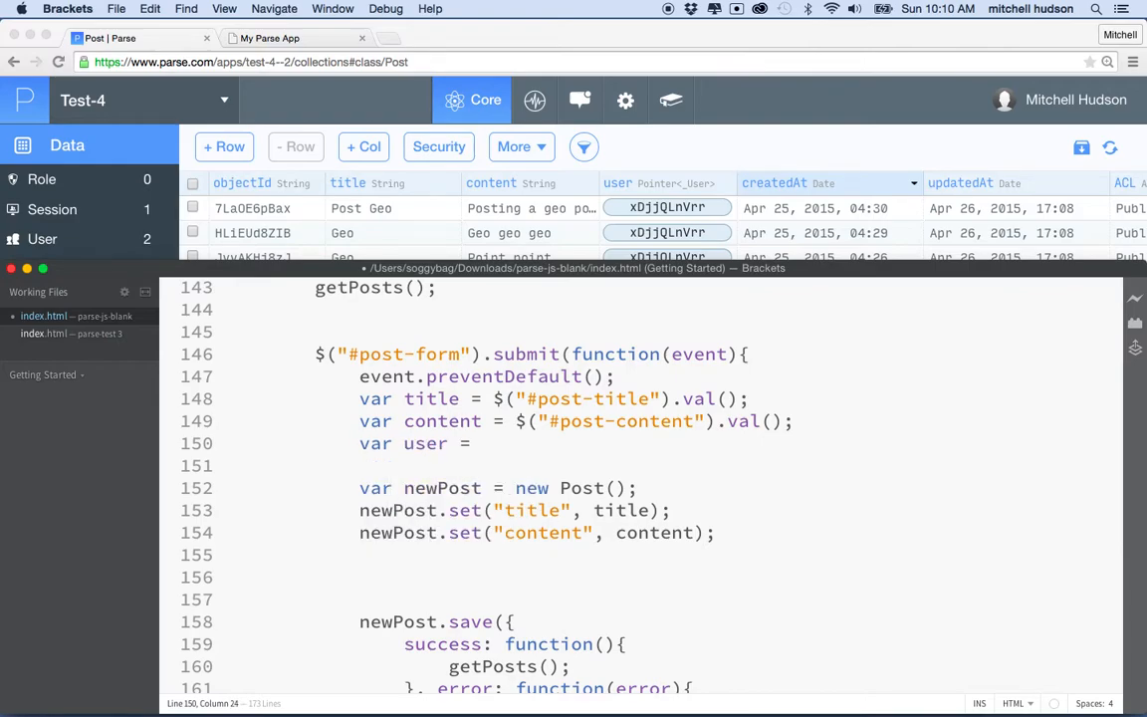
text(Parse)
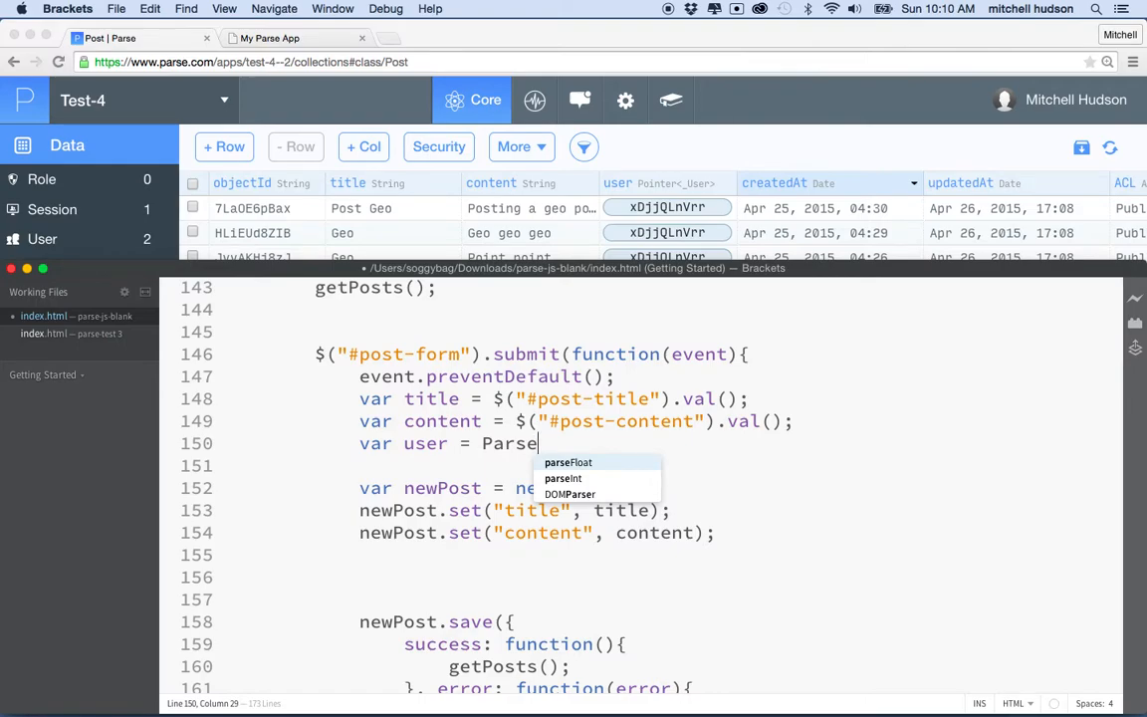
text(.User.c)
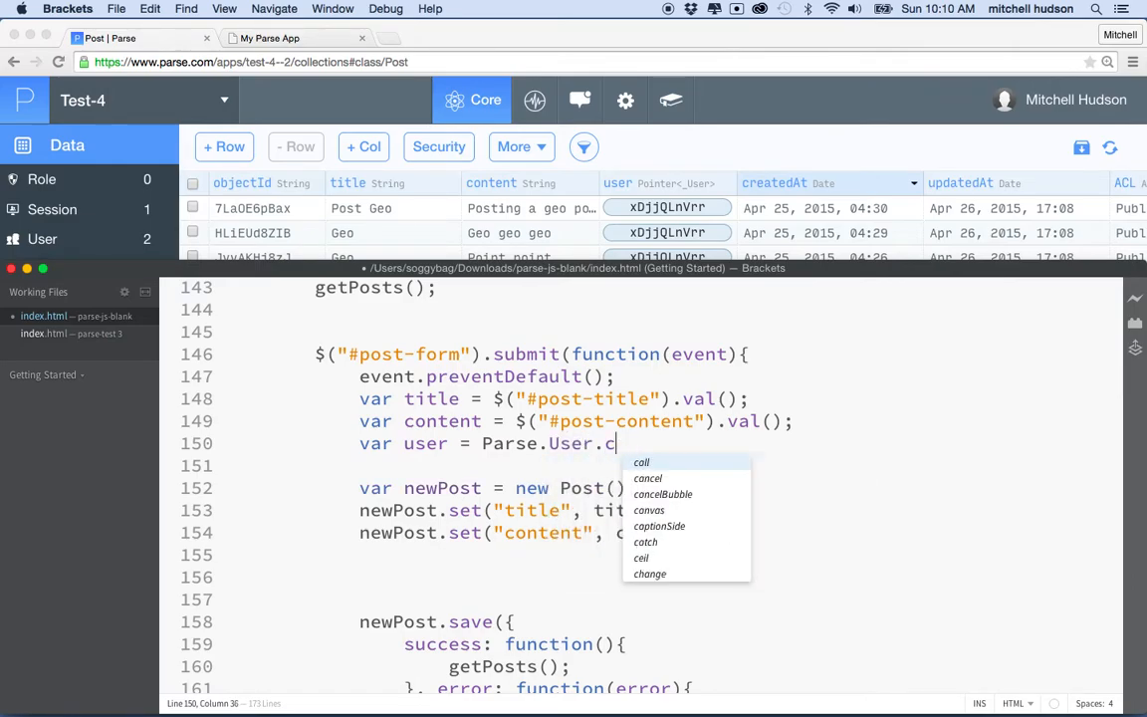
text(urrent();)
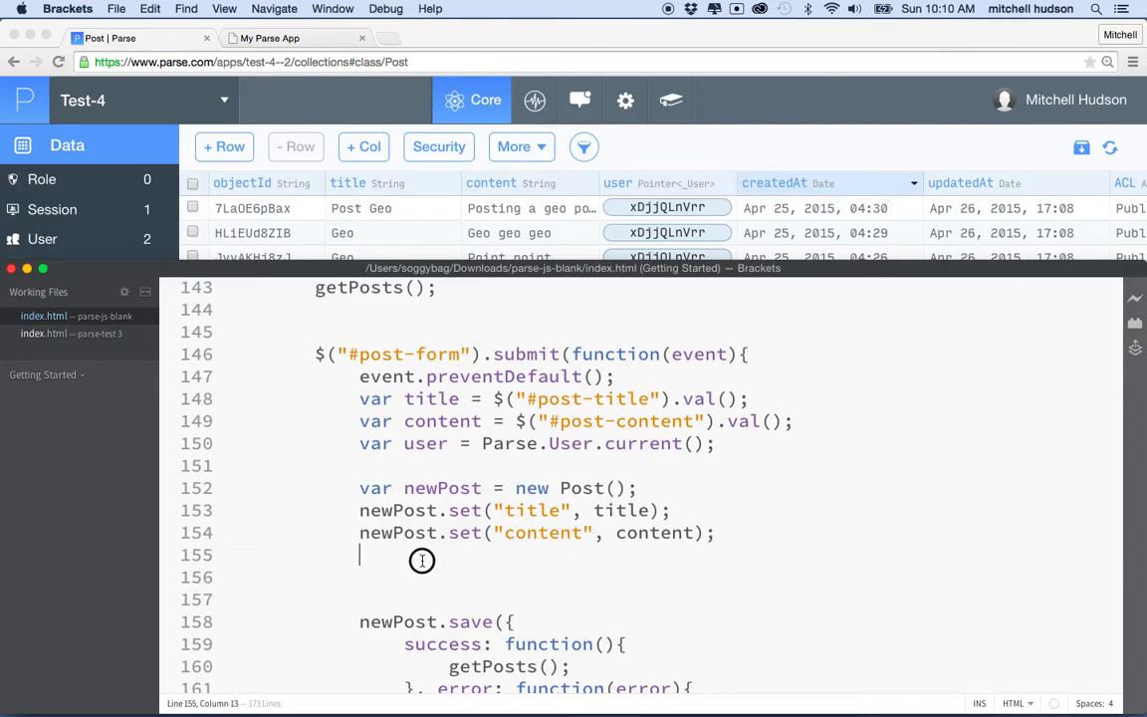
text(newPos)
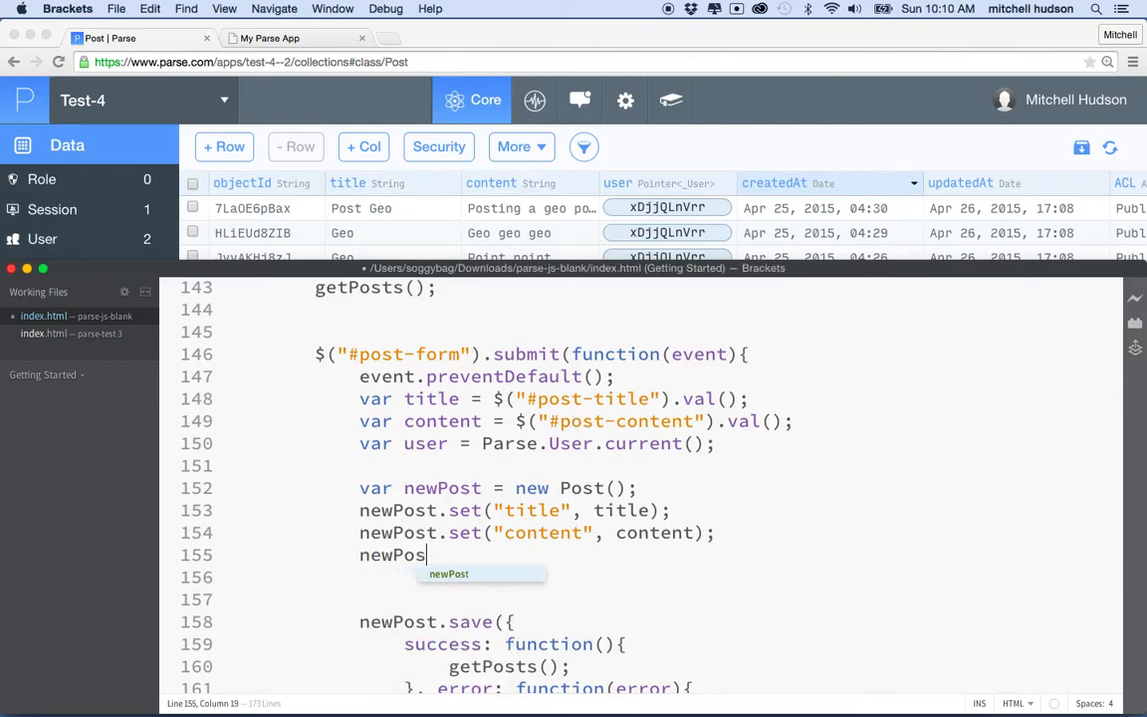
text(.set)
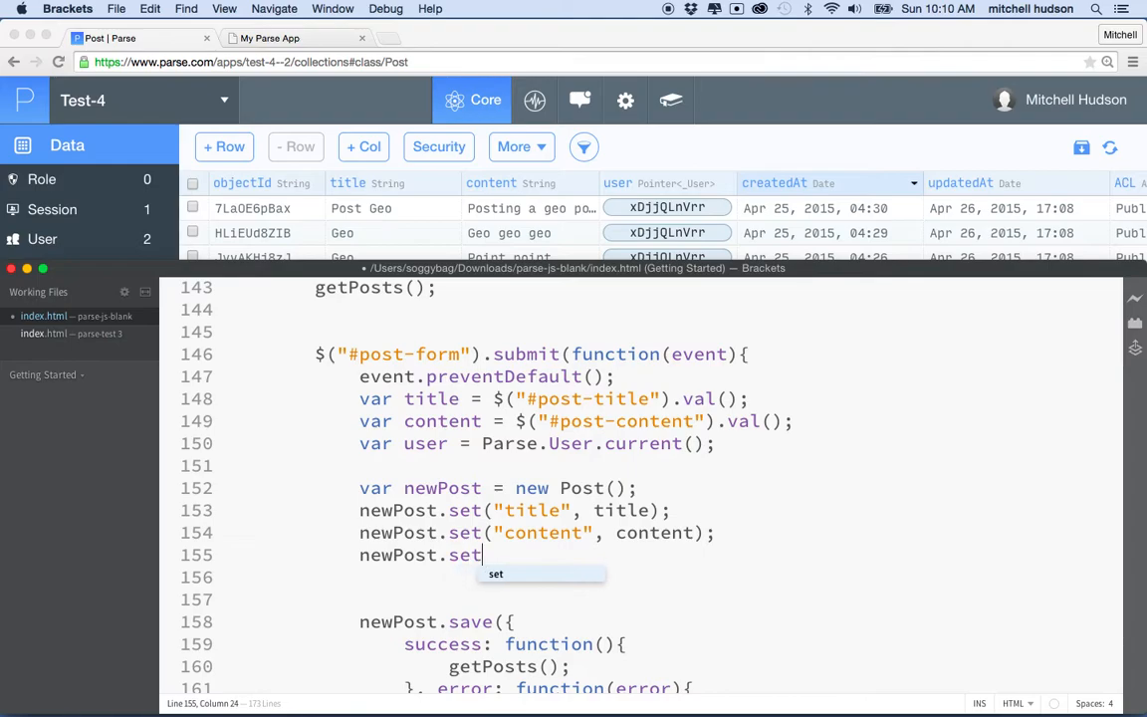
text(())
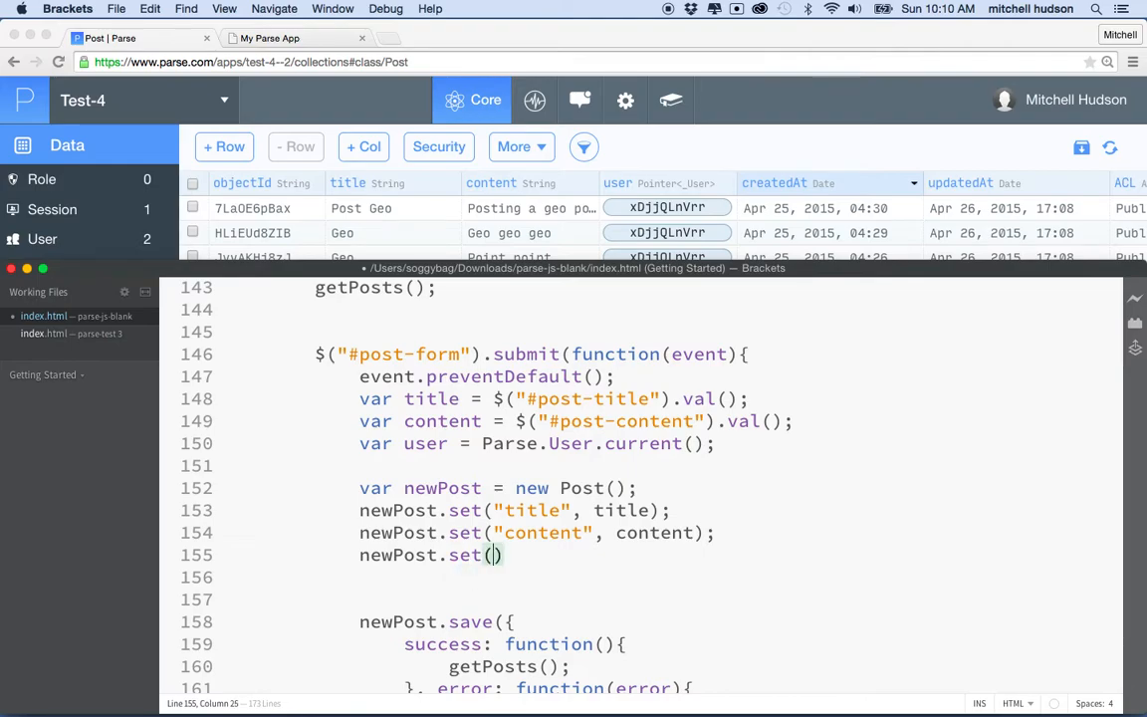
text("user)
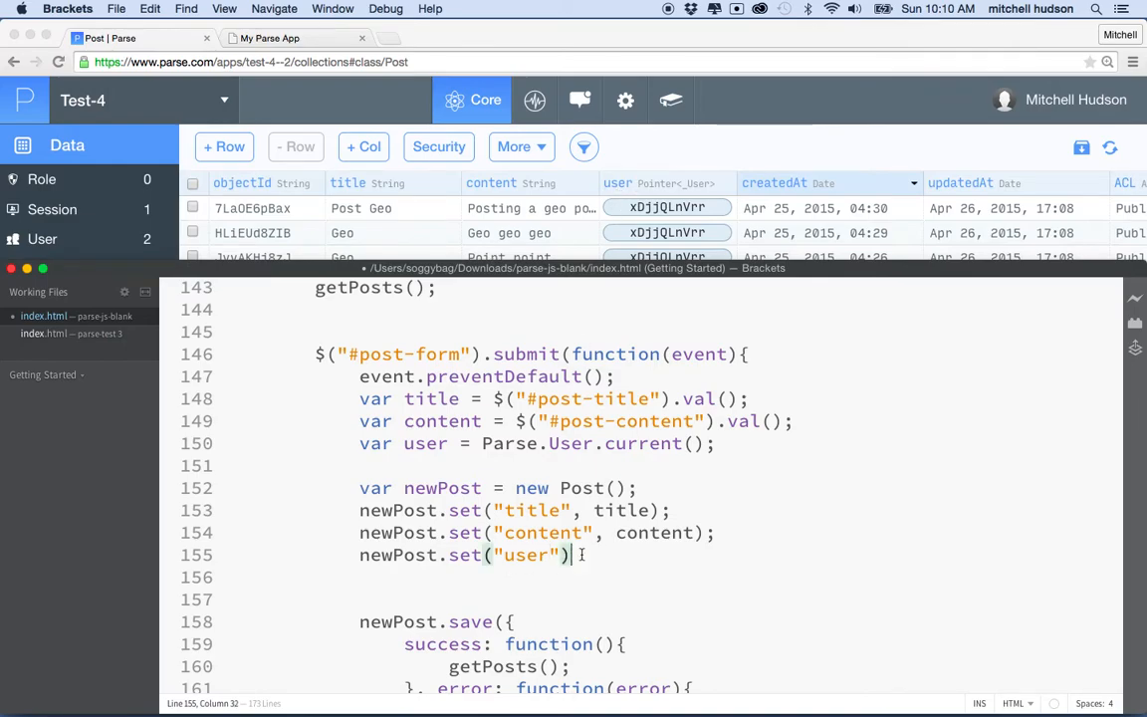
text(,)
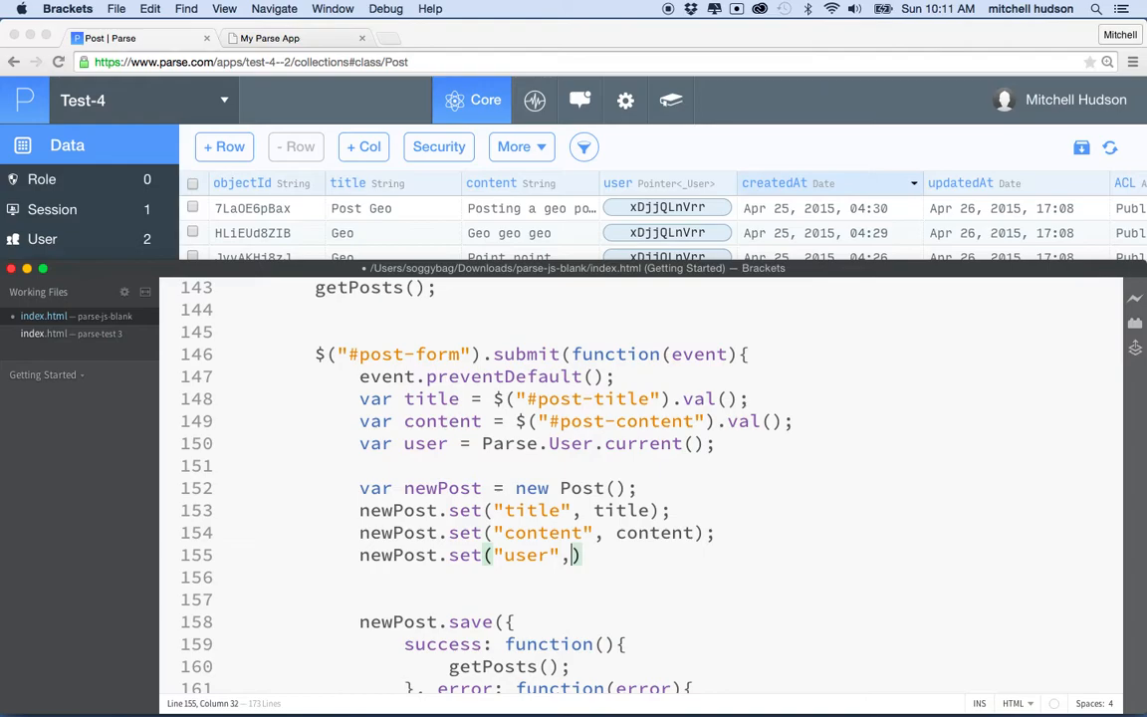
text(user)
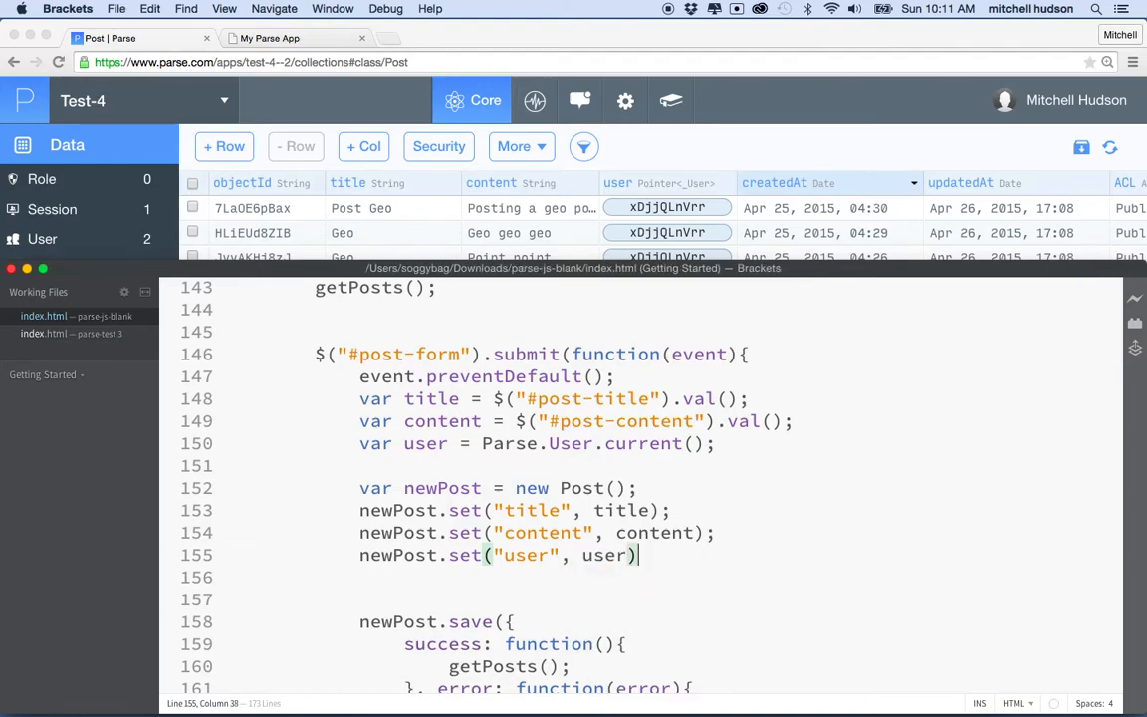
text(;)
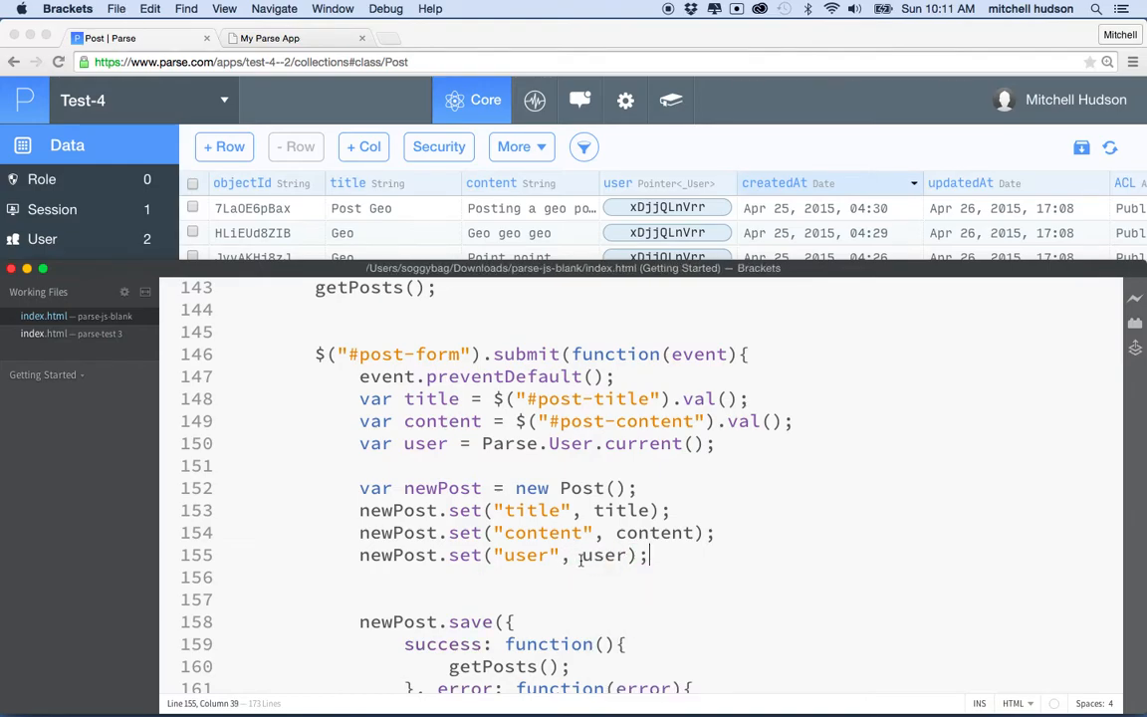
- Adjust the user value passed to newPost.set and highlight the stored user value
double_click(605, 553)
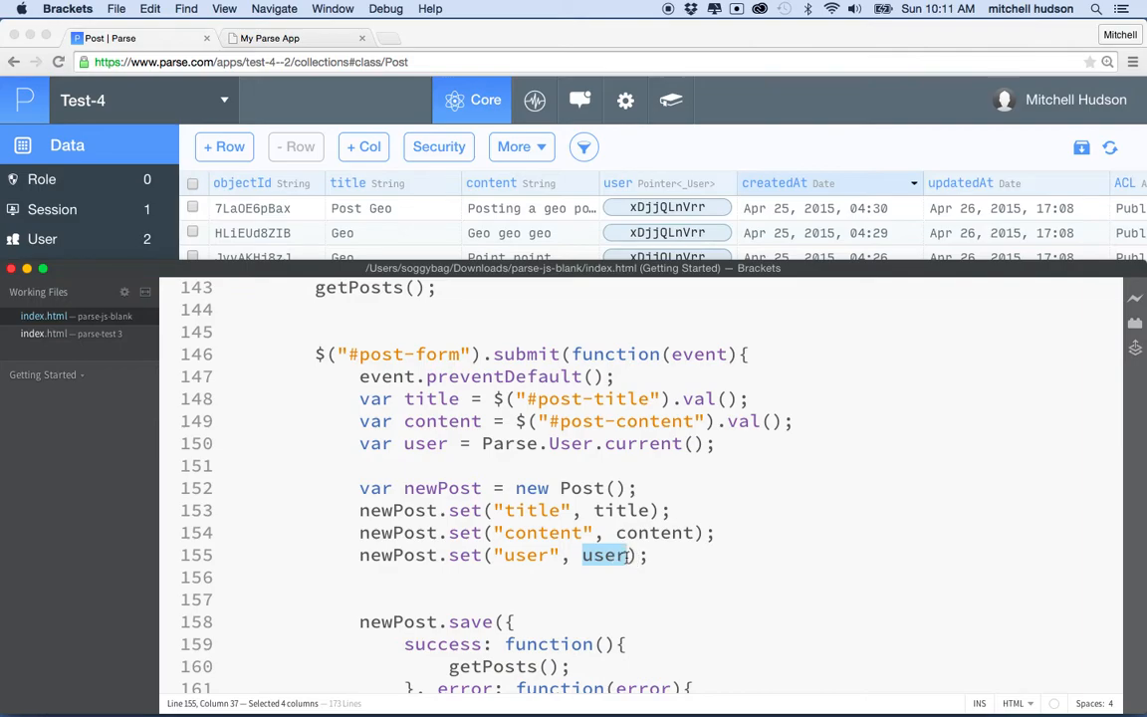
text(Par)
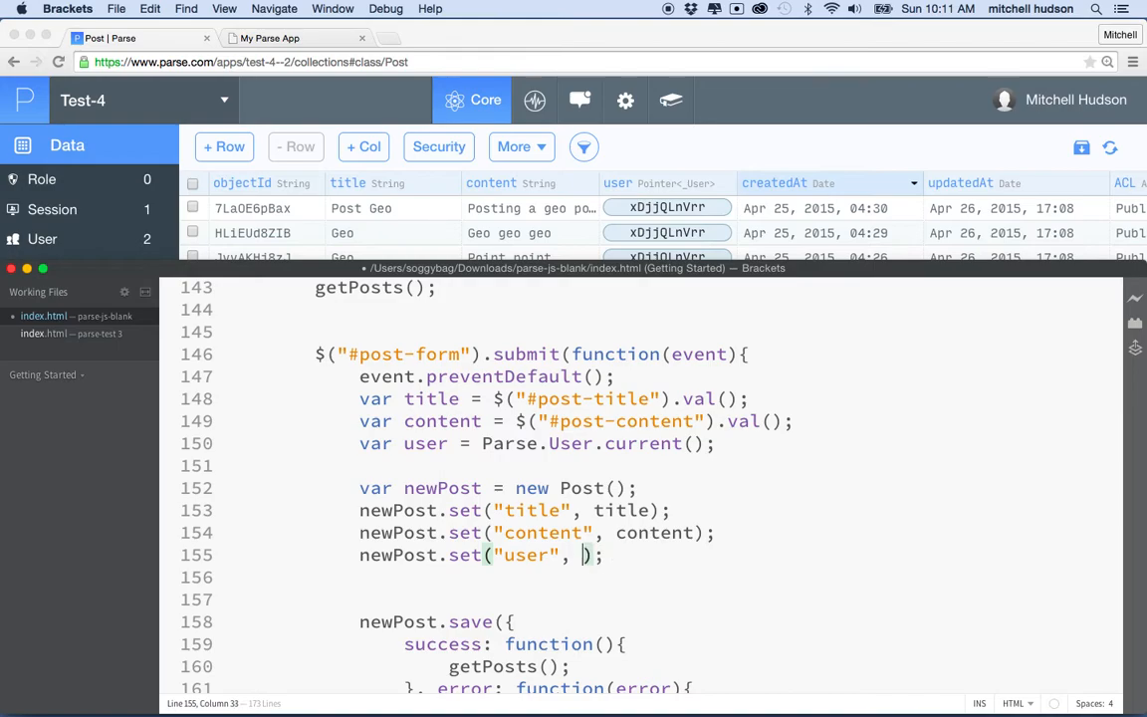
text(user)
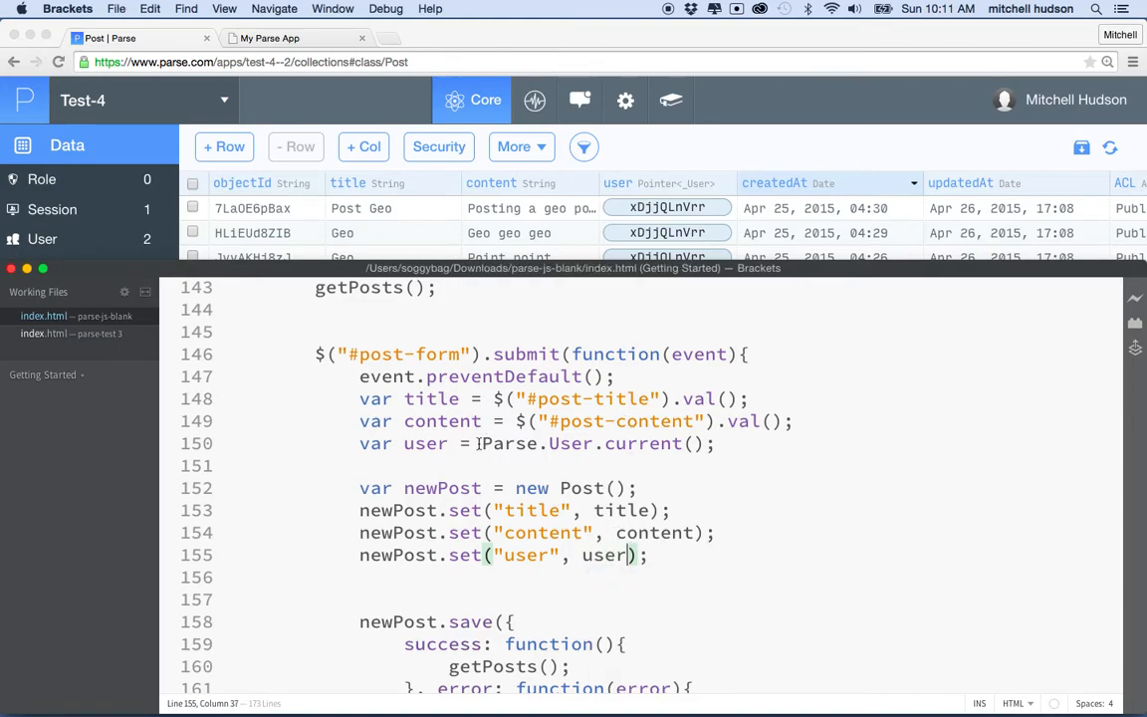
drag(482, 442, 701, 442)
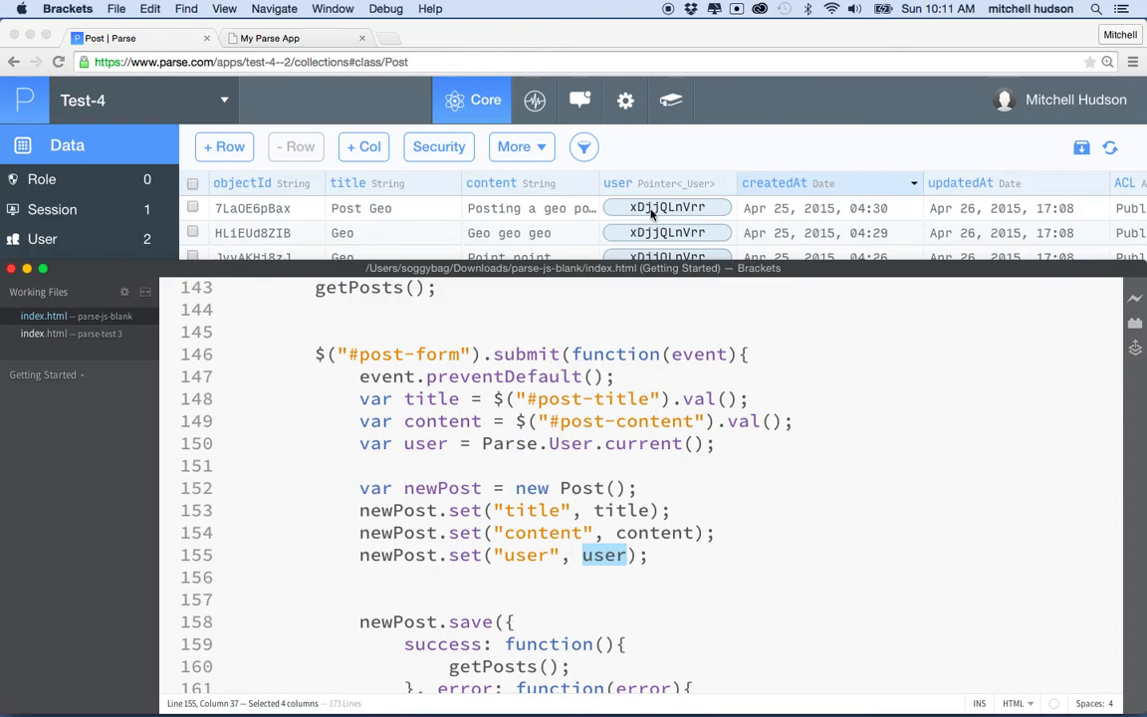
mouse_move(648, 355)
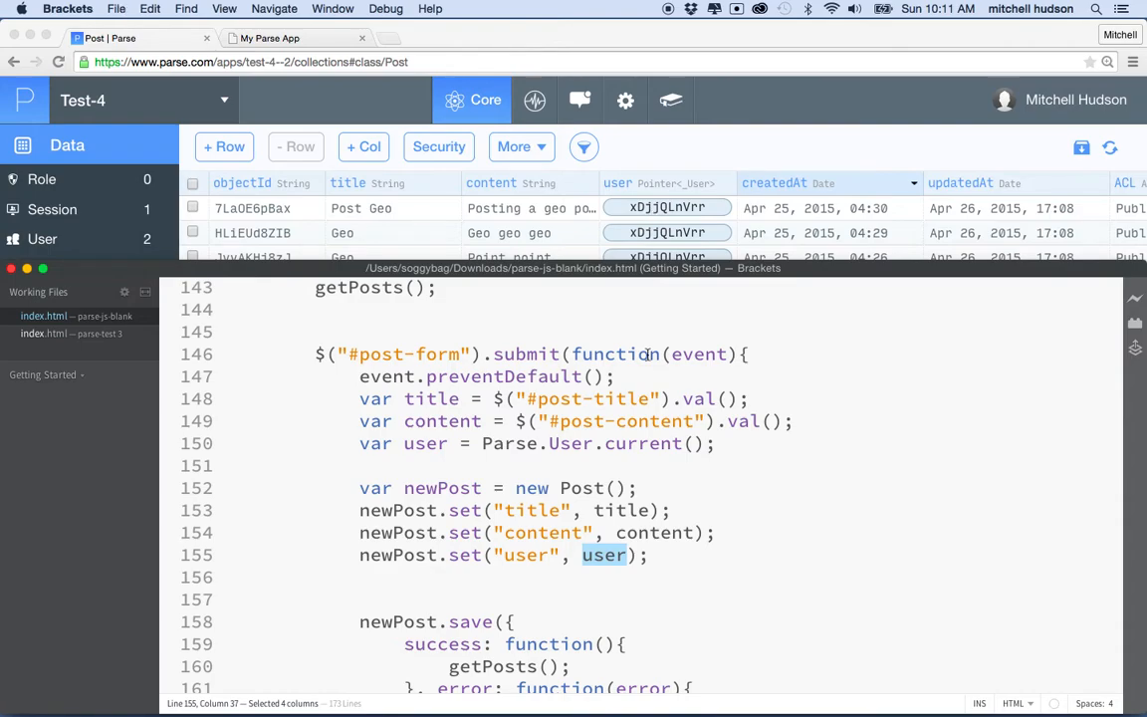
mouse_move(446, 621)
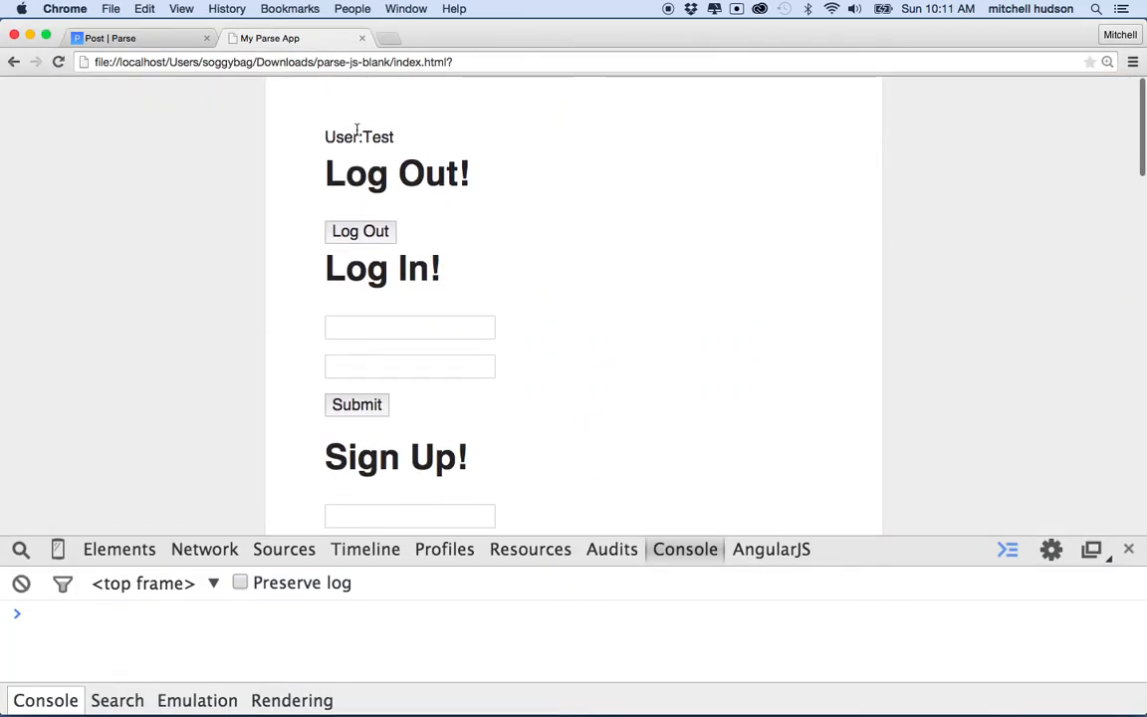
- As Test, submit a post titled Testing User with content 'Posts are now associated with users.'
double_click(379, 135)
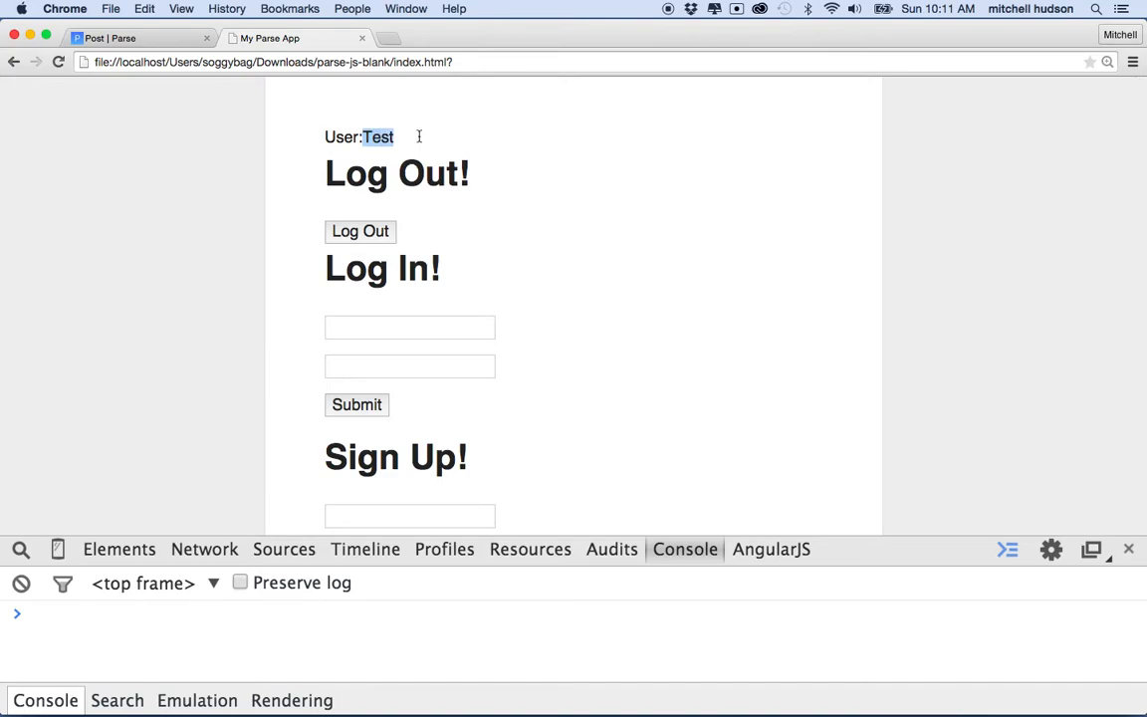
scroll(down, 3)
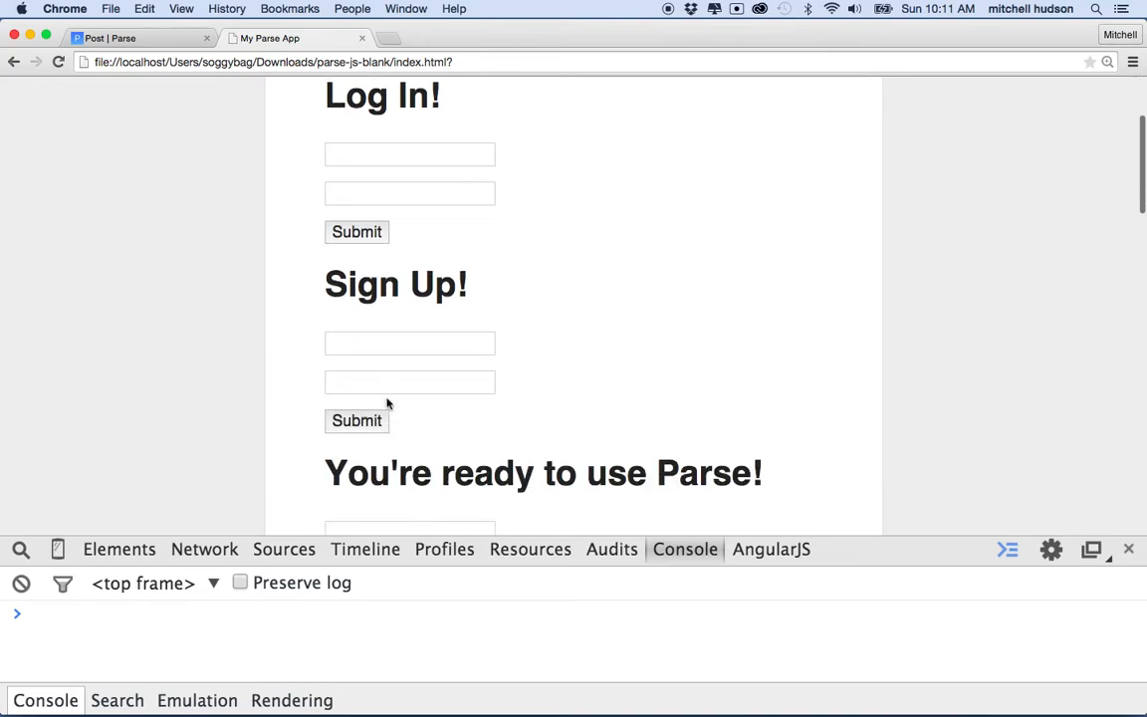
scroll(down, 3)
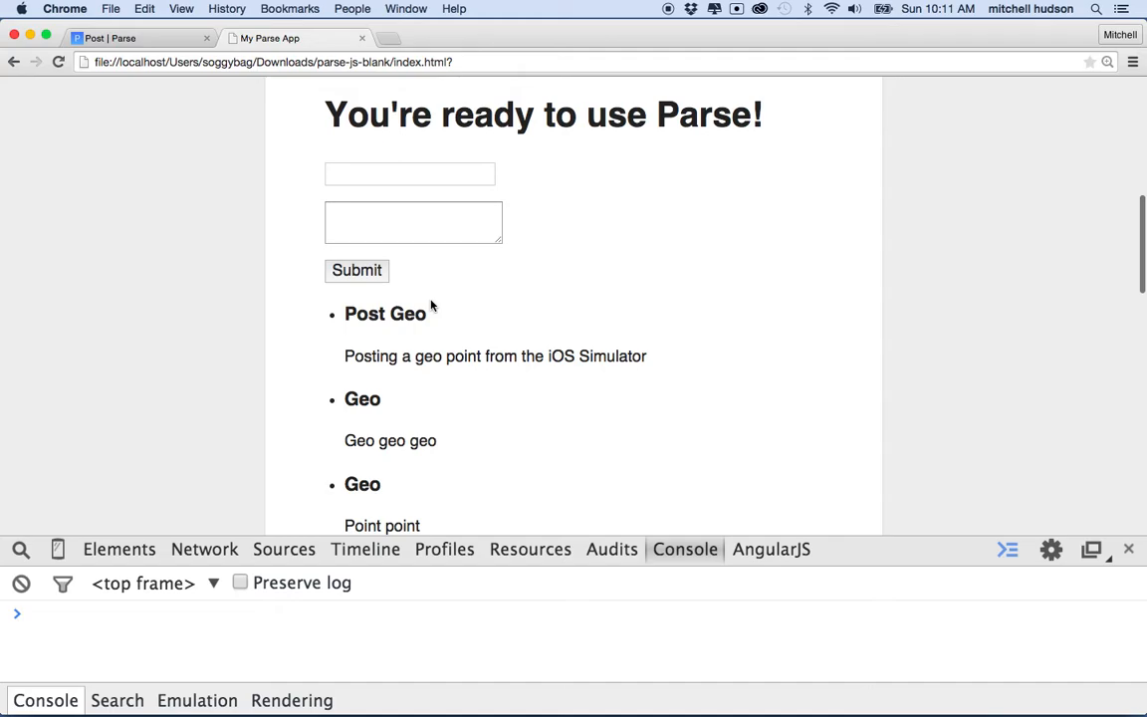
click(410, 175)
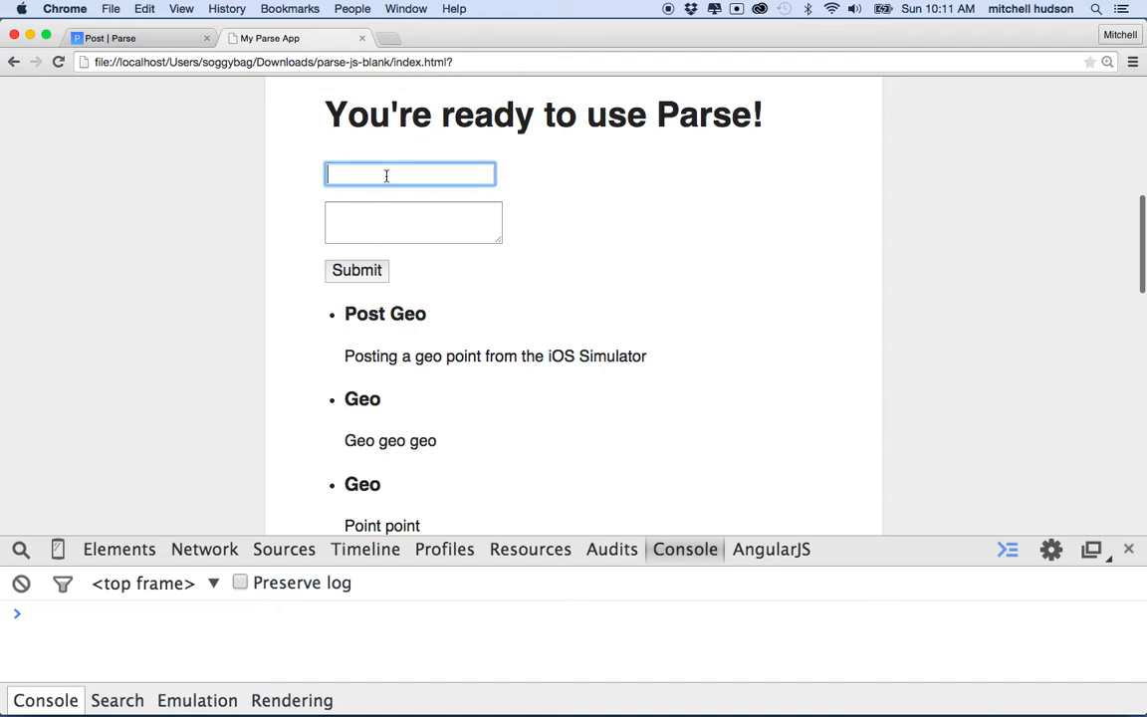
text(T)
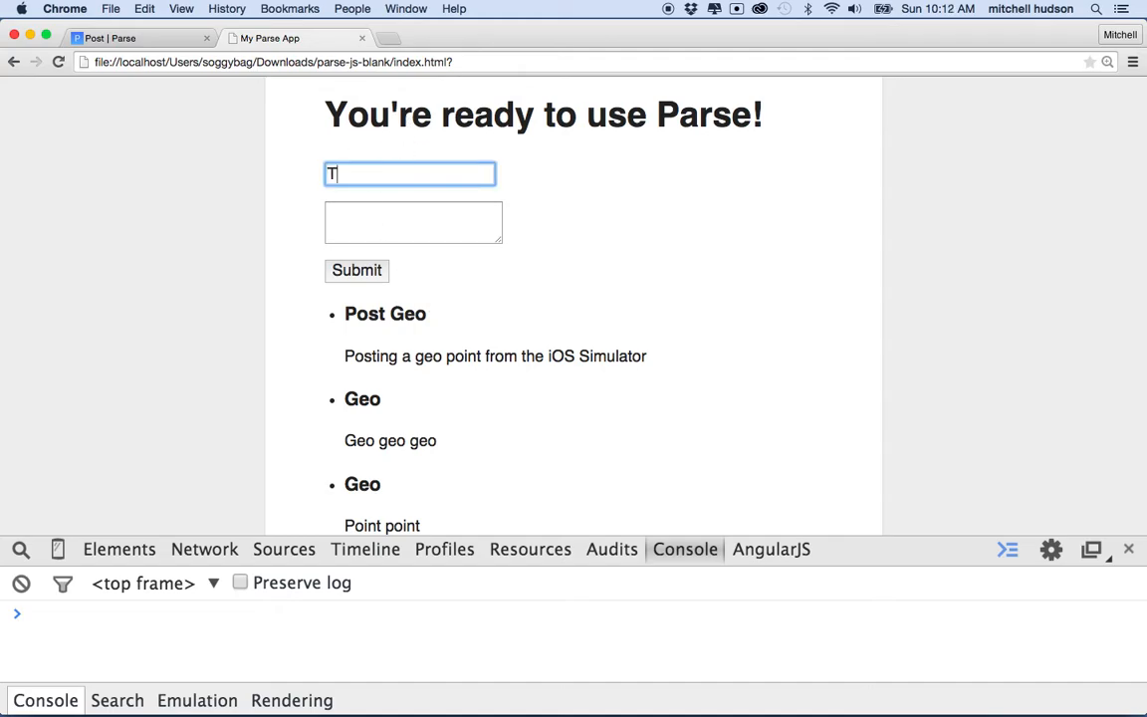
text(esting User)
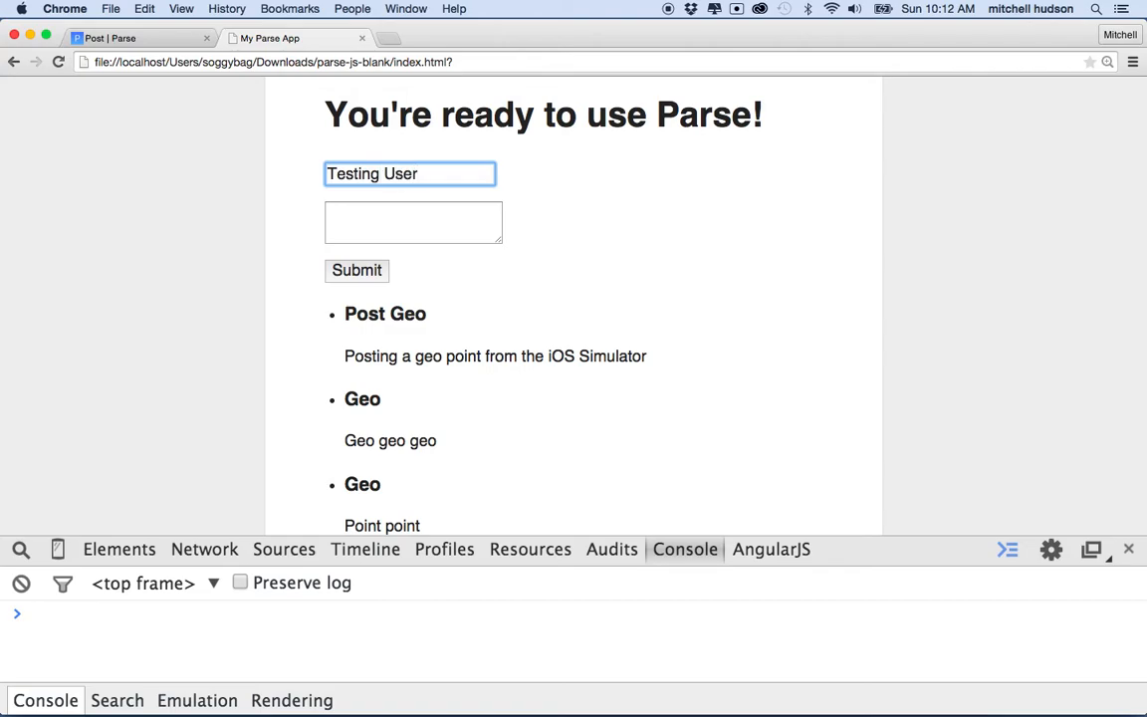
click(412, 221)
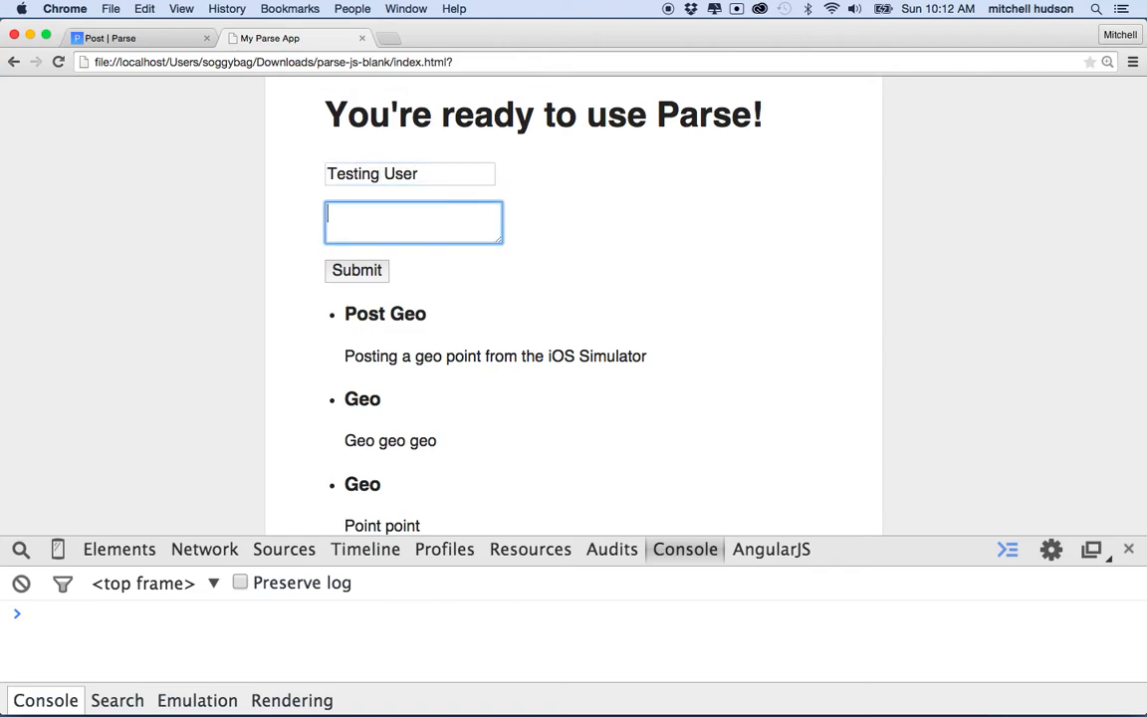
text(Posts are)
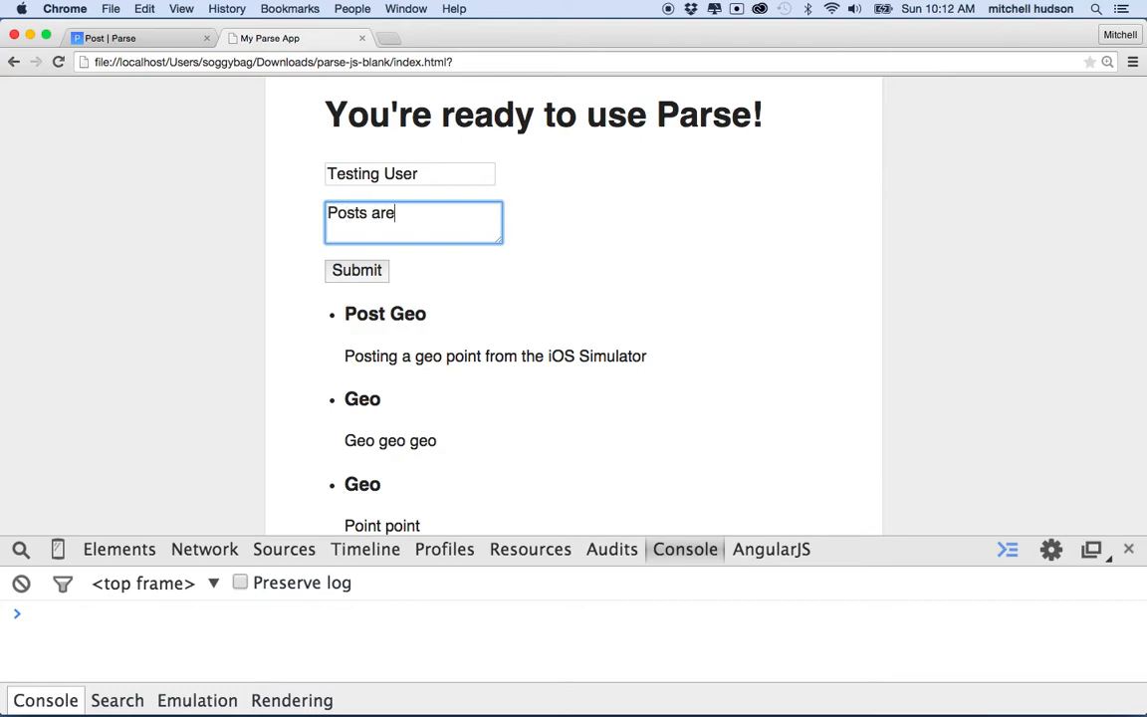
text(now)
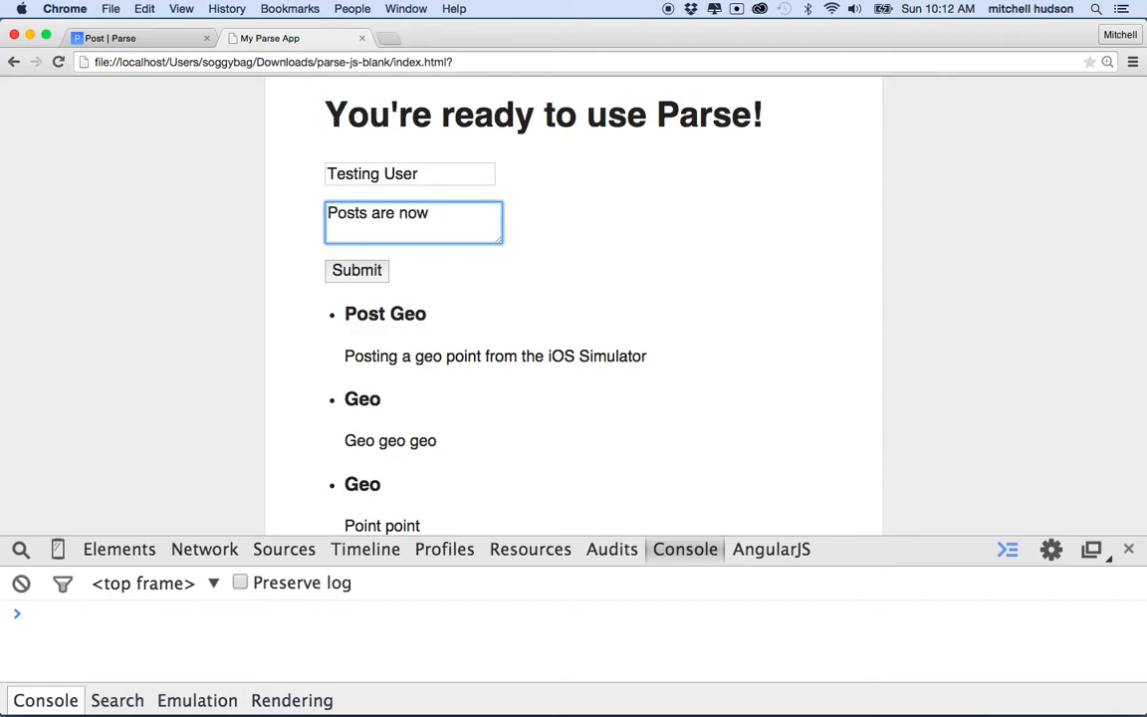
text(associa)
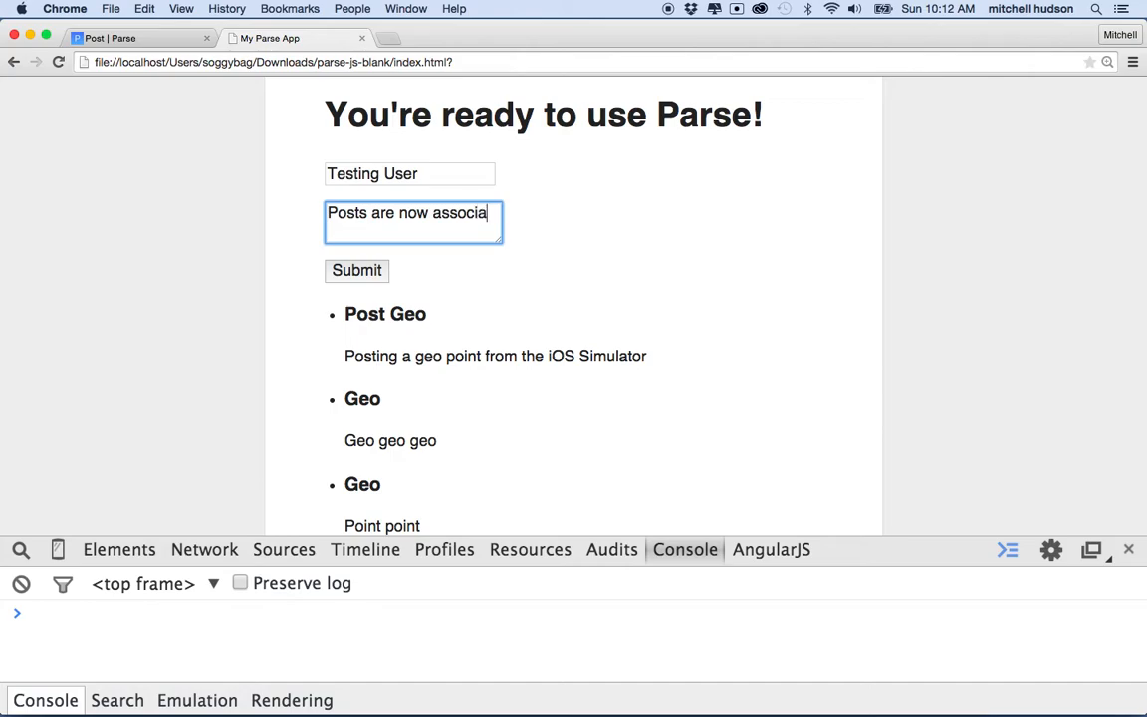
text(ted with user)
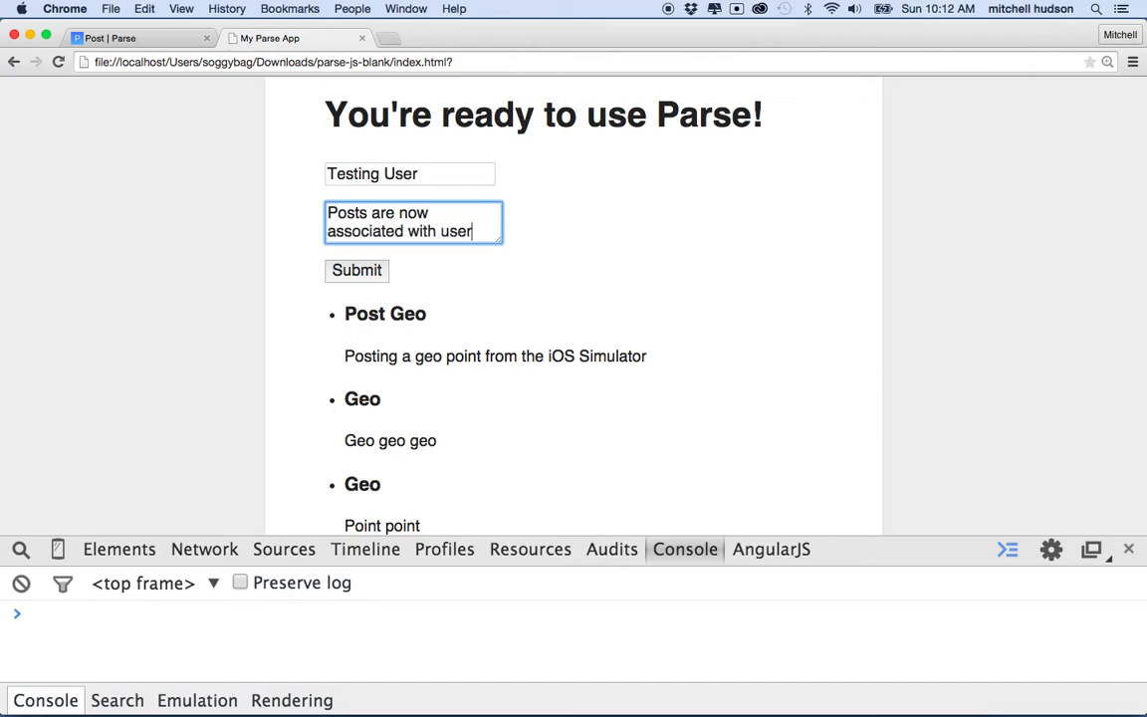
text(s.)
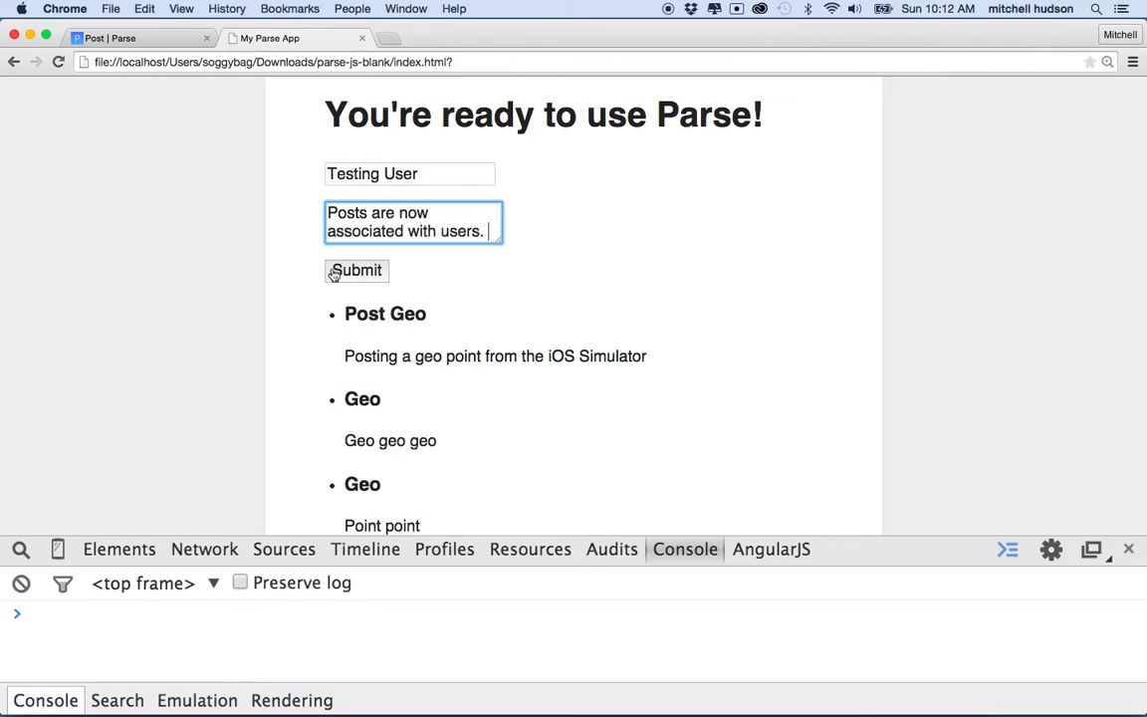
click(356, 271)
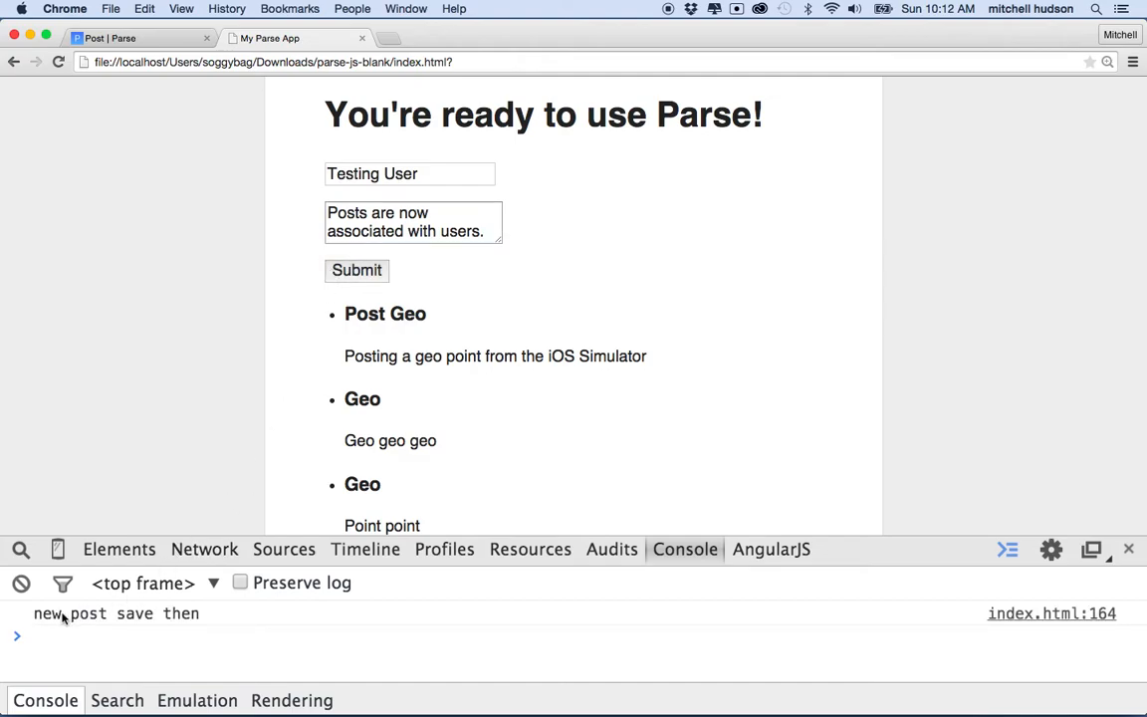
mouse_move(247, 259)
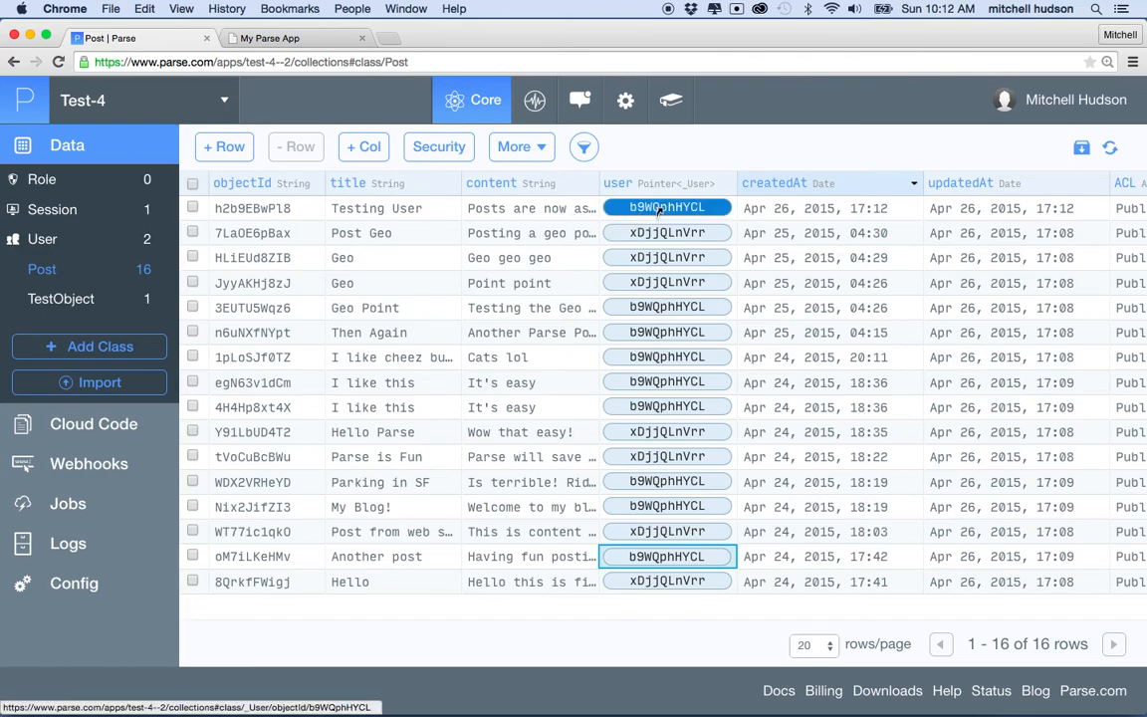
- Open the User row b9WQphHYCL linked from the new Testing User post
click(665, 207)
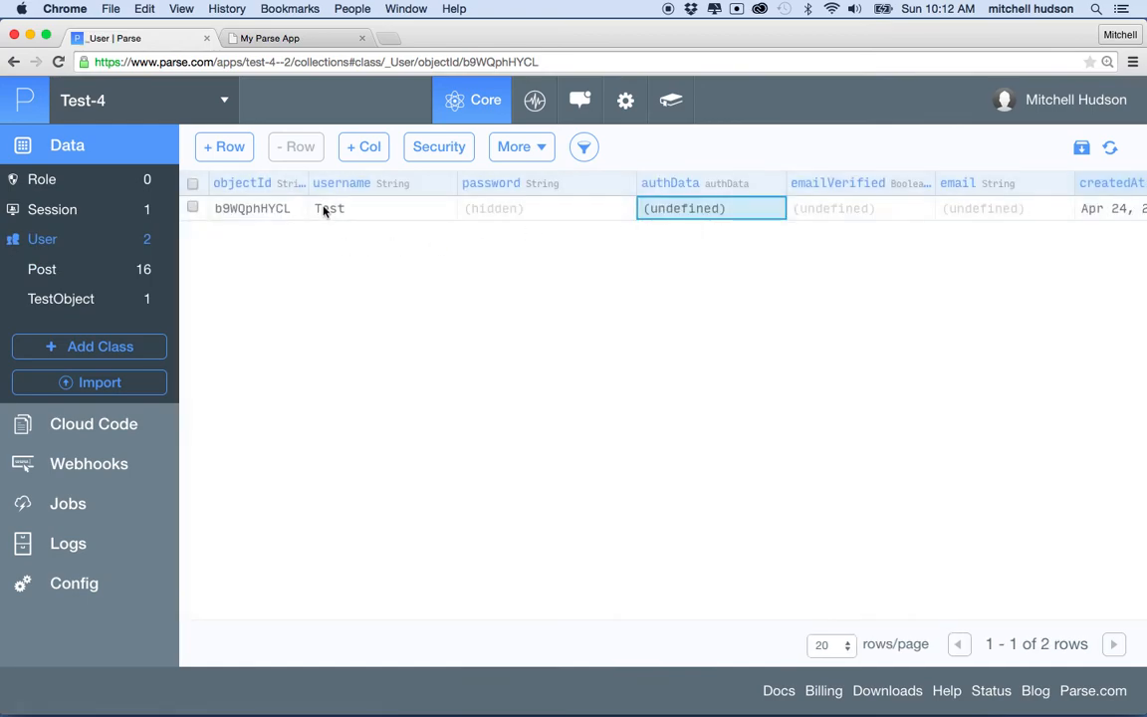
mouse_move(335, 215)
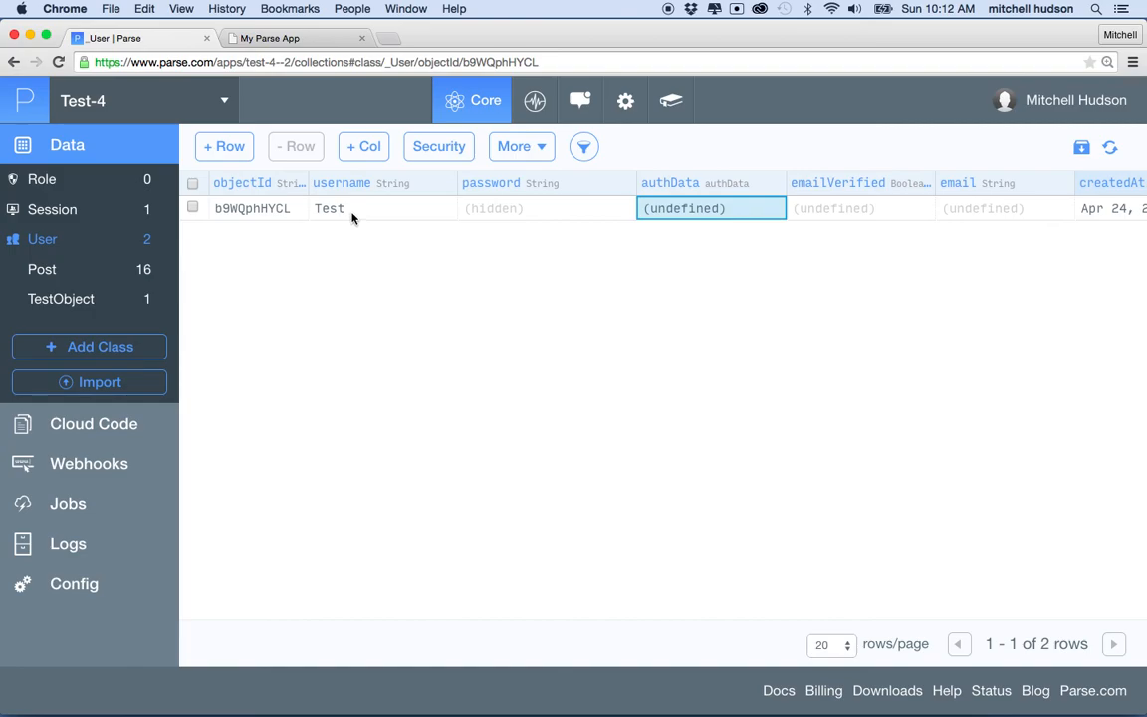
mouse_move(402, 327)
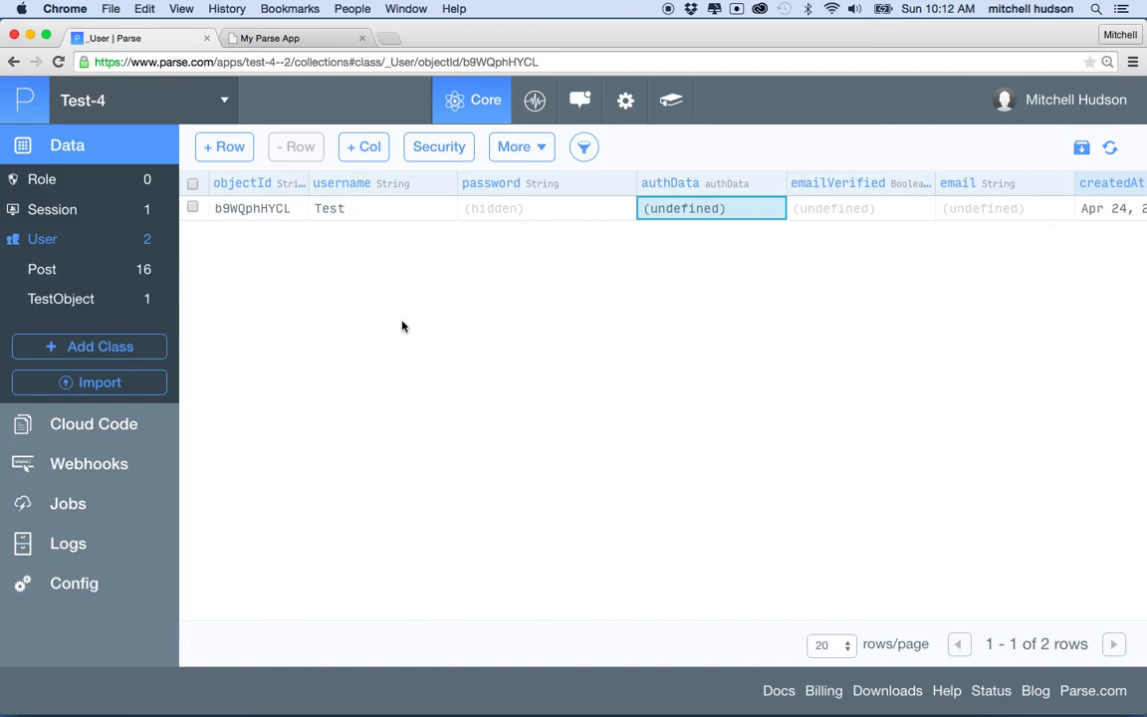
mouse_move(147, 247)
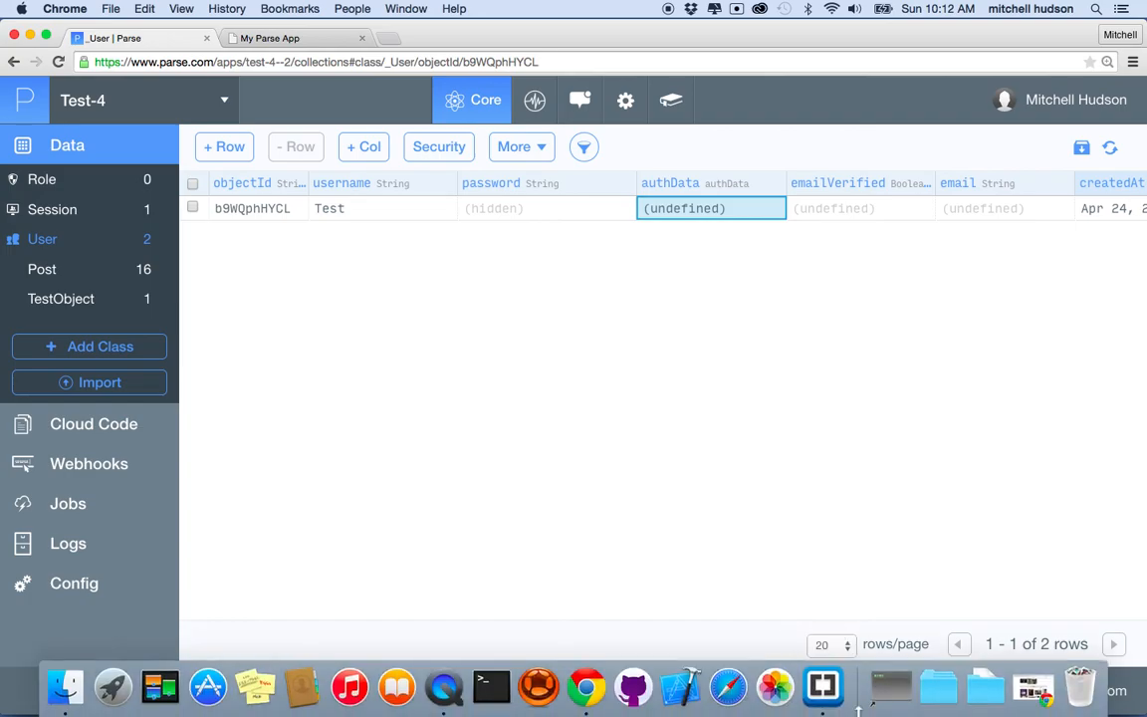
mouse_move(823, 685)
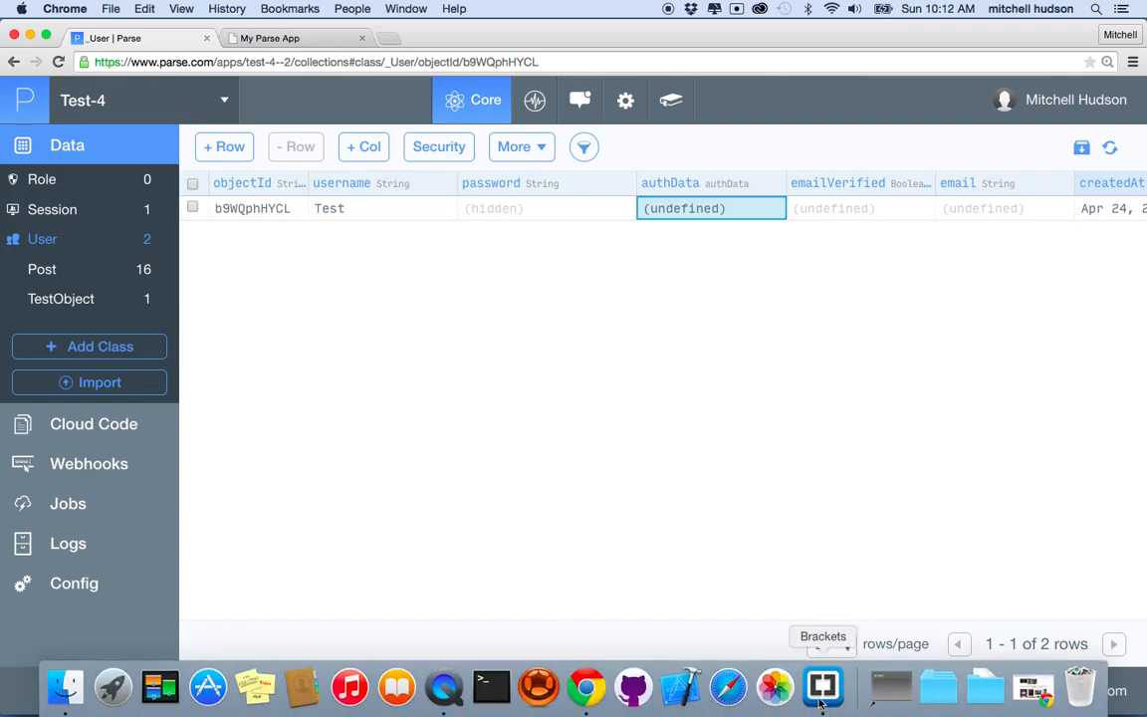